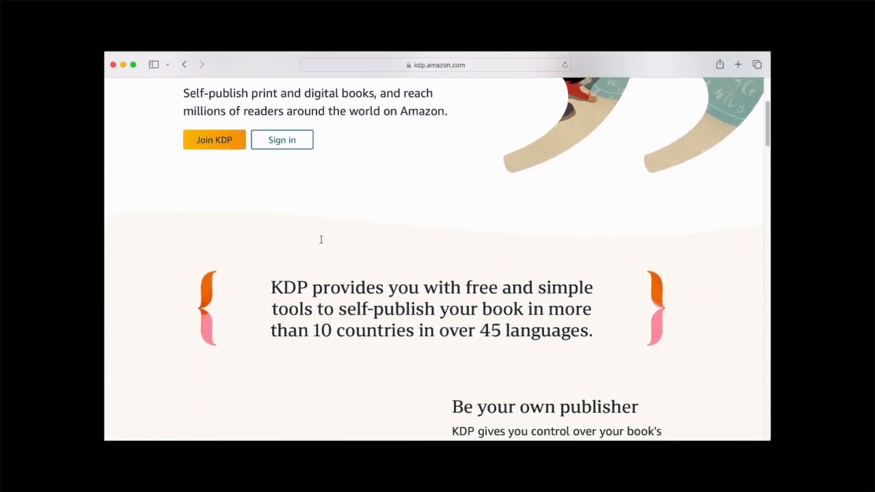
- Search the App Store for 'adobe cap' and install Adobe Capture: Illustrator, Ps
scroll(down, 3)
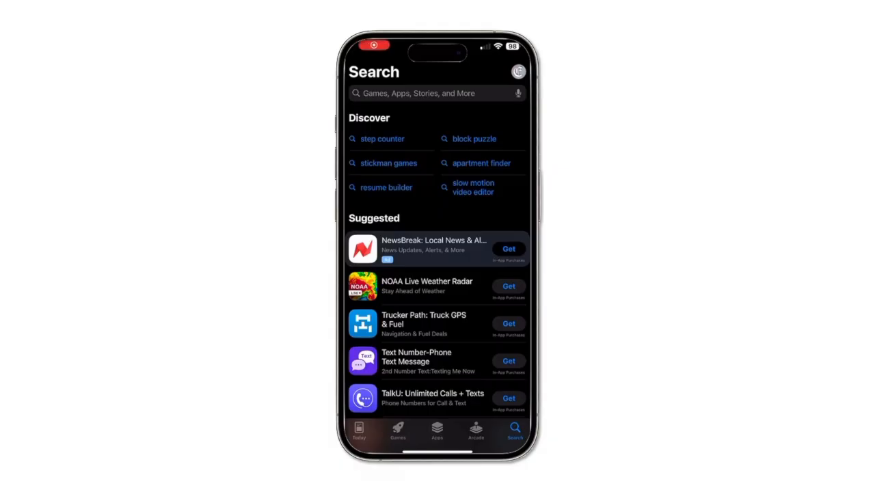
text(a)
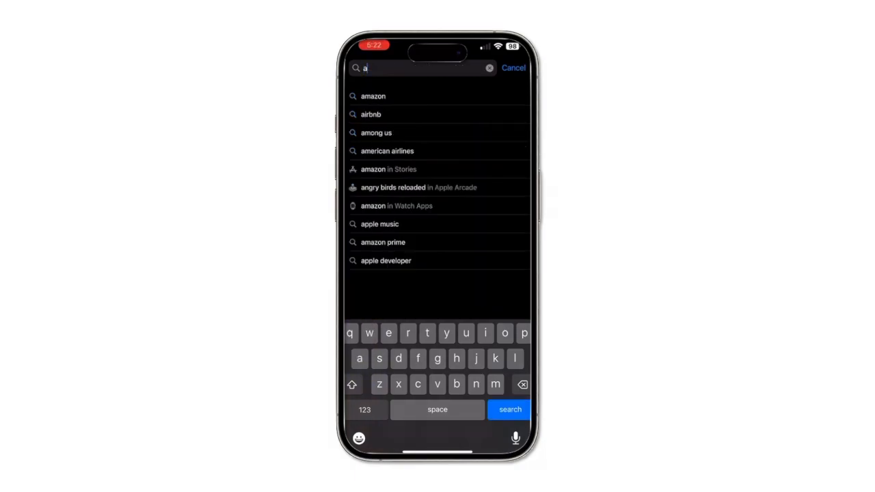
text(dobe)
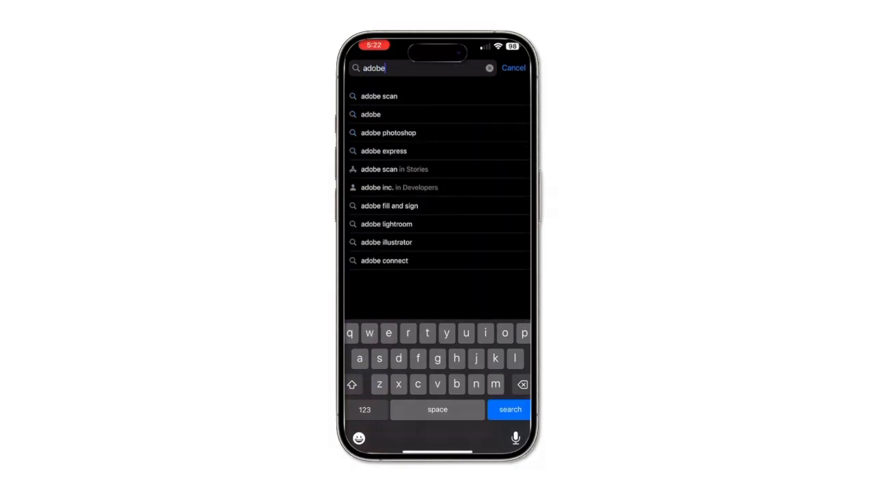
text(capture)
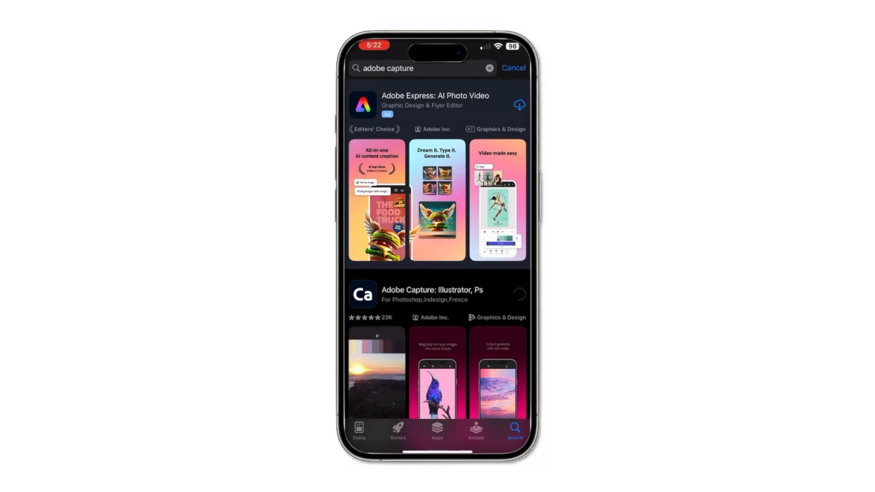
click(519, 294)
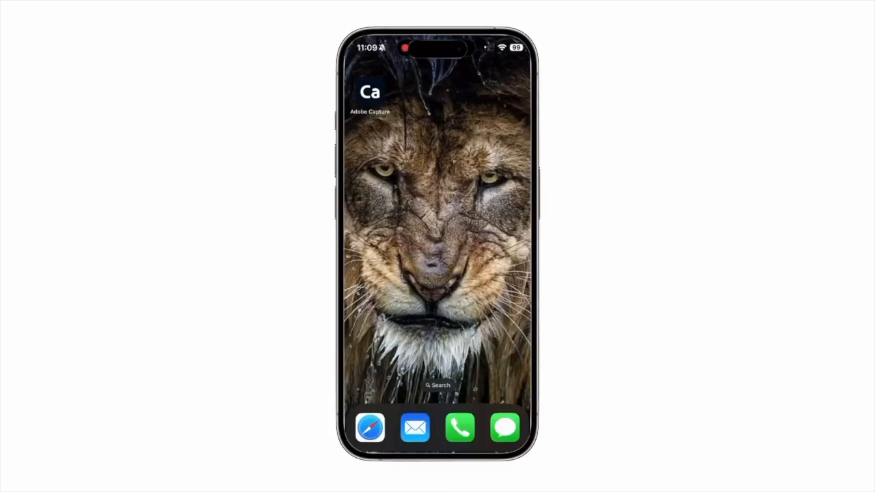
- Launch Adobe Capture and freeze a camera capture of the flower drawing as a shape
click(371, 95)
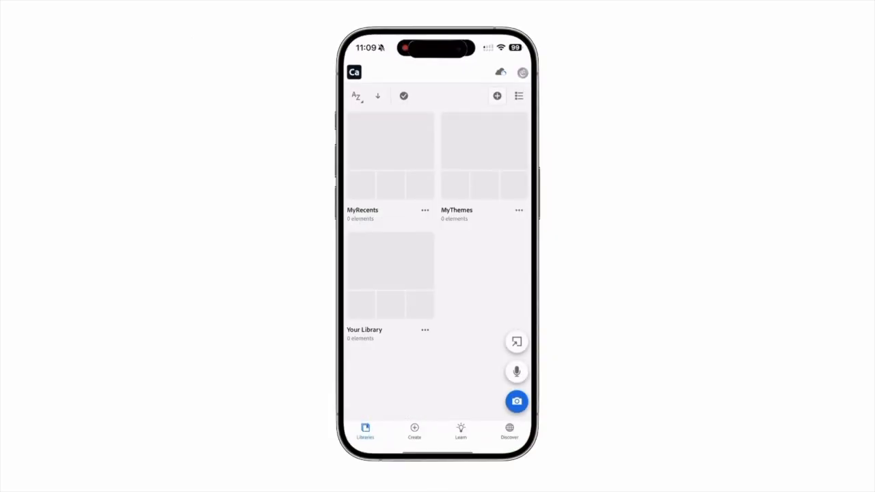
click(517, 402)
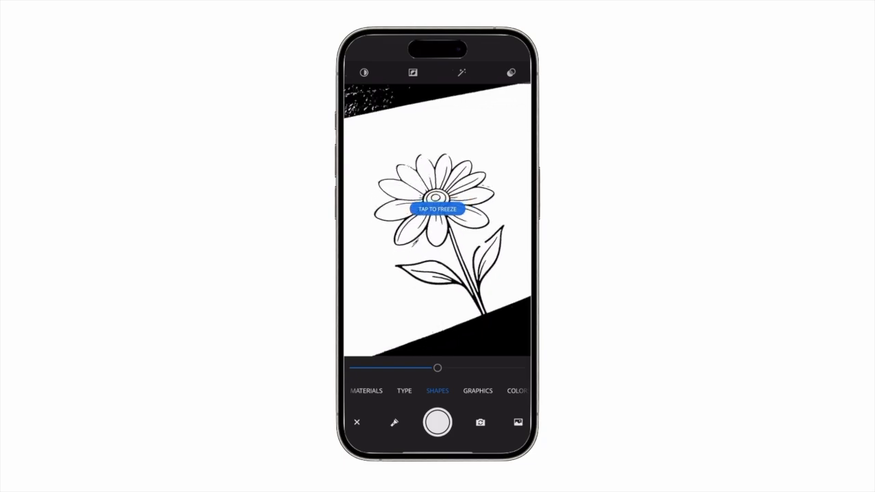
click(438, 208)
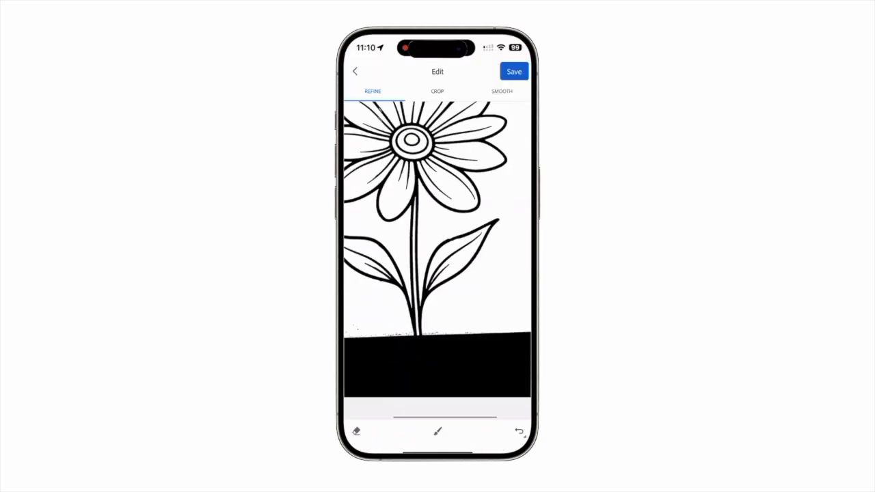
- Crop and smooth the captured flower outlines, then proceed to saving it
click(438, 91)
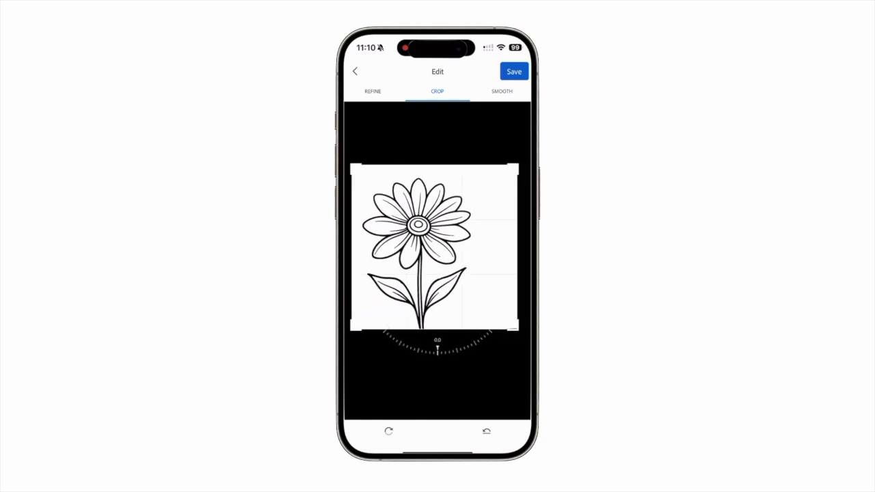
click(502, 90)
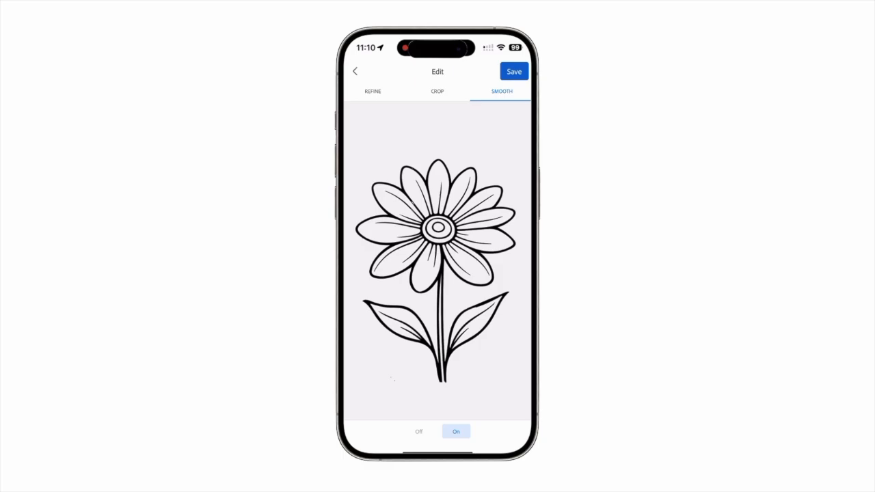
click(515, 71)
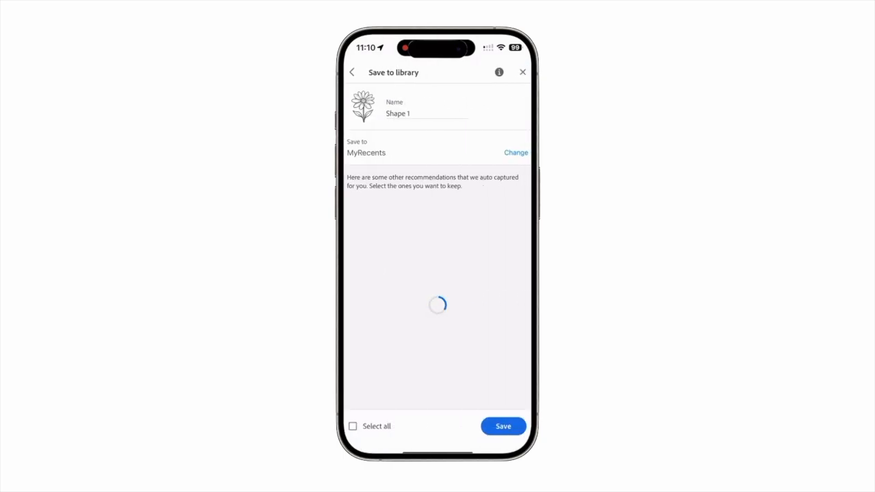
- Name the captured shape 'flower' and save it to the library
click(427, 114)
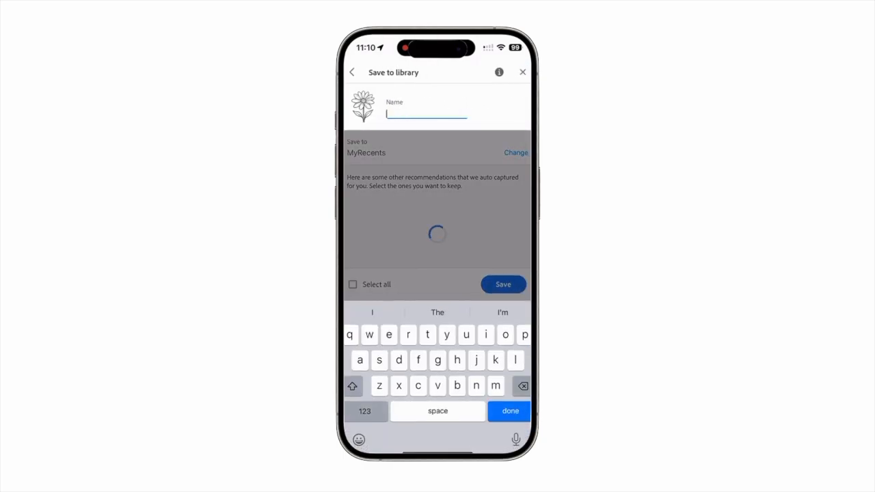
text(flower)
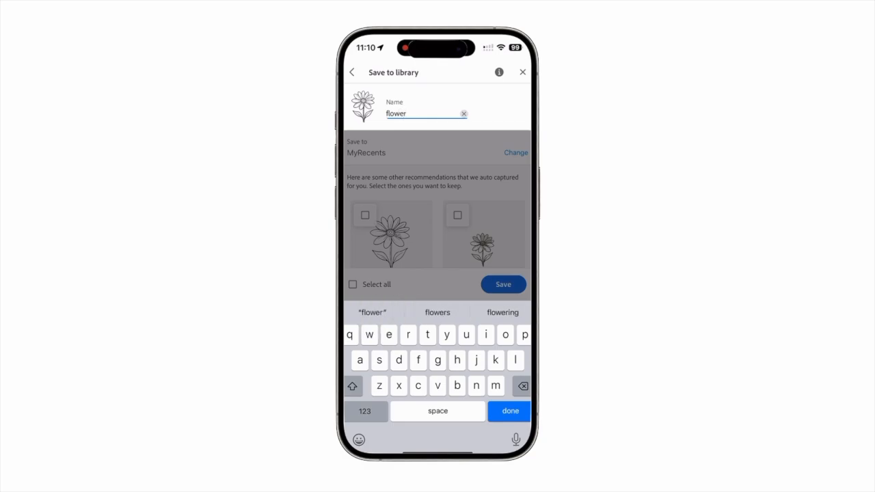
click(509, 410)
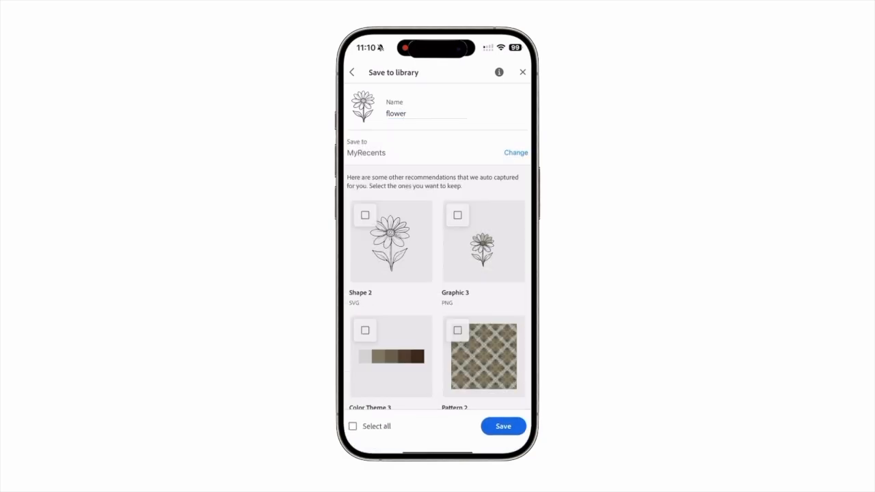
click(504, 426)
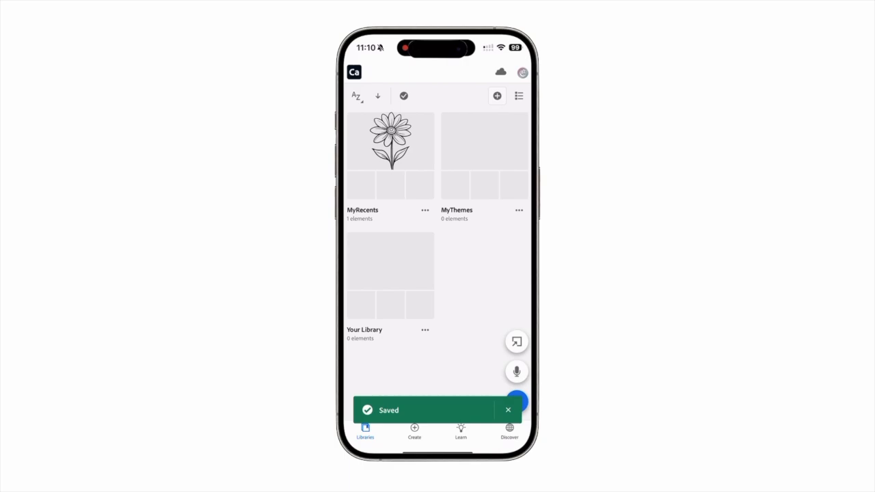
- View the flower shape in MyRecents and show its options menu
click(390, 150)
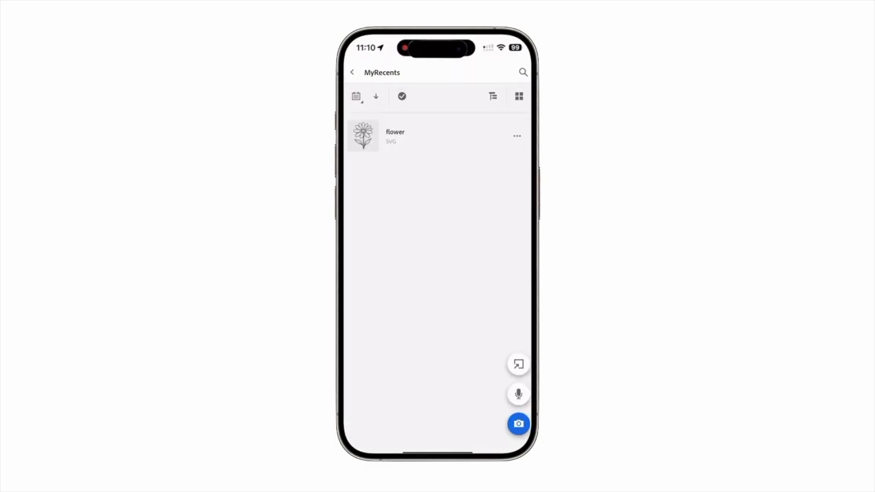
click(517, 135)
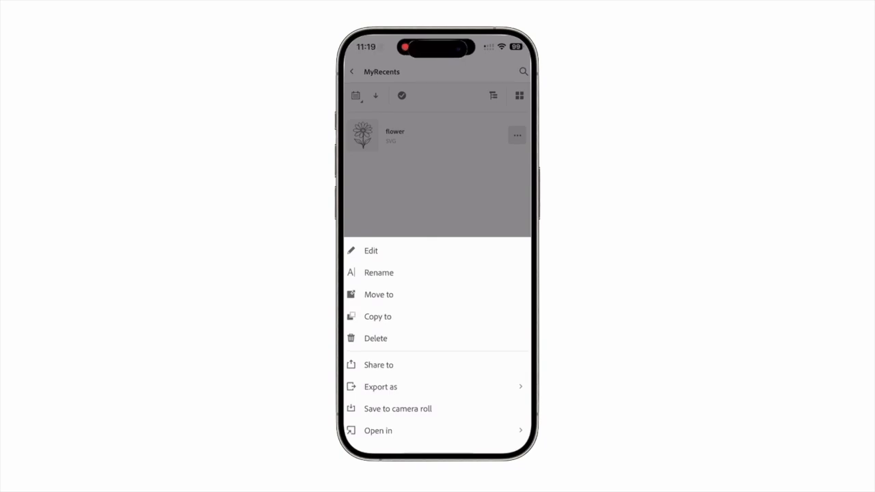
click(377, 365)
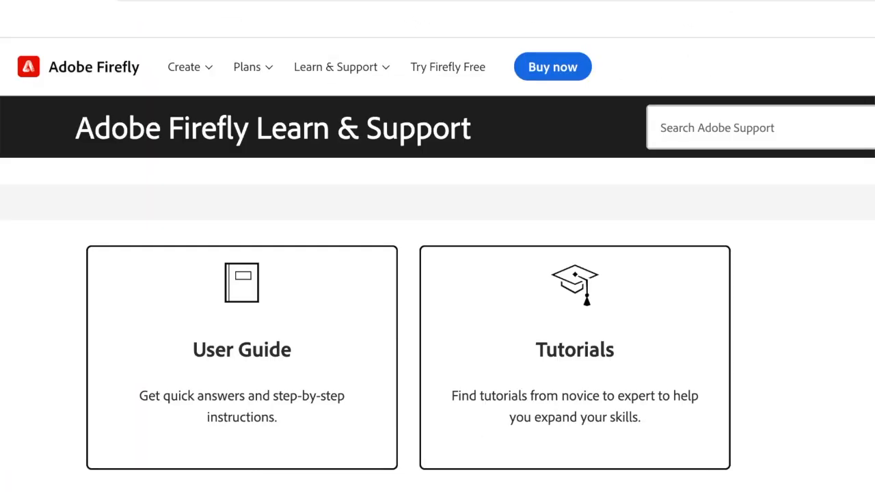
mouse_move(258, 364)
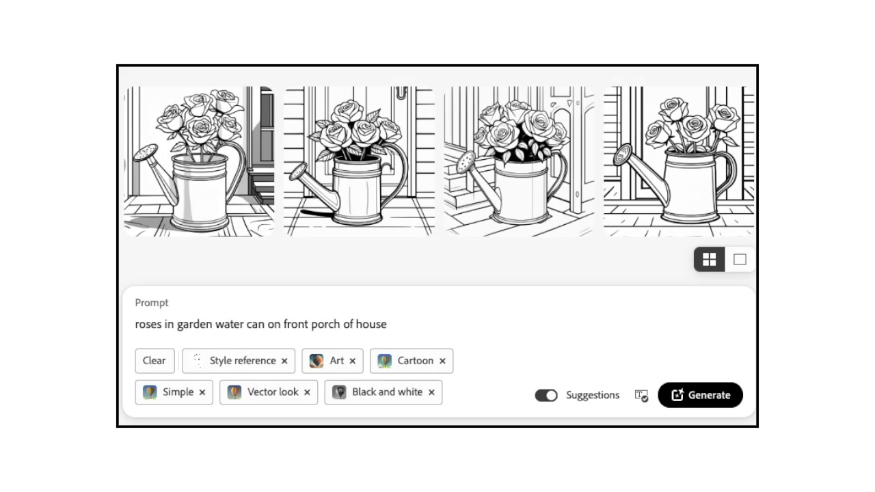
- Generate line art for the sunflower wreath prompt, then for the folkloric mushroom garden prompt
click(700, 394)
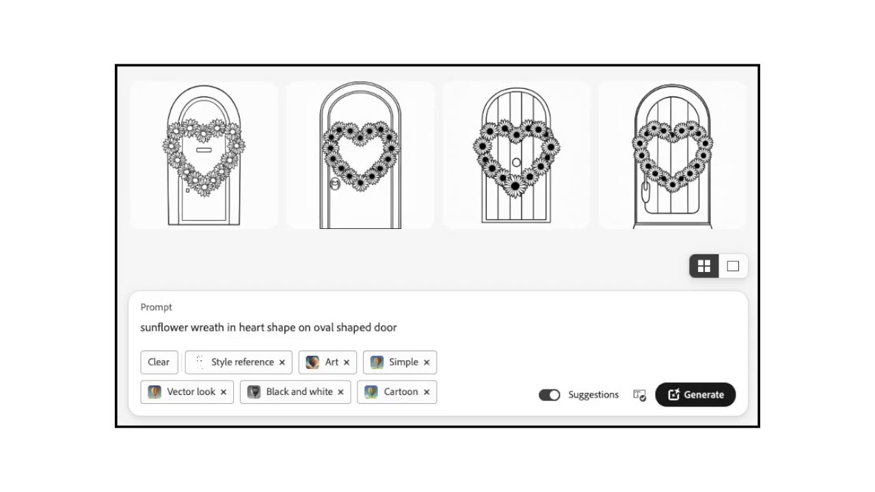
click(694, 394)
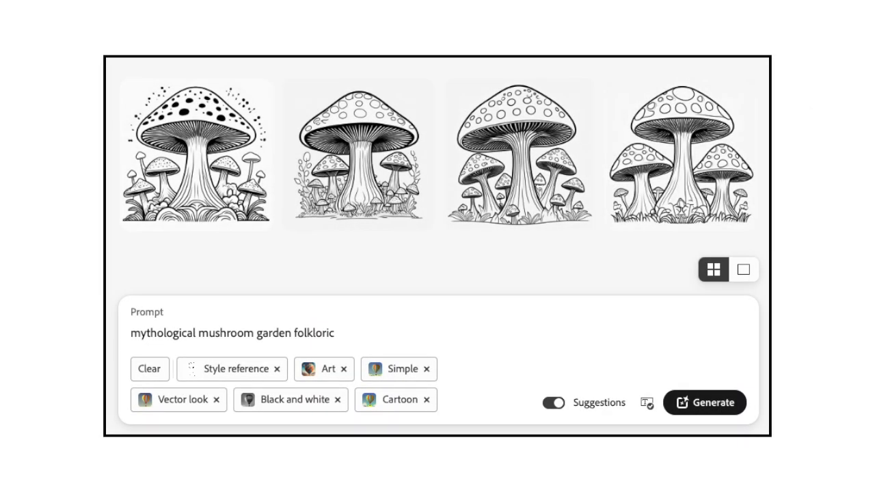
- Generate black-and-white cartoon line art of a determined female basketball player
click(706, 402)
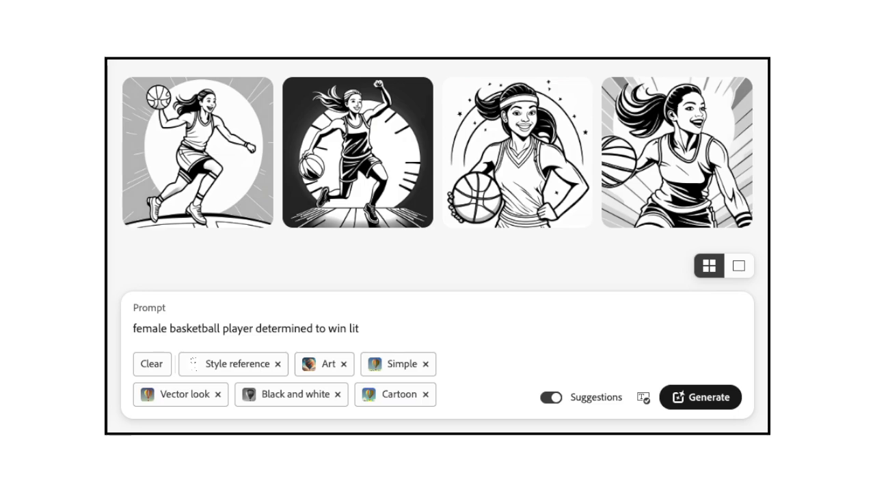
click(700, 397)
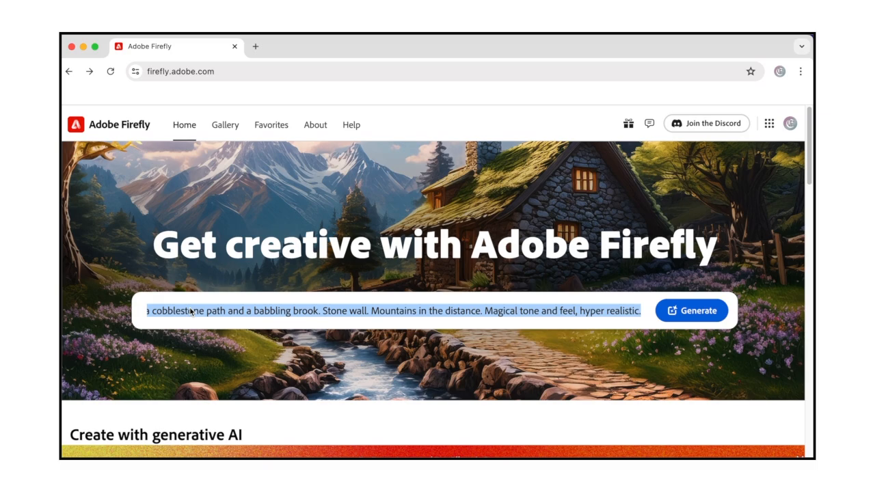
- Replace the cottage-scene prompt with 'daisies in garden watering can'
text(daisies in garden watering can)
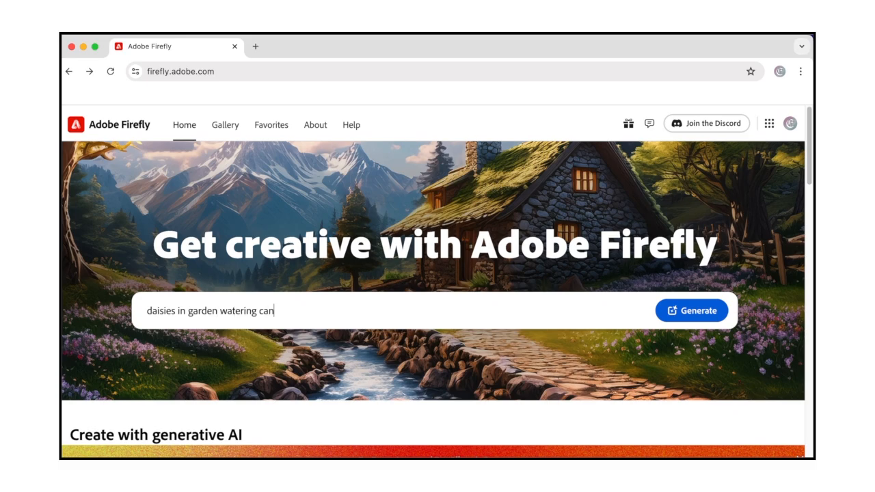
- Generate Photo images of daisies in a garden watering can, keeping the square aspect ratio
click(692, 310)
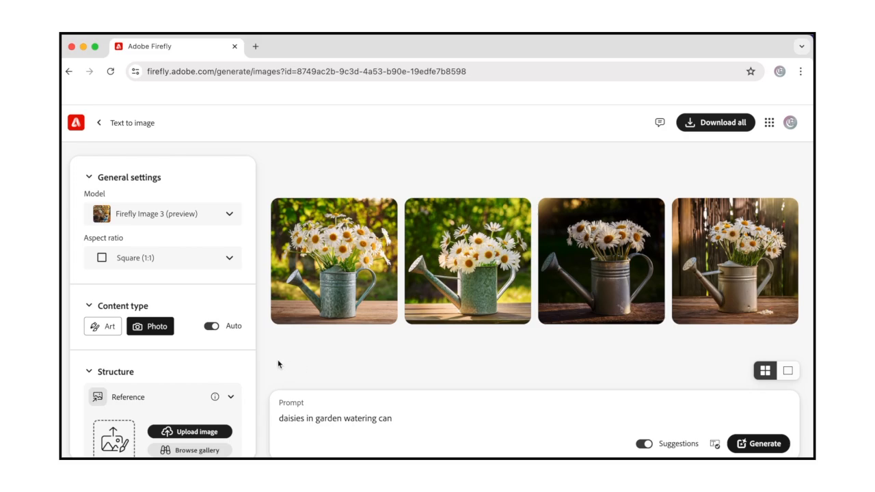
mouse_move(219, 216)
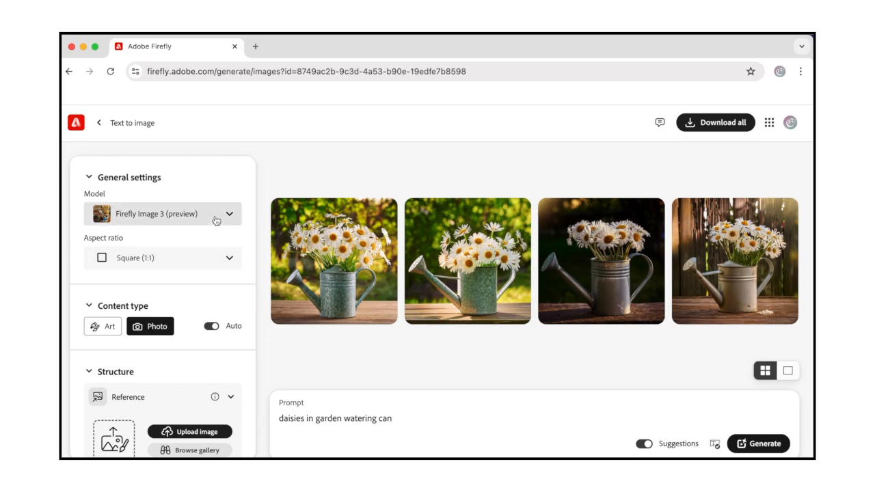
click(161, 214)
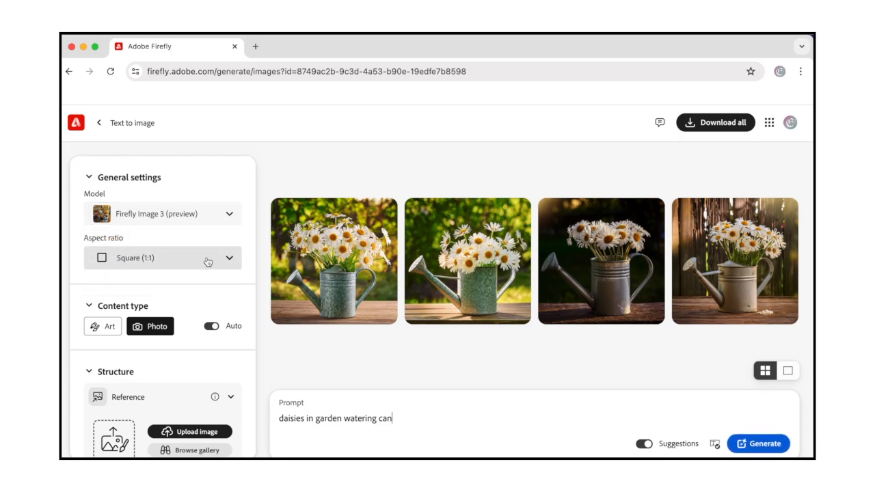
click(161, 258)
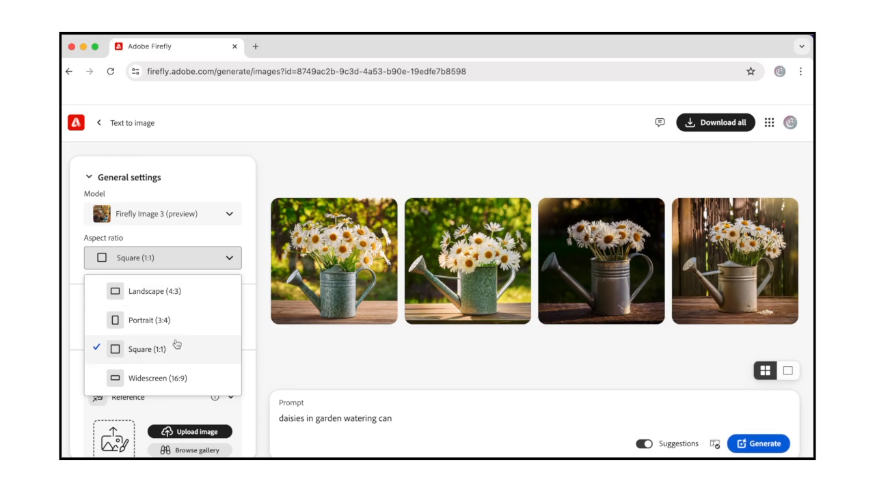
click(145, 349)
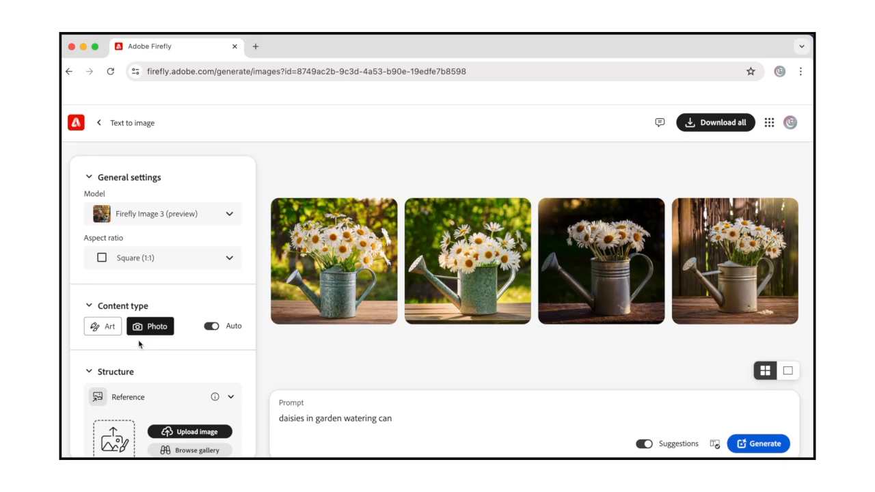
mouse_move(103, 327)
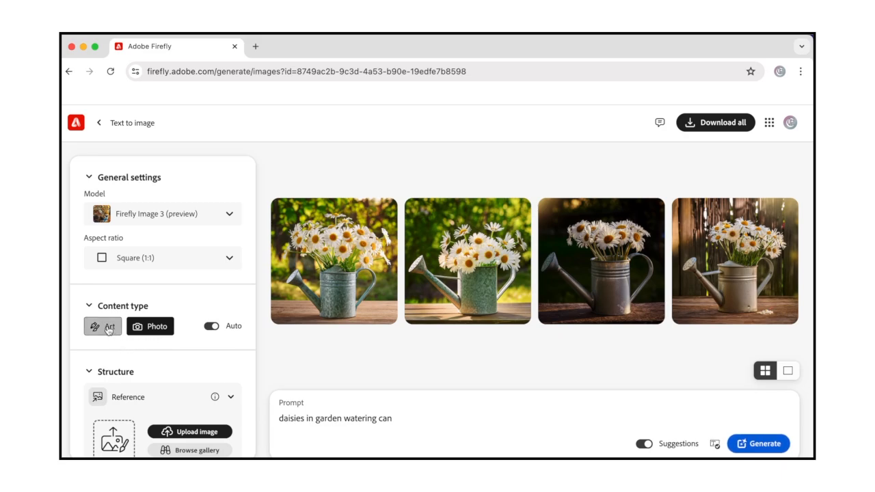
- Set the content type to Art and scroll down to the Styles Reference section
click(101, 326)
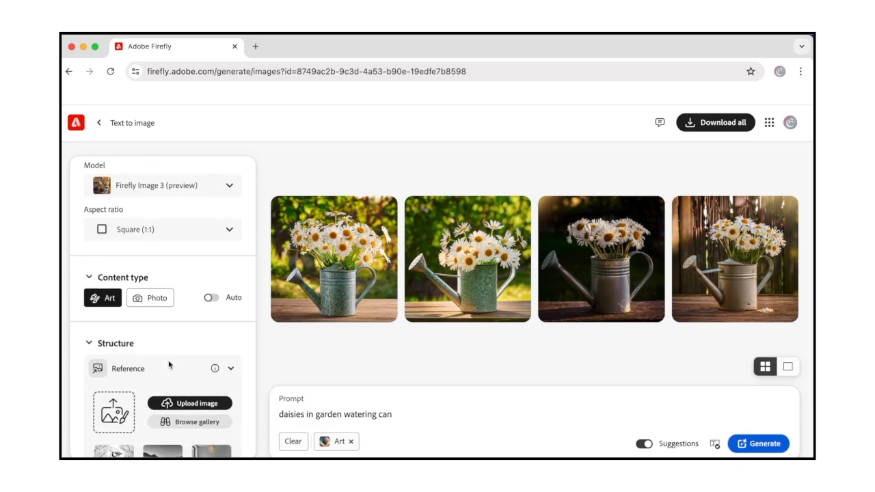
scroll(down, 3)
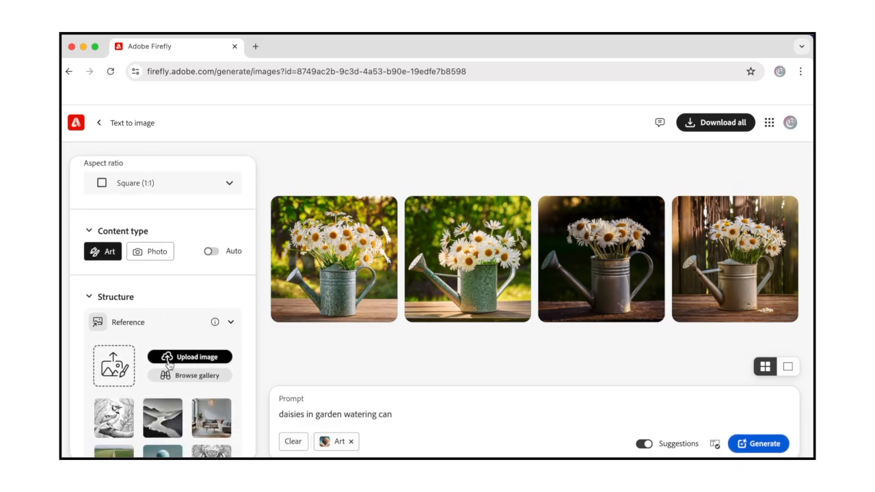
scroll(down, 3)
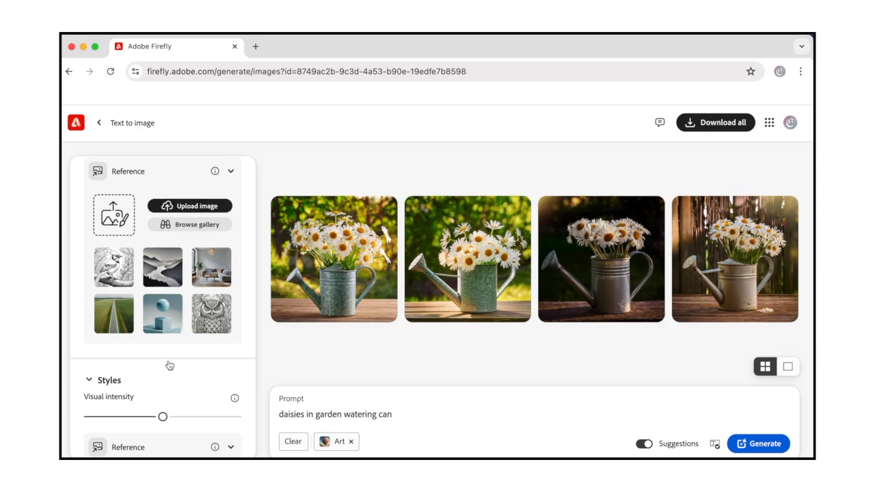
mouse_move(170, 365)
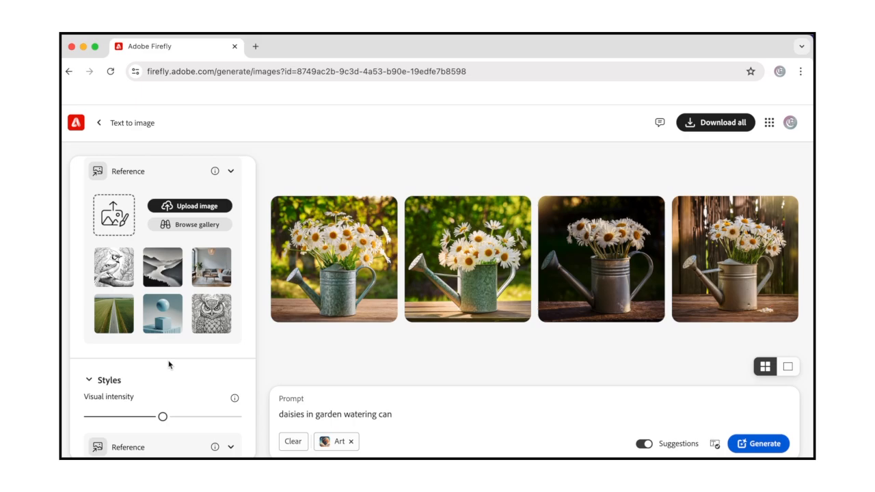
scroll(down, 3)
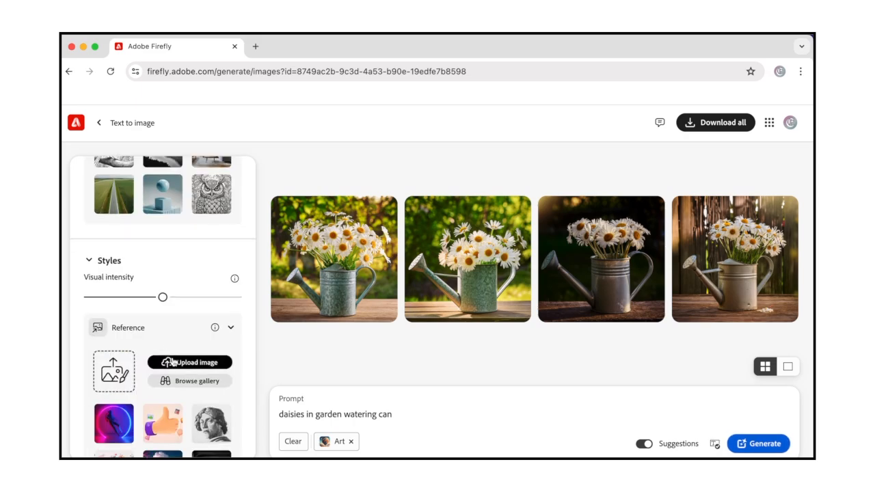
- Upload Chess.jpg as the style reference image and accept the upload notice
click(190, 362)
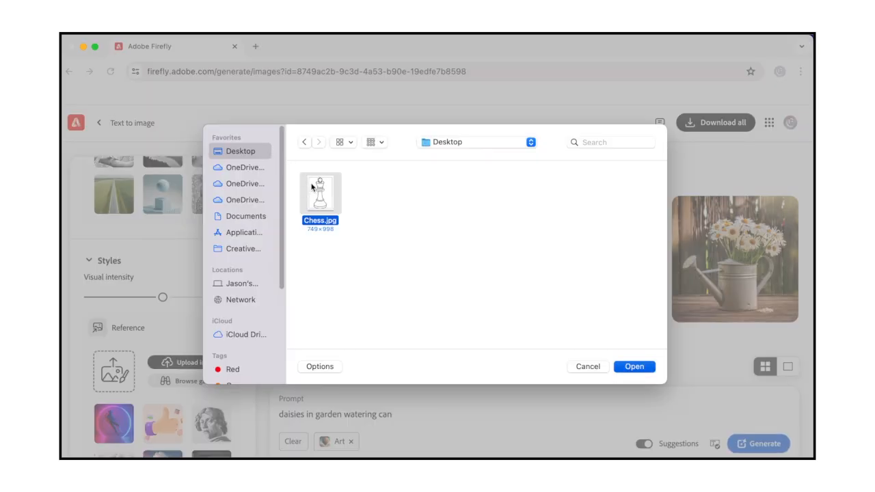
click(634, 367)
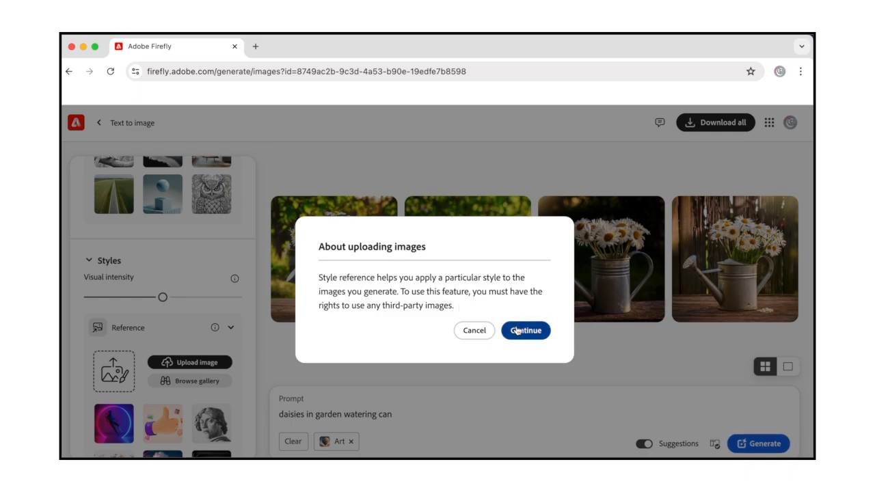
click(525, 330)
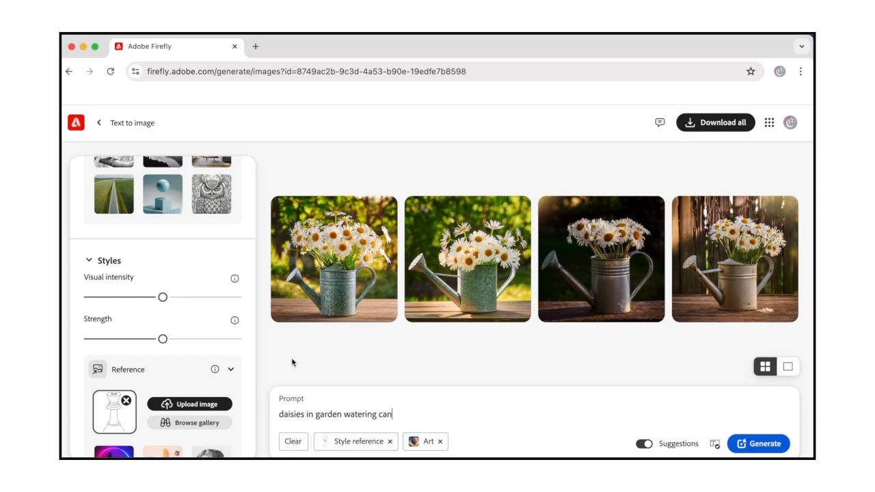
mouse_move(259, 358)
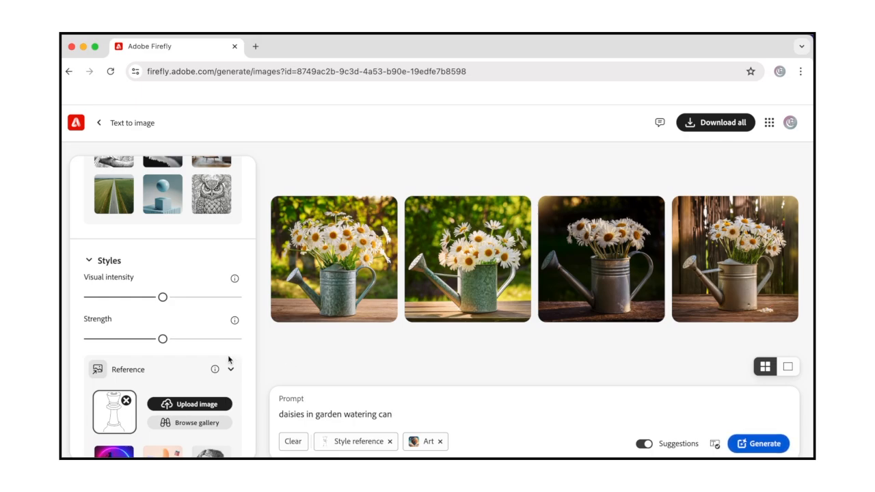
mouse_move(214, 364)
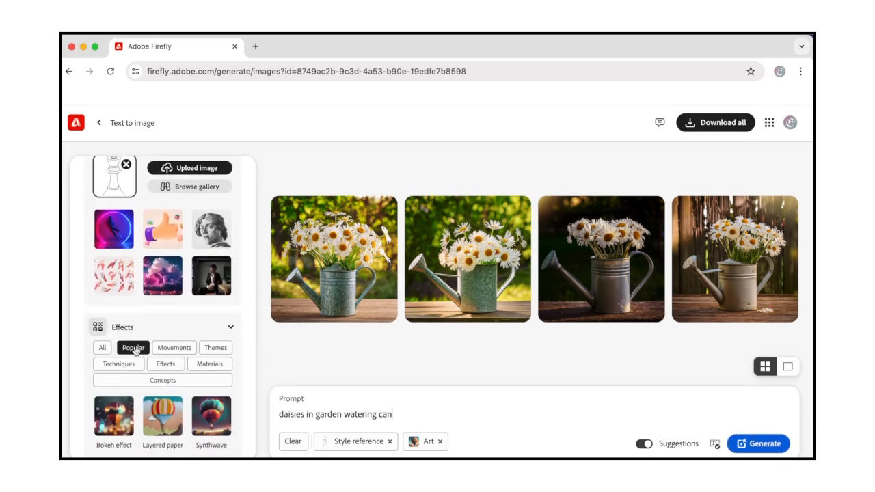
- Show all effect categories and add Cartoon, Vector look and Simple effects
click(102, 347)
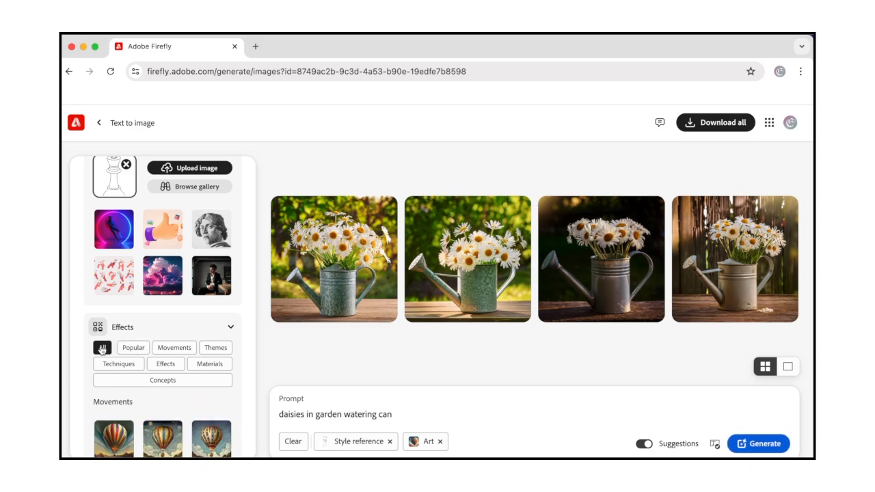
scroll(down, 3)
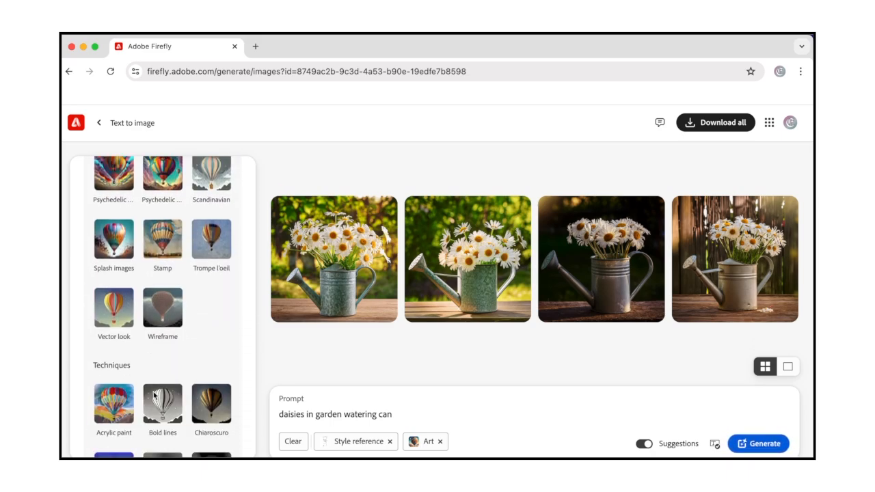
scroll(down, 3)
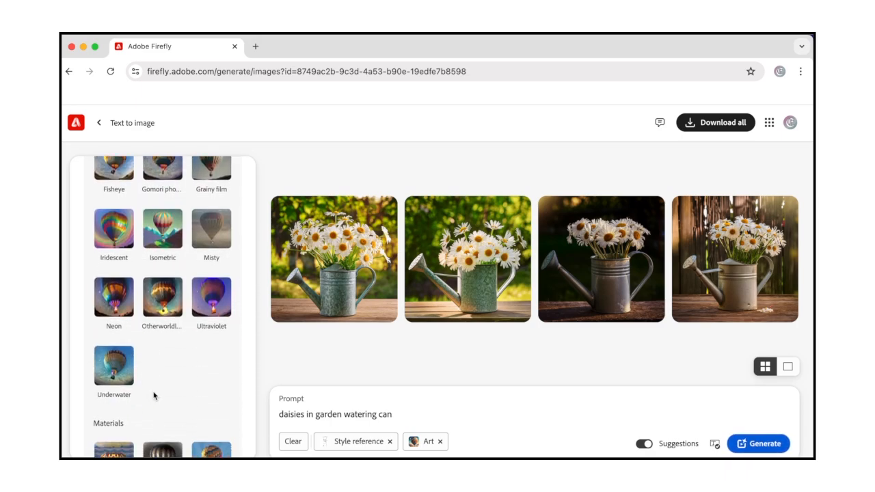
scroll(down, 3)
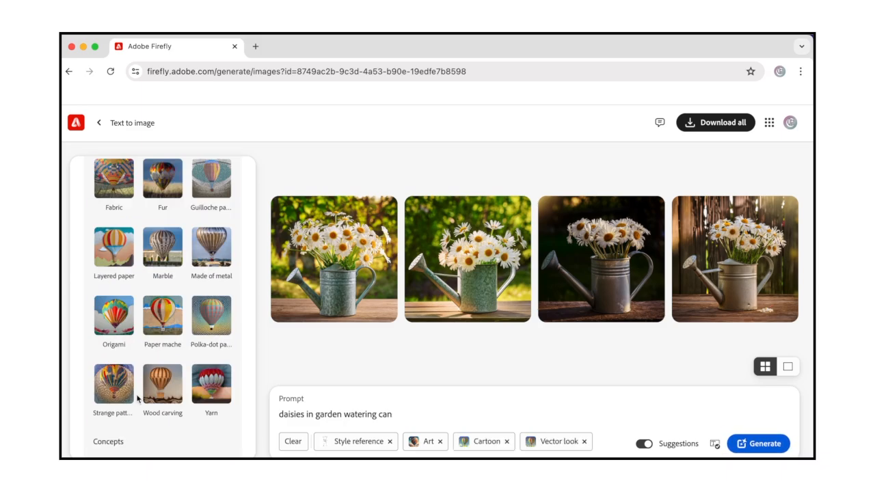
- Set the Color and tone to Black and white
click(161, 386)
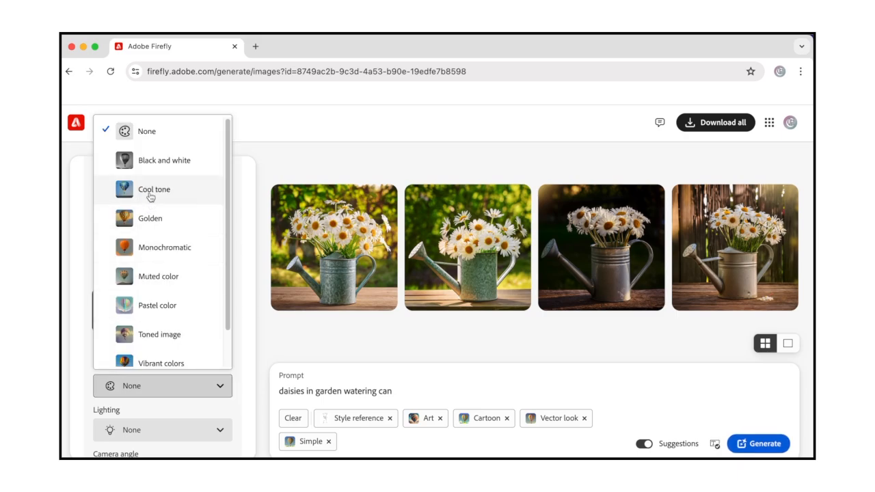
click(161, 160)
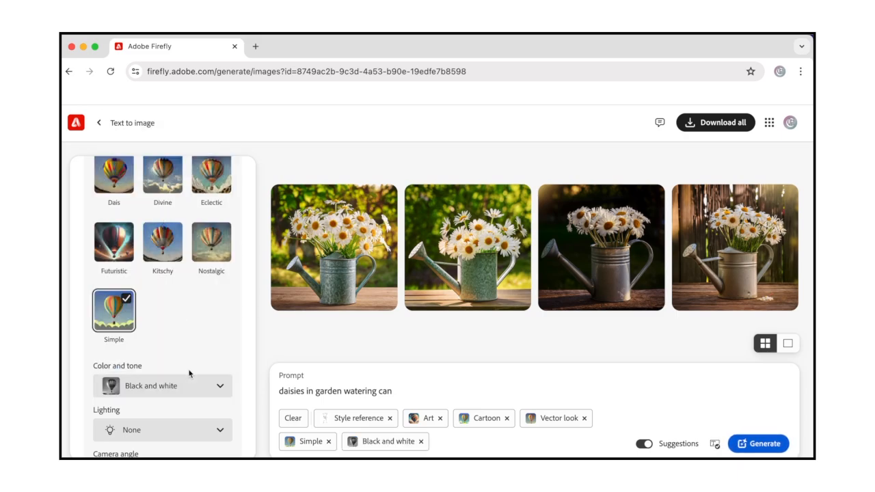
scroll(down, 3)
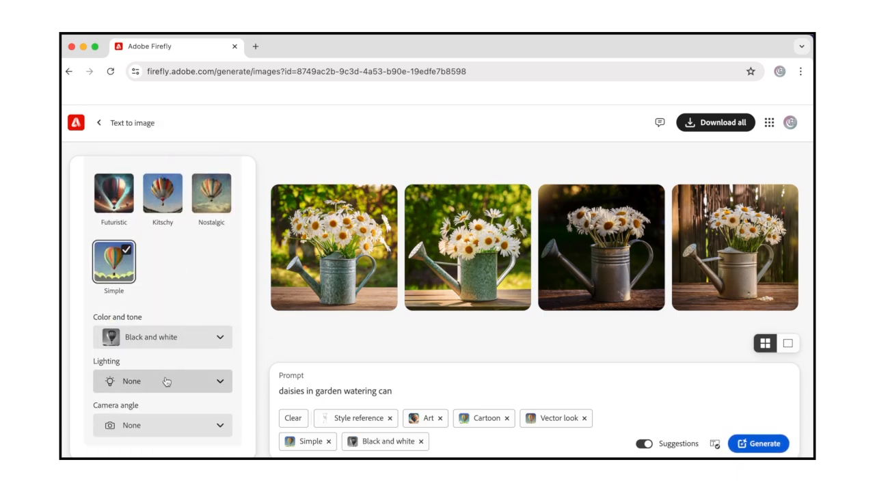
click(161, 381)
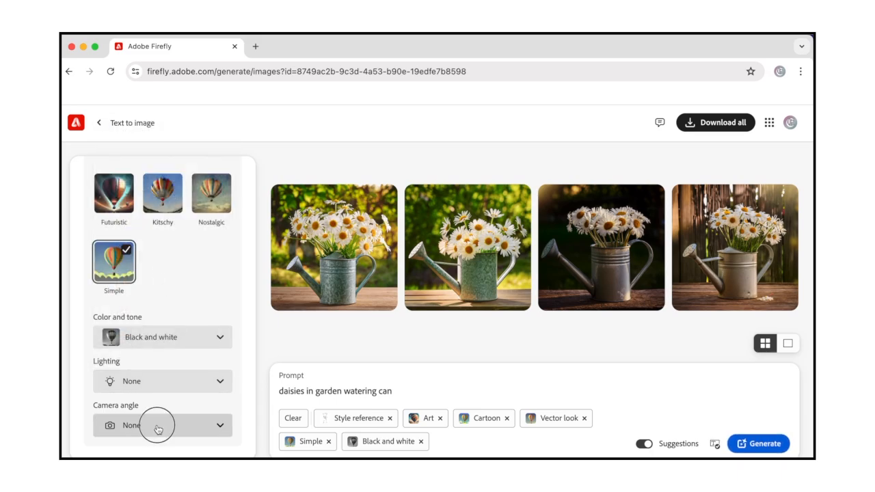
mouse_move(164, 136)
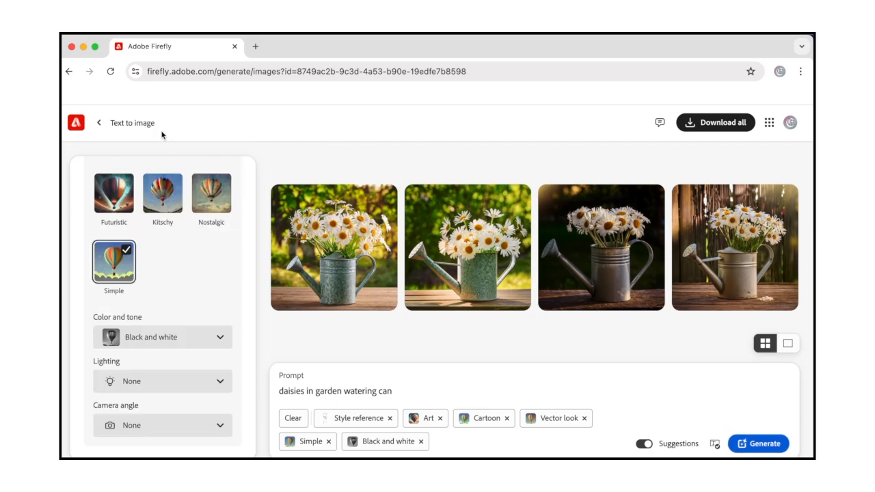
mouse_move(691, 454)
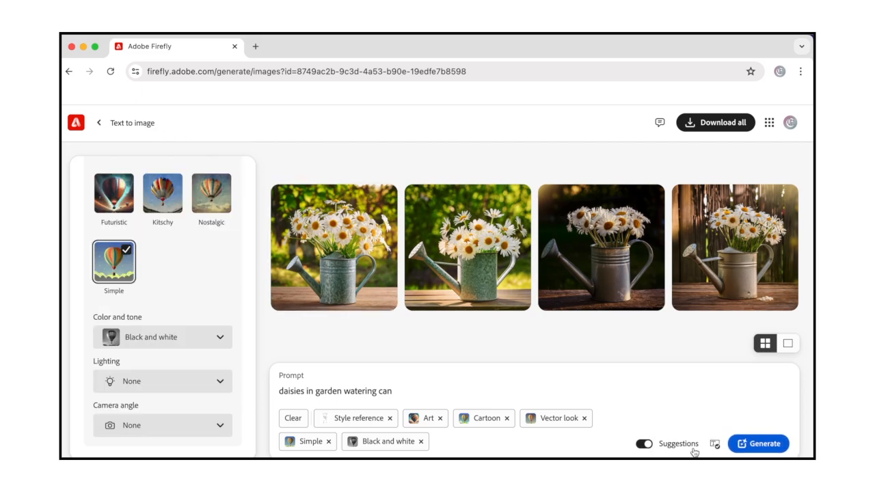
- Generate a new batch of black-and-white line-art daisies-in-watering-can images
click(765, 444)
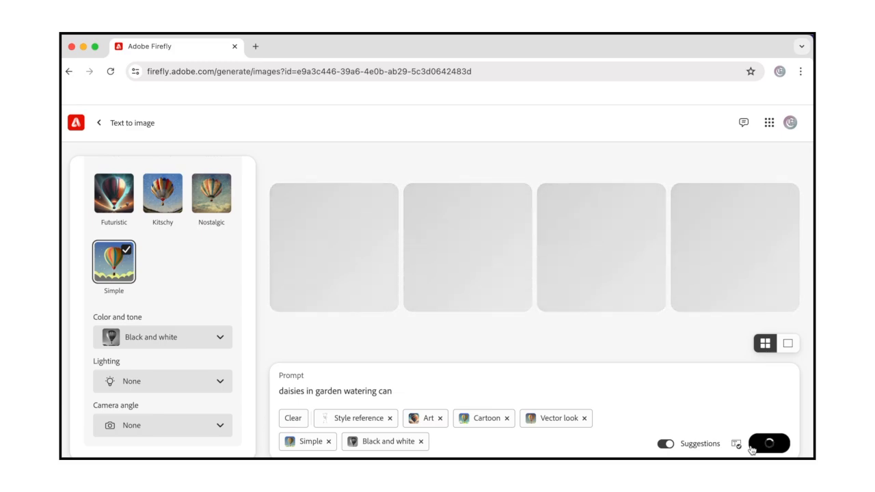
click(771, 444)
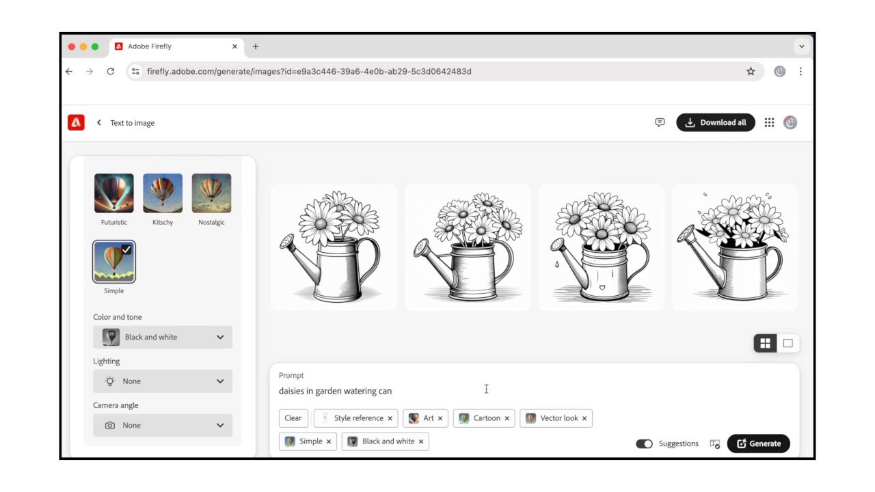
- Append 'on front porch of house' to the prompt and cancel a suggestion's Report results dialog
text(on)
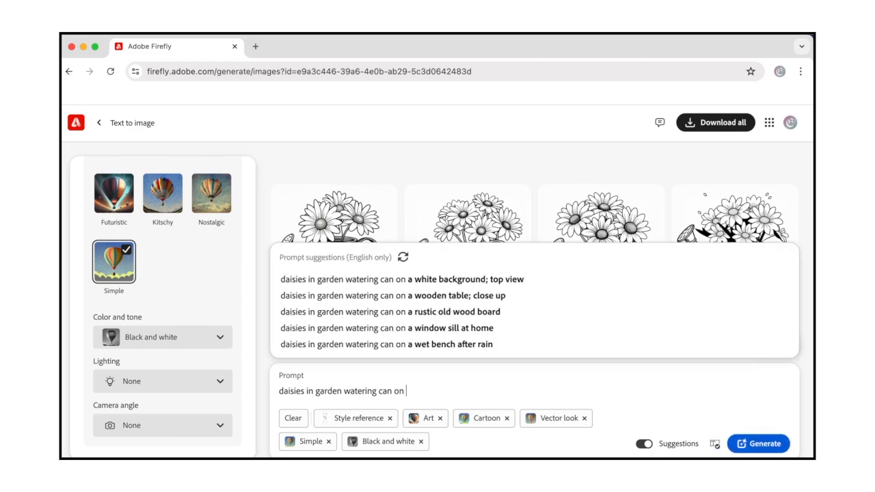
text(front porch of house)
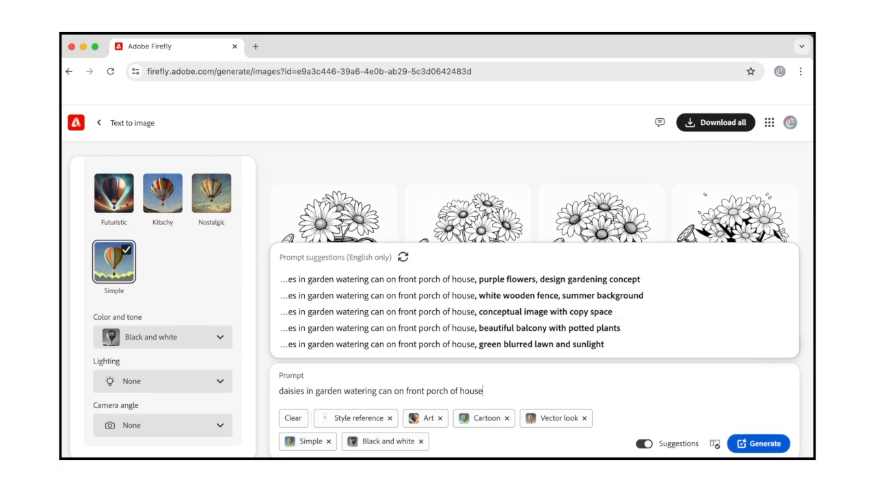
mouse_move(525, 393)
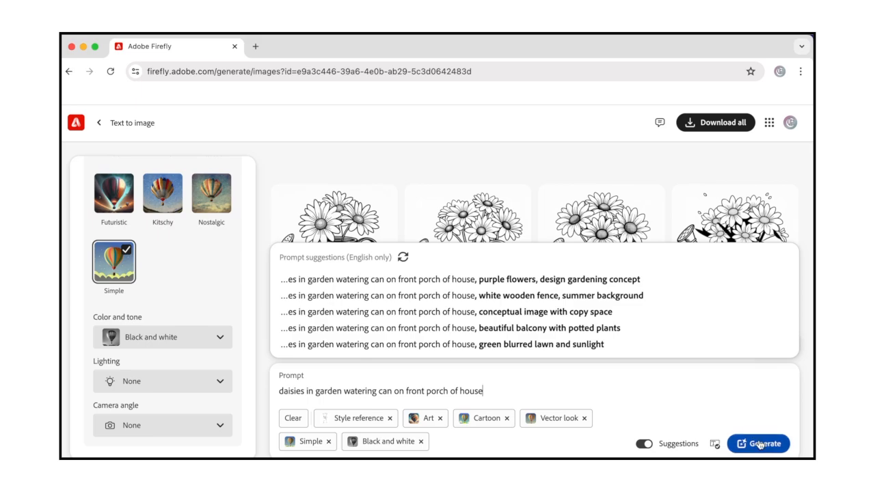
mouse_move(720, 429)
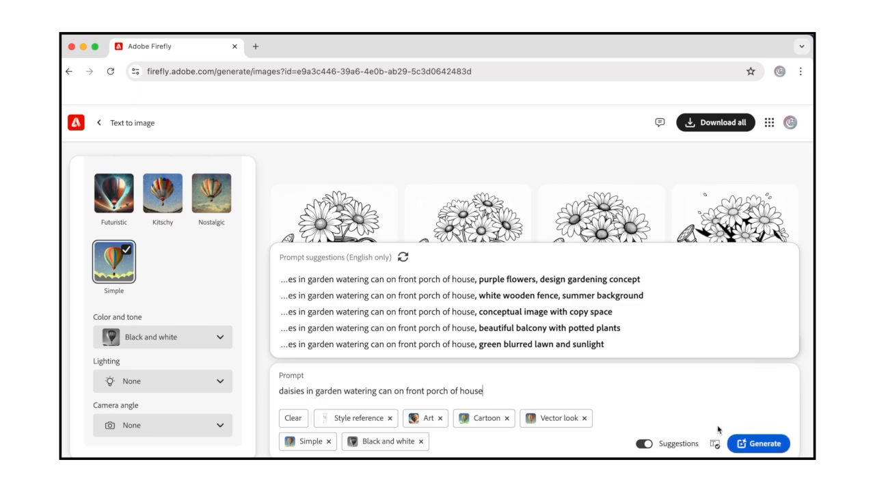
mouse_move(744, 293)
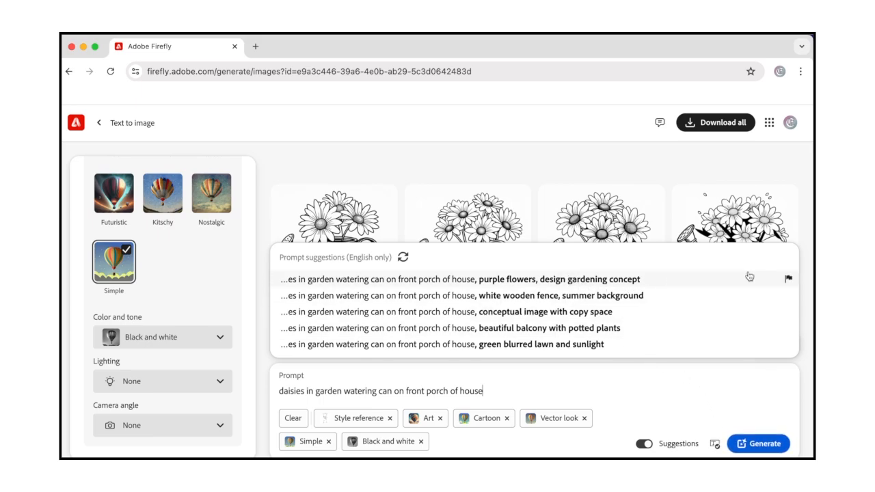
click(788, 278)
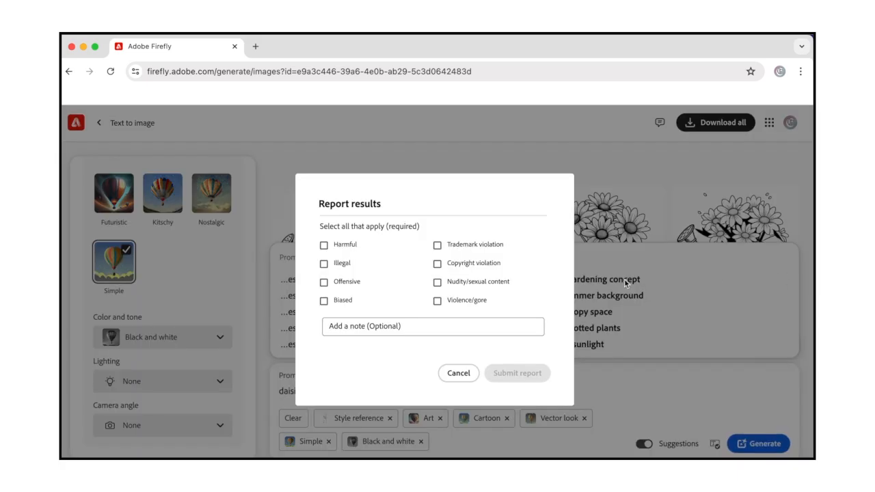
click(458, 374)
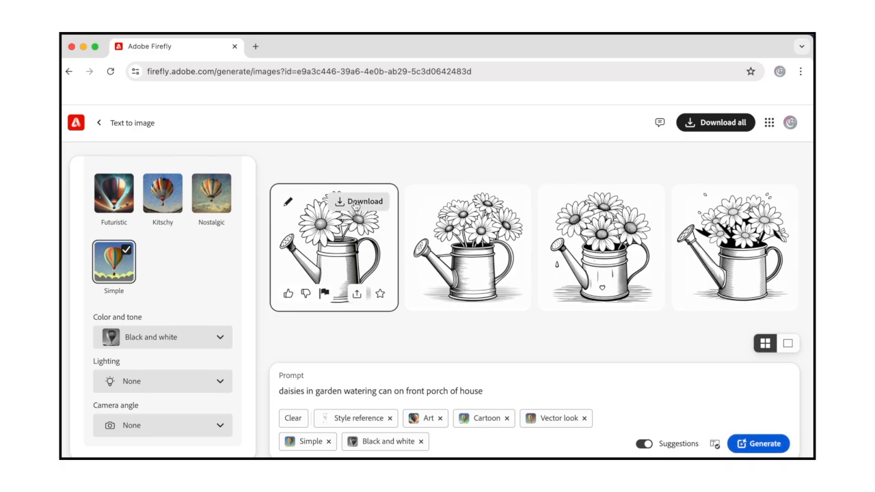
- Download the watering-can image and close the 'Do more with your image' popup
click(355, 201)
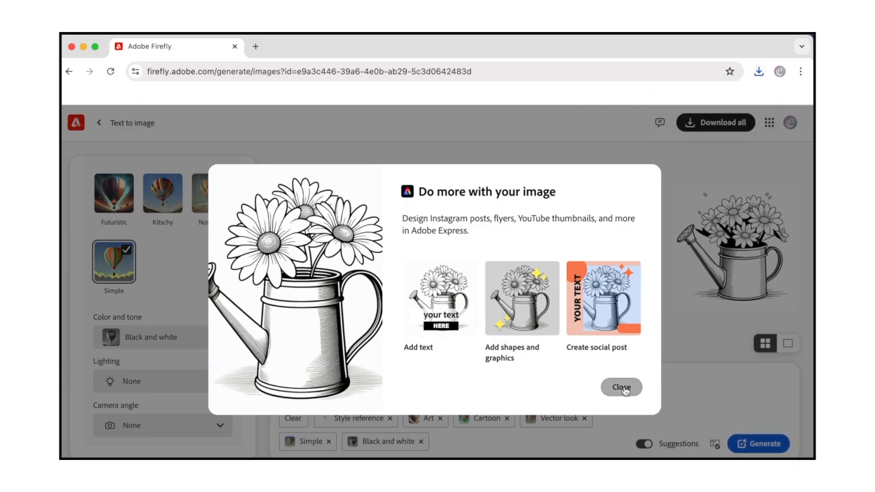
click(621, 387)
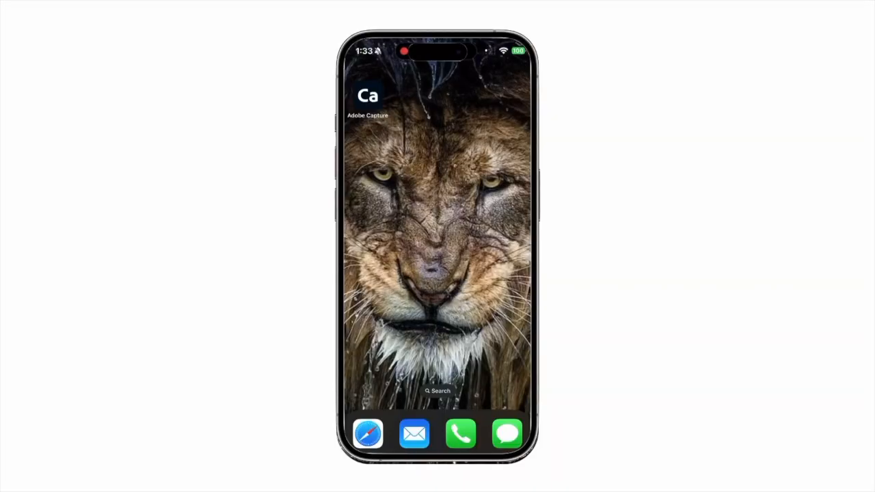
- Import the watering-can drawing from Camera Roll into Adobe Capture with smoothing turned on
click(372, 95)
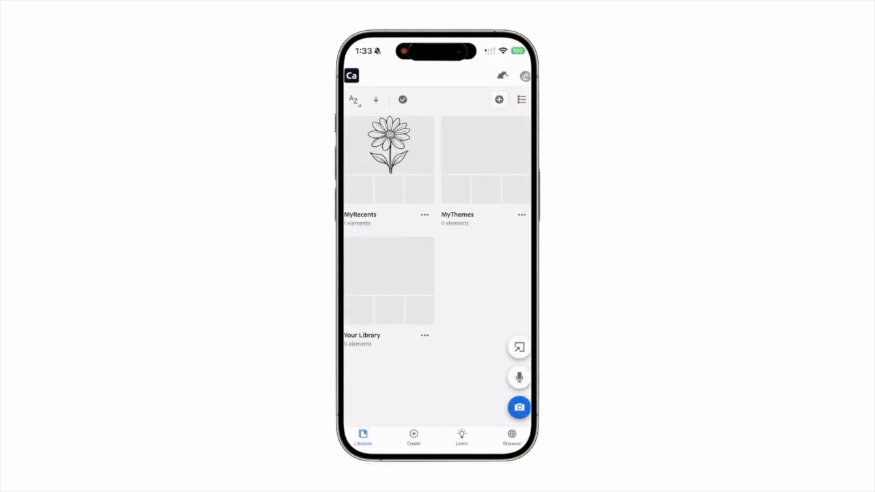
click(520, 408)
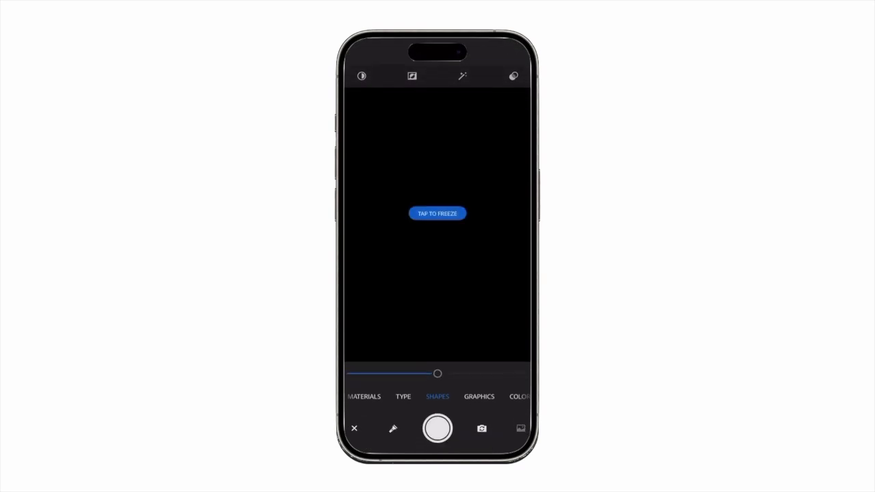
click(519, 429)
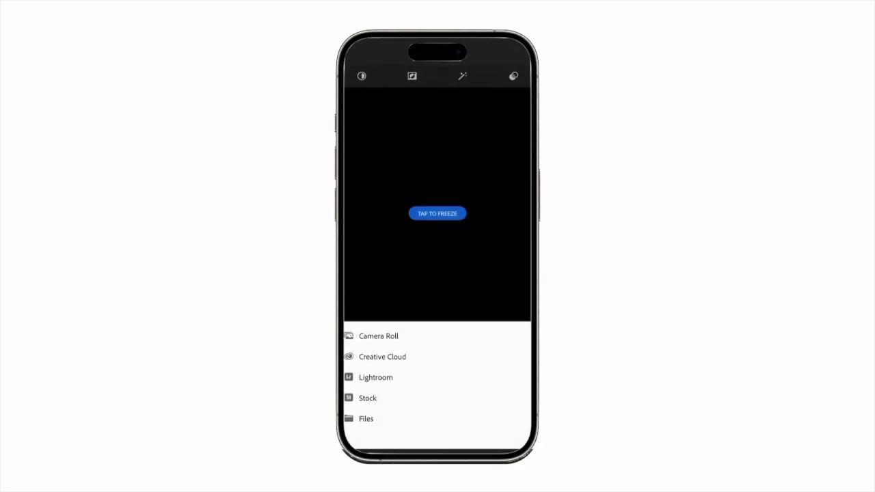
click(378, 336)
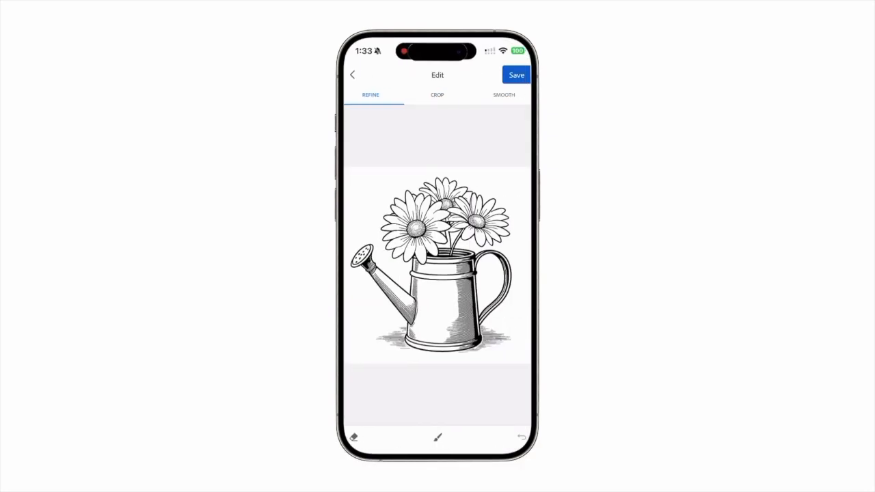
click(503, 95)
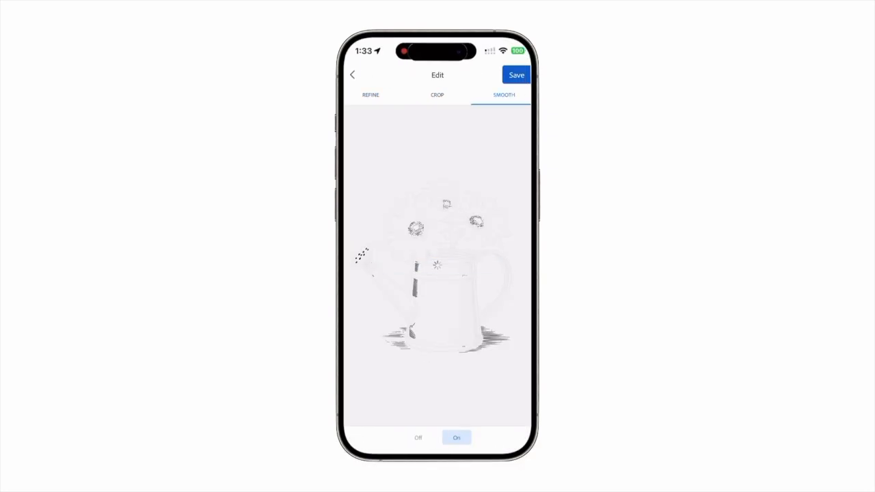
click(517, 74)
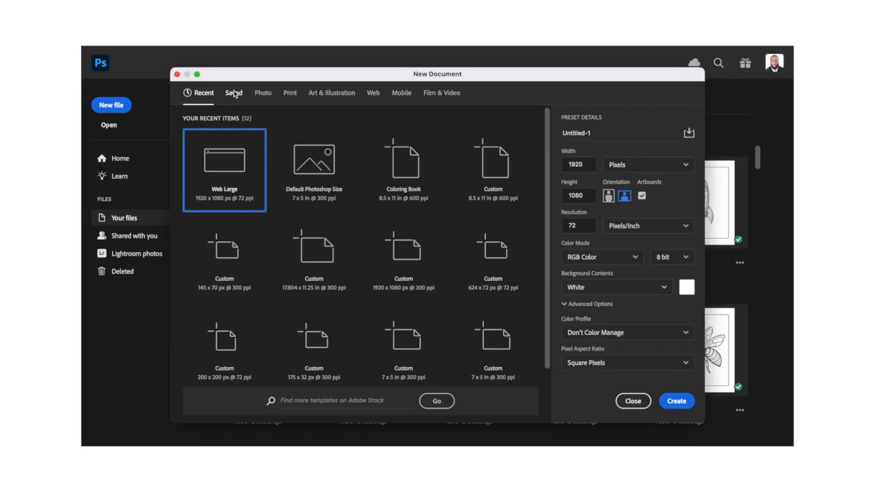
- Choose the Coloring Book preset at 8.5 by 11 inches and 600 pixels/inch
click(404, 162)
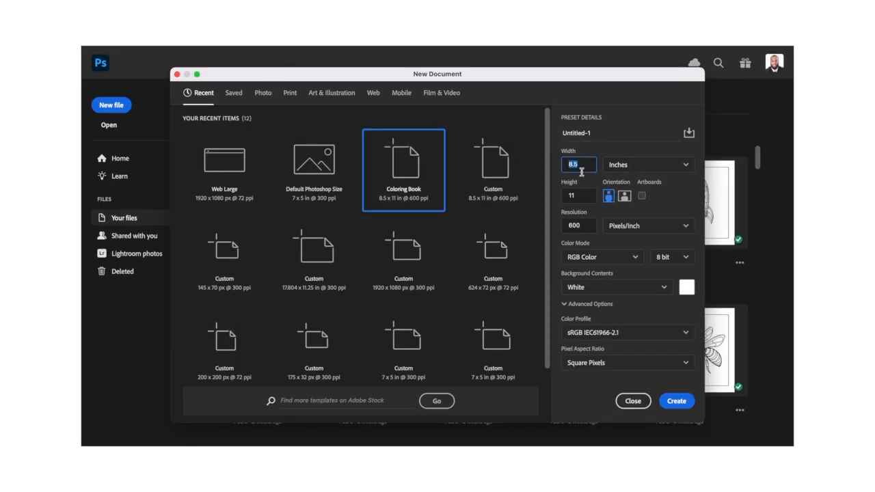
click(577, 226)
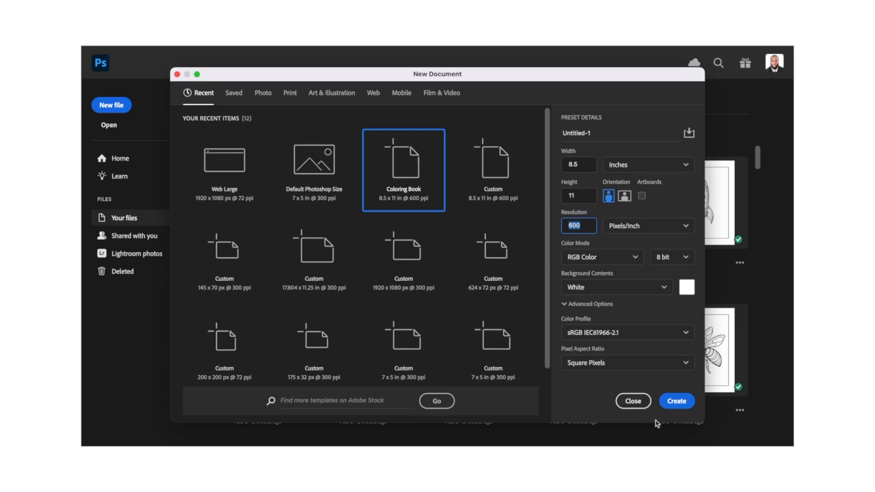
click(676, 401)
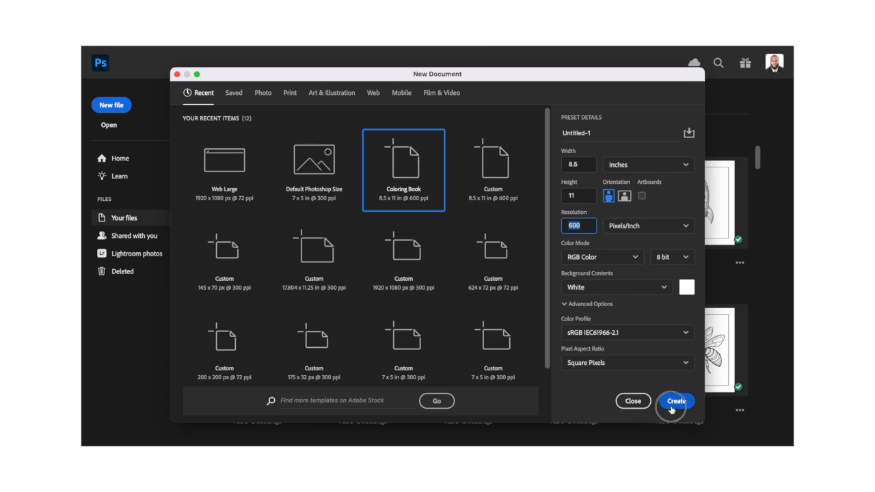
- Create the new document and place the flower drawing above the Background layer
click(675, 401)
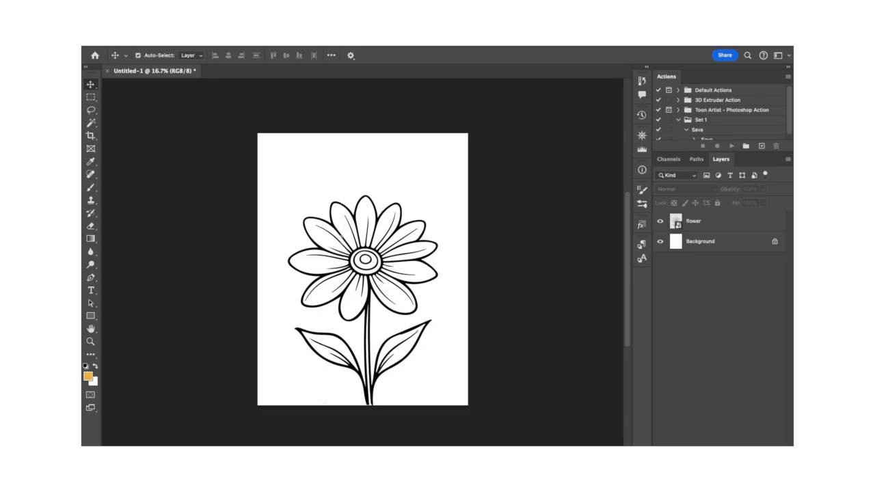
- Save the daisy page as a Photoshop PDF using the High Quality Print preset
click(107, 52)
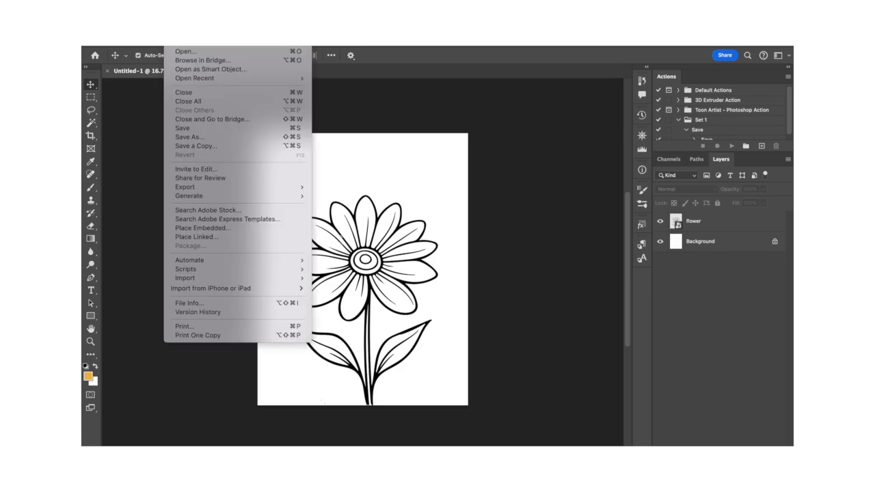
mouse_move(183, 127)
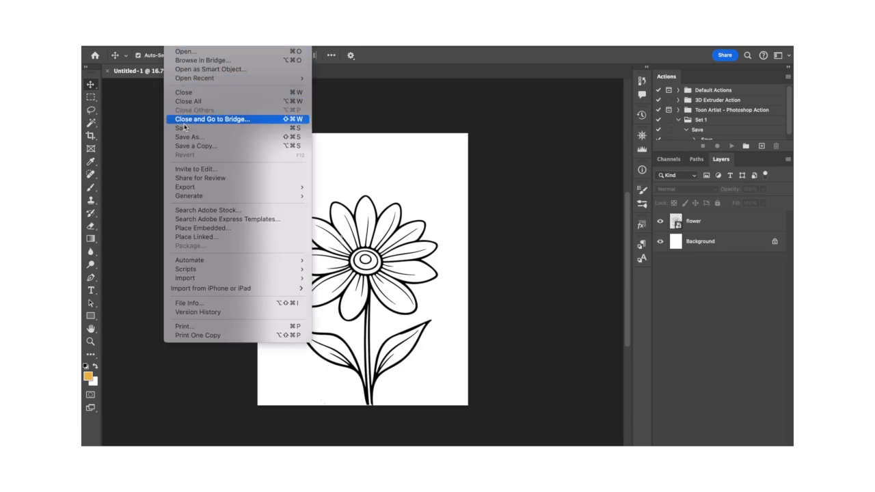
click(188, 136)
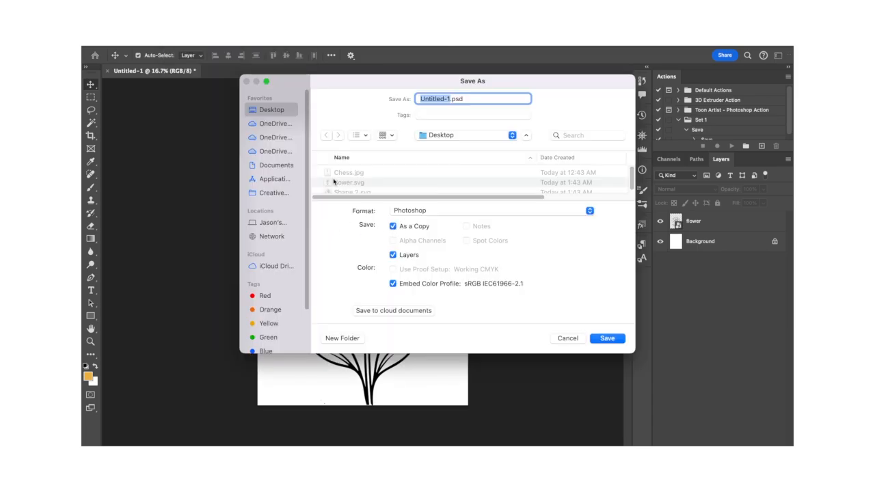
click(489, 211)
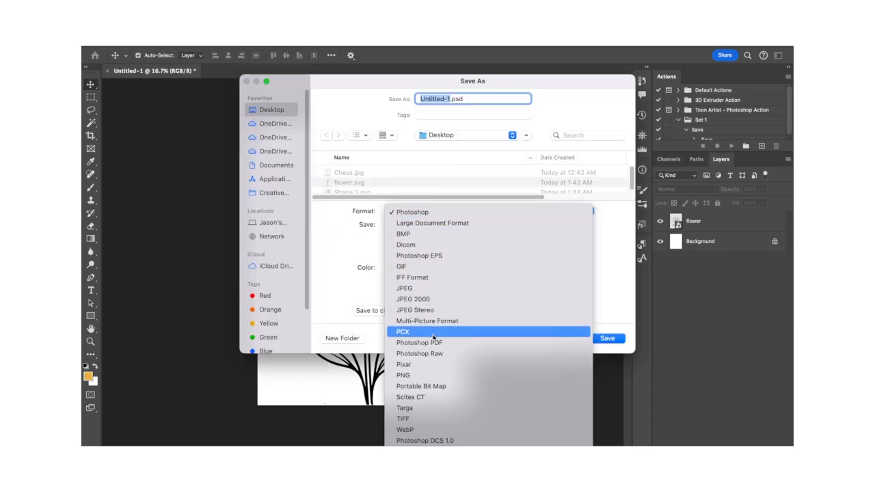
click(418, 342)
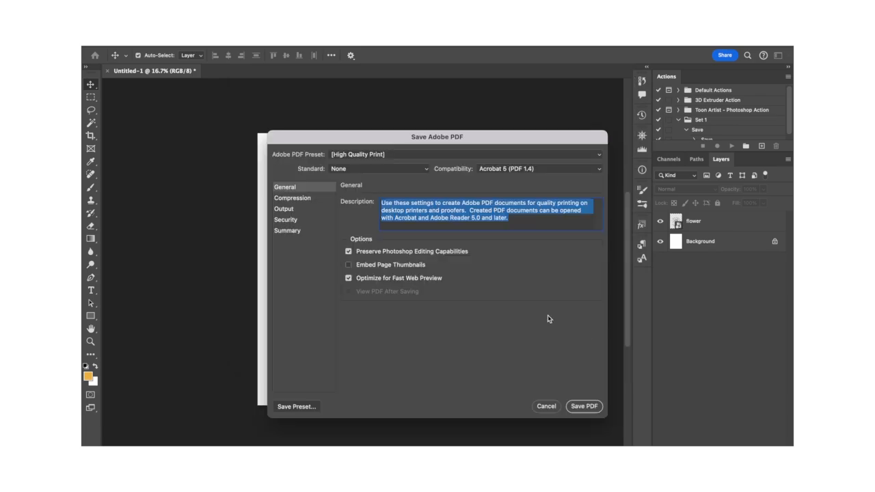
click(585, 406)
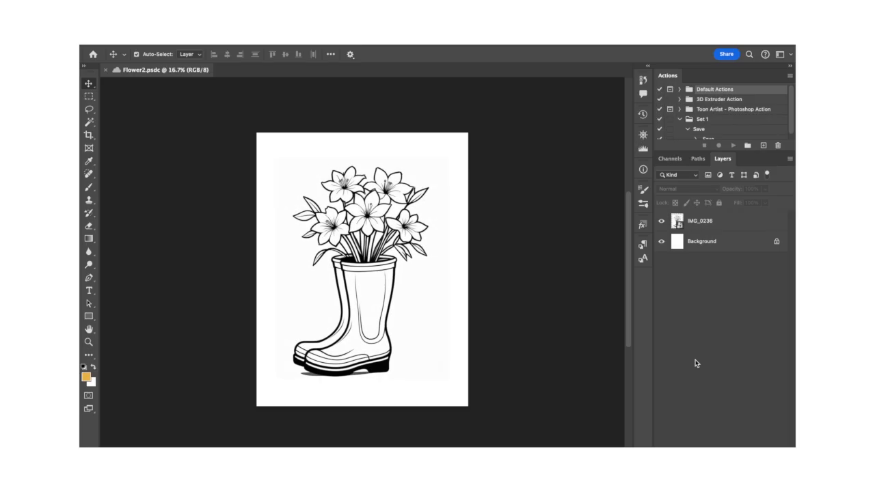
- Create action Set 2 with a new Action 1 and start recording it
click(725, 220)
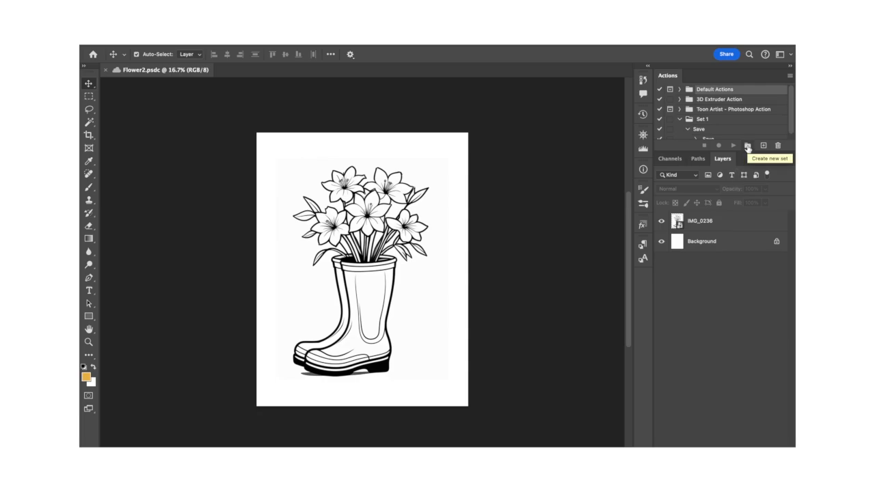
click(759, 145)
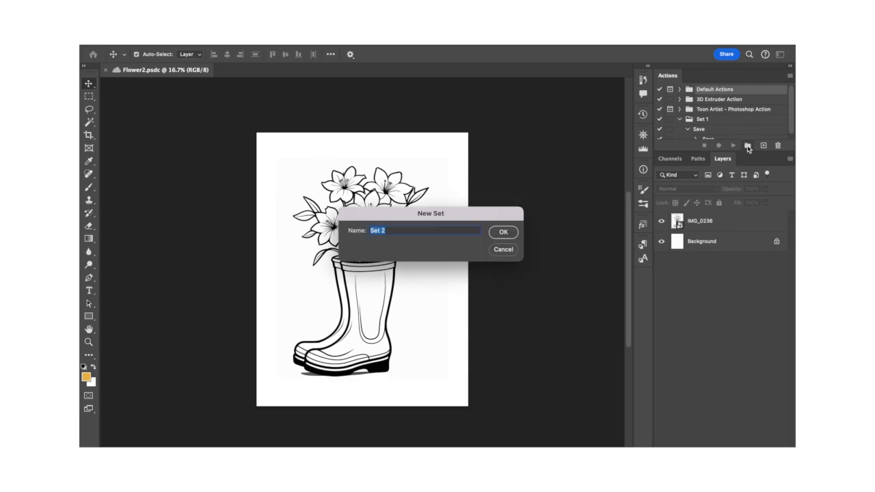
click(504, 233)
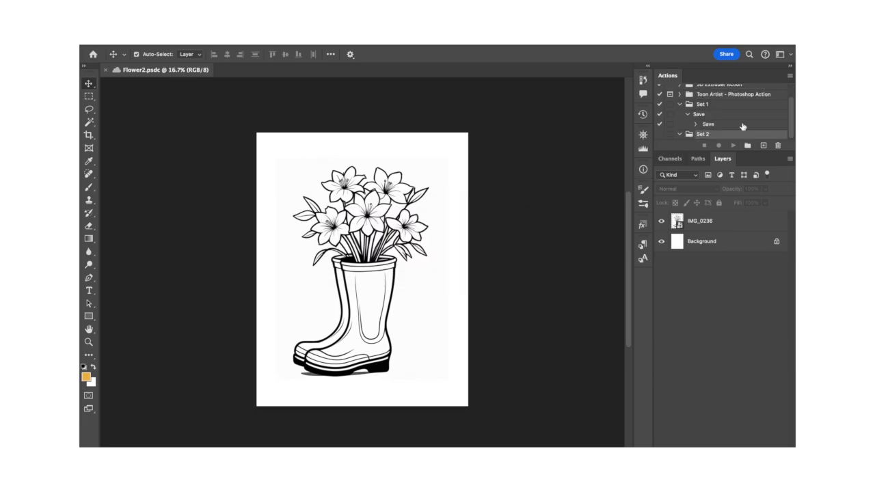
click(768, 143)
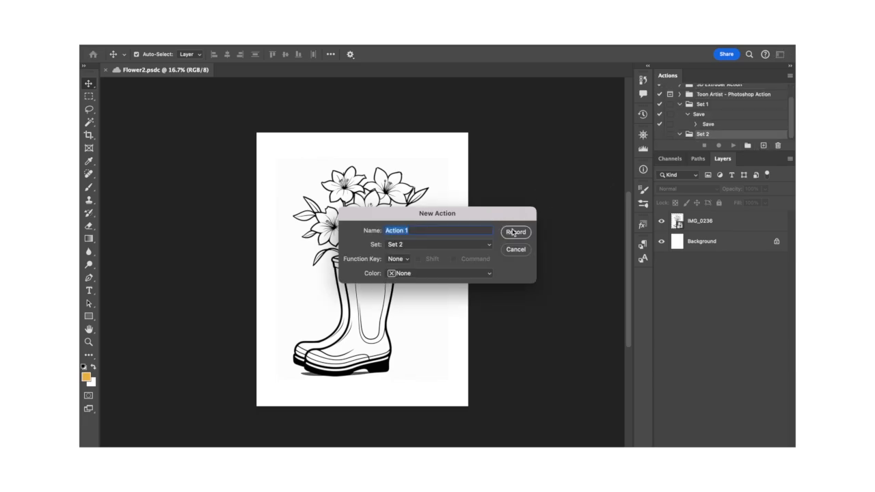
click(516, 233)
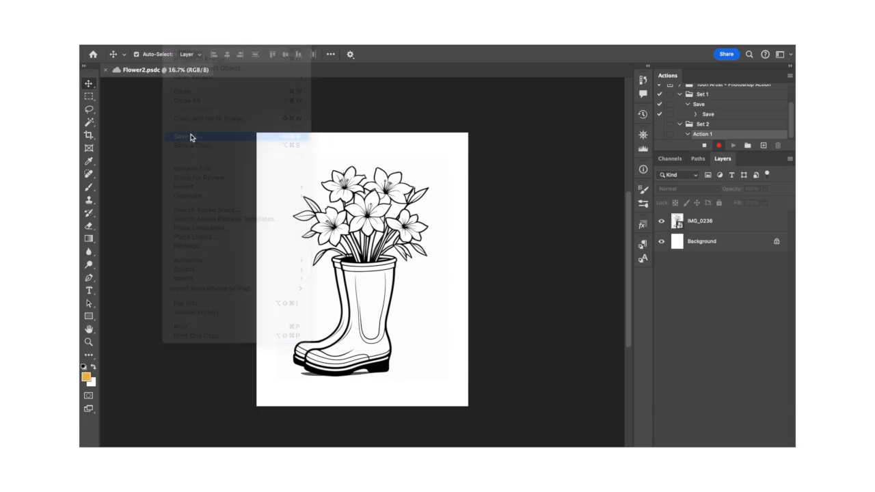
- Record saving the page to the computer as a High Quality Print Photoshop PDF
click(184, 137)
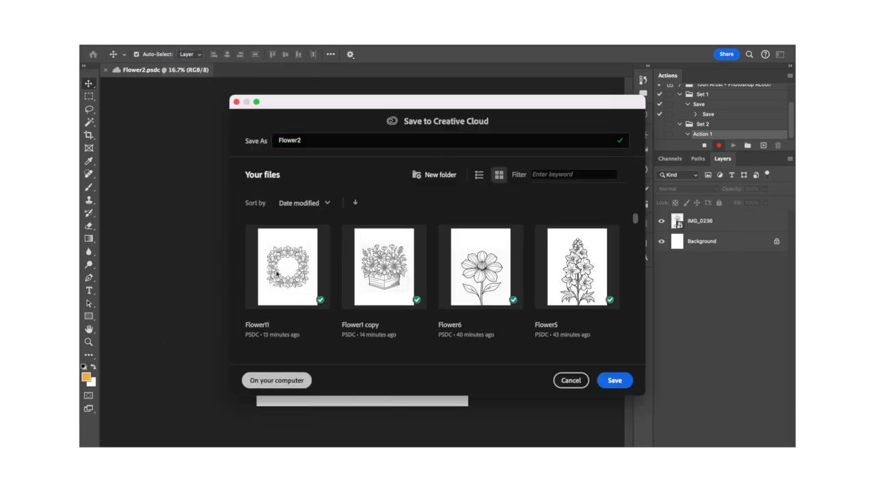
click(276, 380)
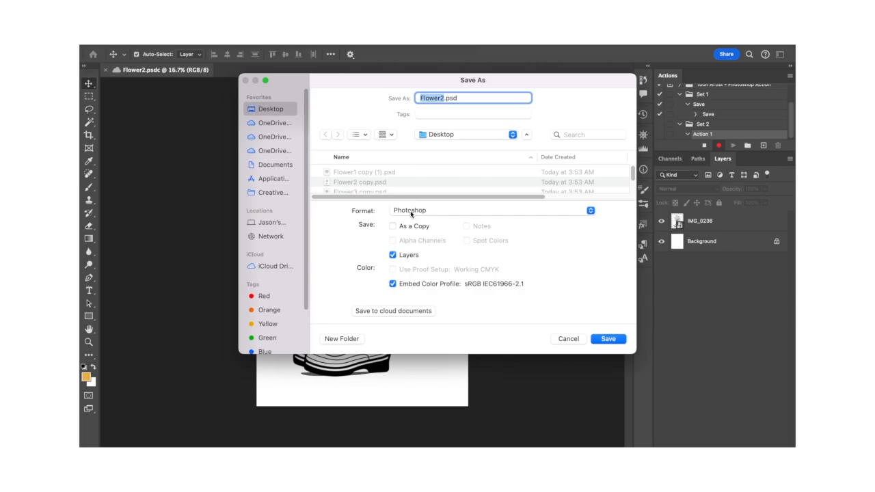
click(490, 210)
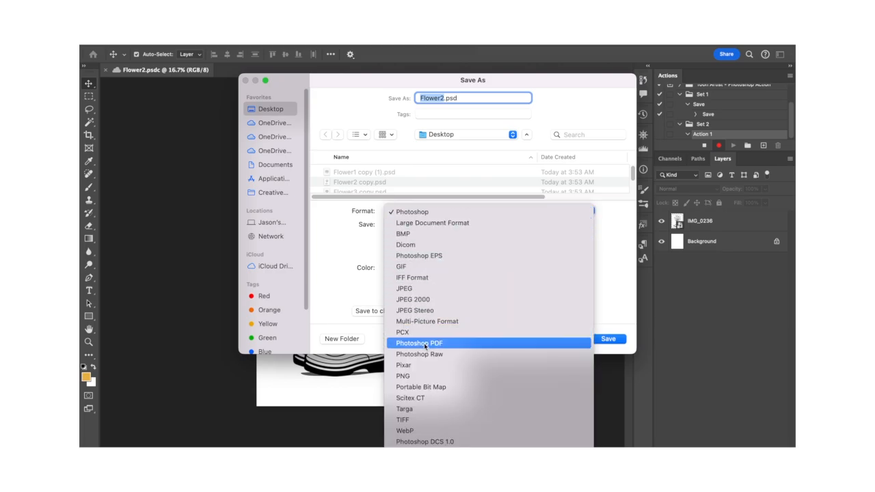
click(421, 342)
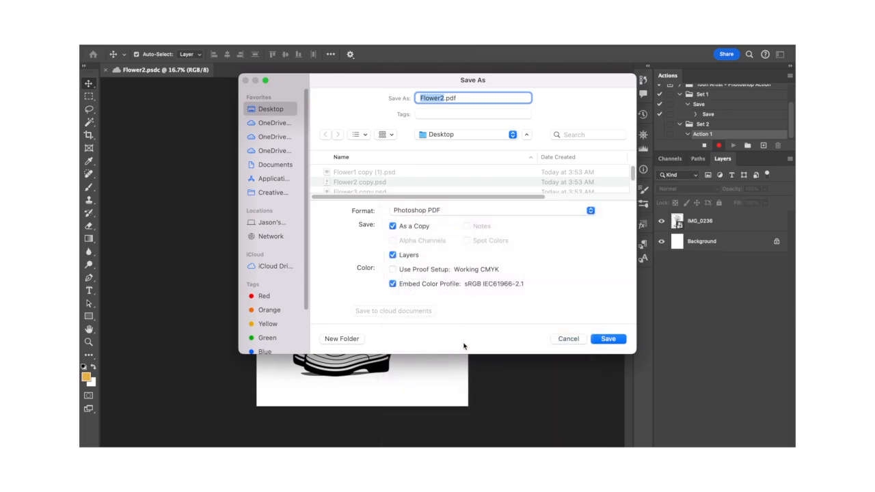
click(608, 340)
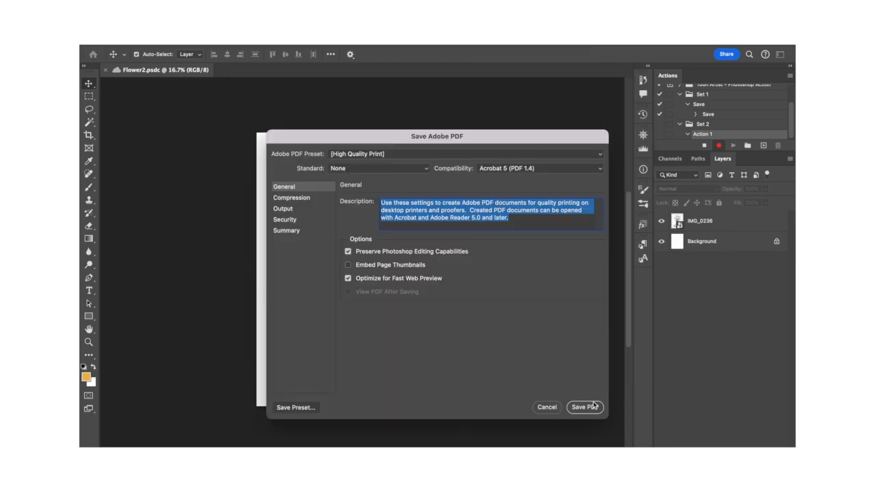
click(583, 408)
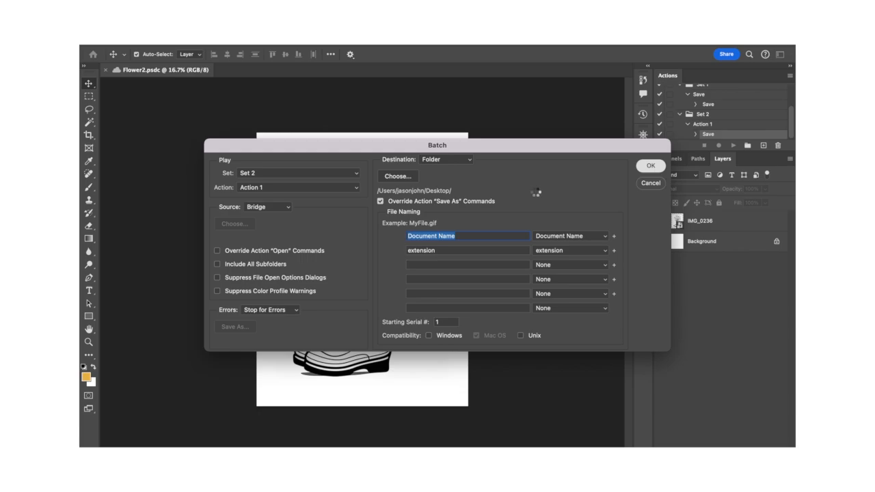
- Run the Set 2 / Action 1 batch from Bridge into a folder, overriding Save As commands
click(651, 166)
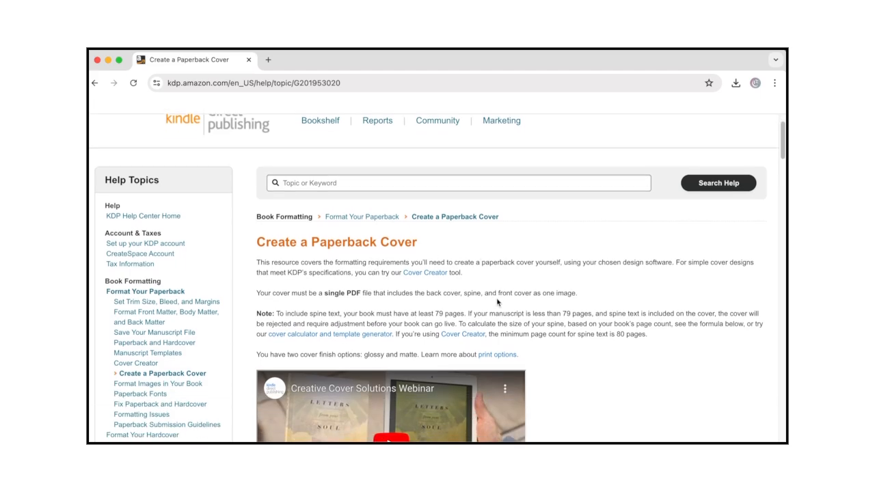
scroll(down, 3)
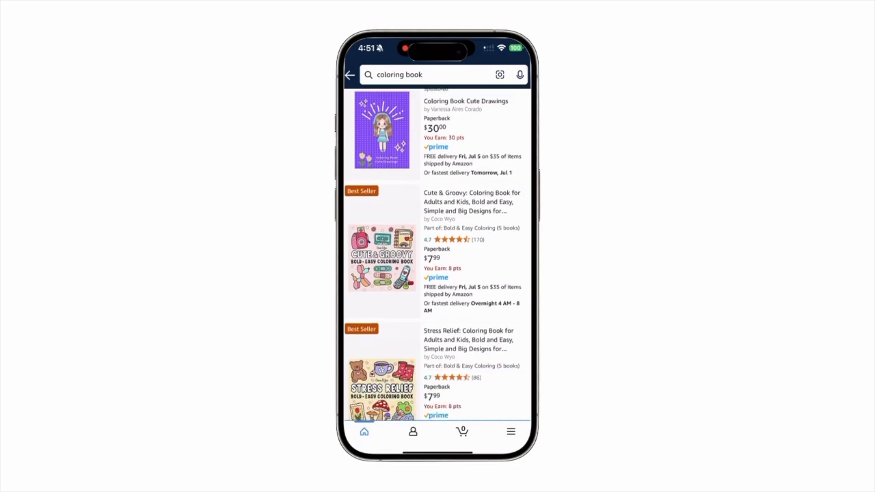
scroll(down, 3)
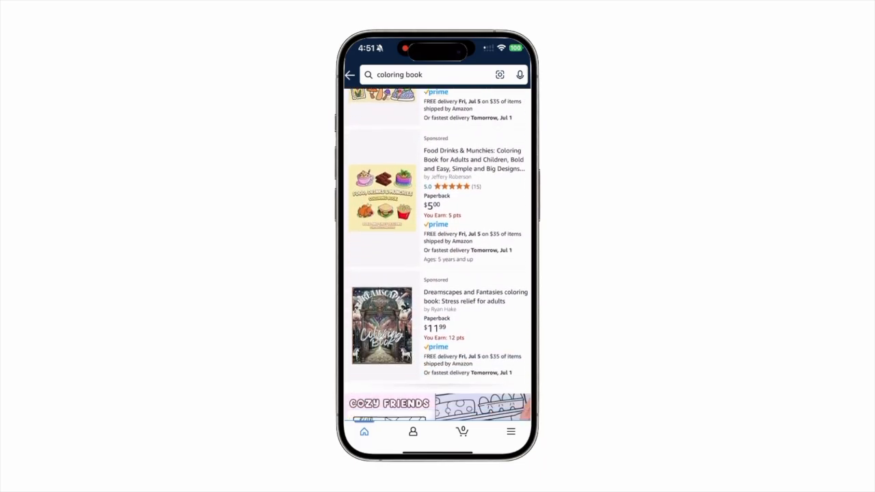
scroll(down, 3)
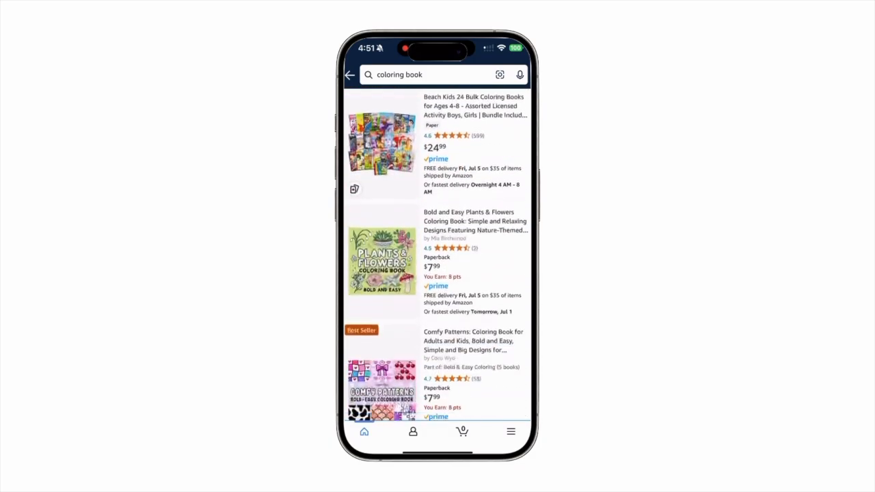
scroll(down, 3)
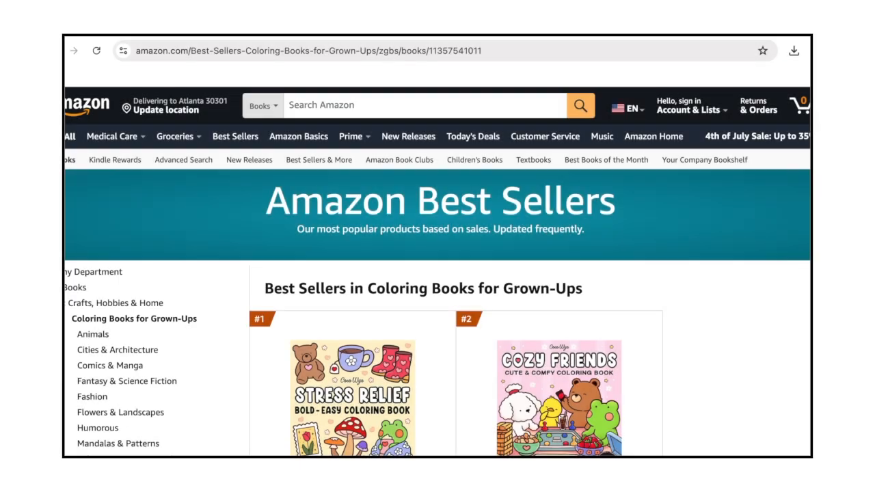
mouse_move(777, 421)
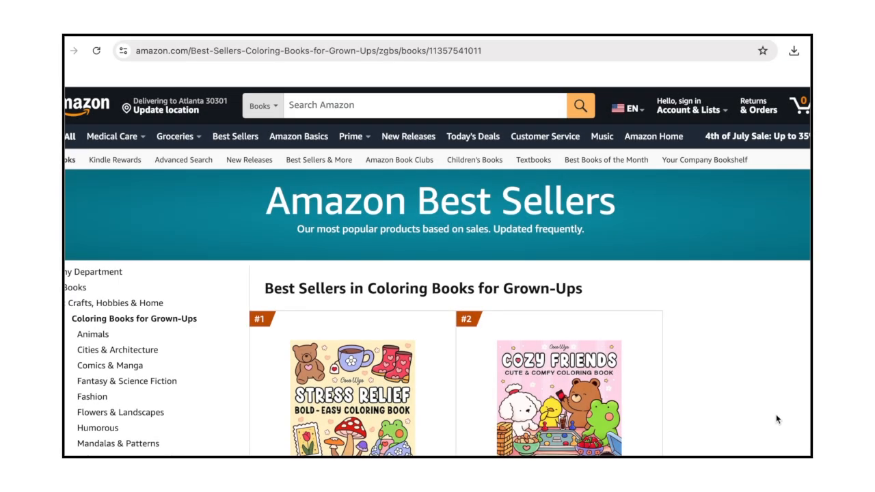
- Scroll the Coloring Books for Grown-Ups Best Sellers list past rank #12
scroll(down, 3)
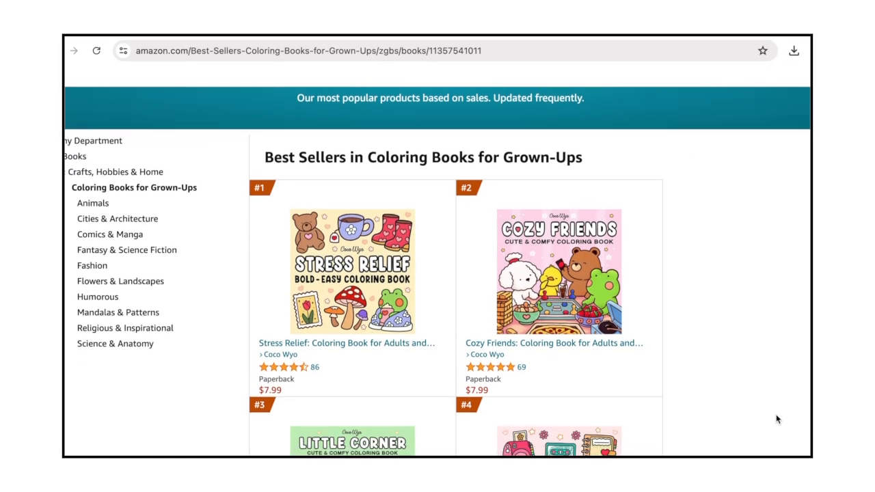
scroll(down, 3)
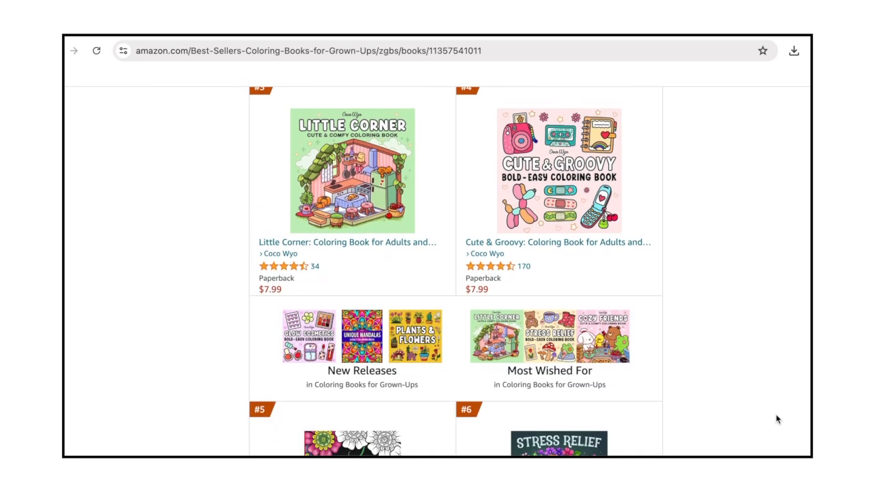
scroll(down, 3)
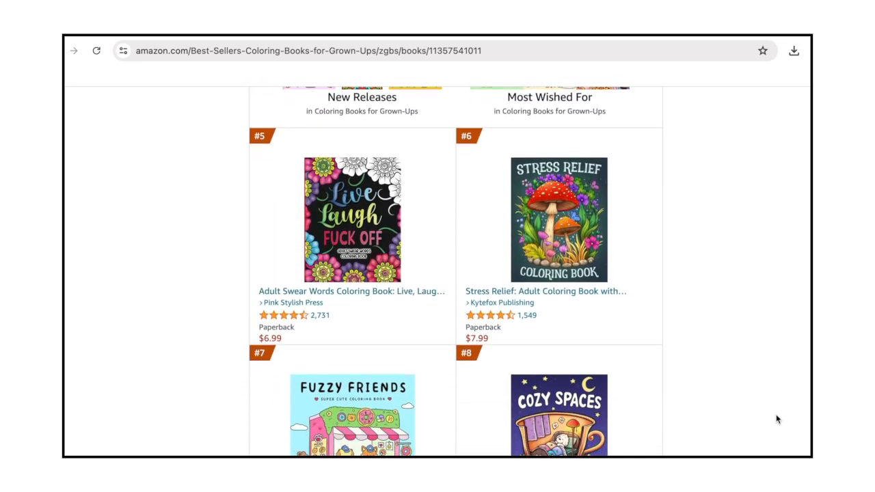
scroll(down, 3)
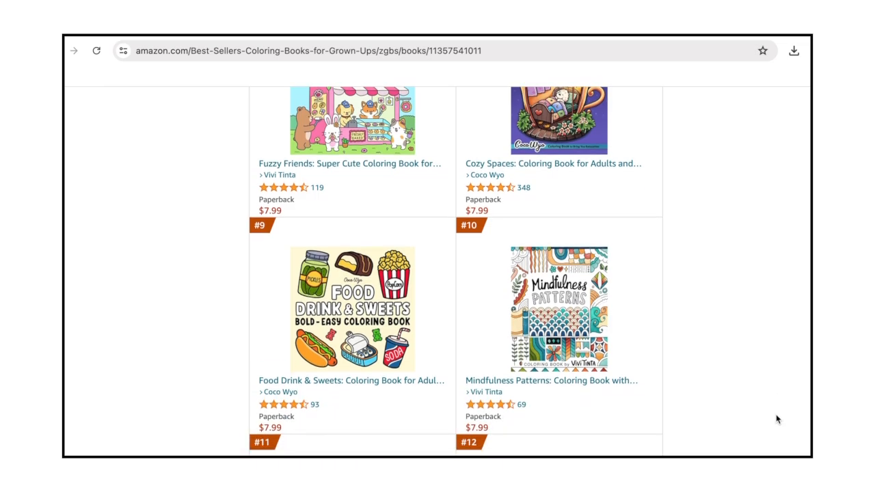
scroll(down, 3)
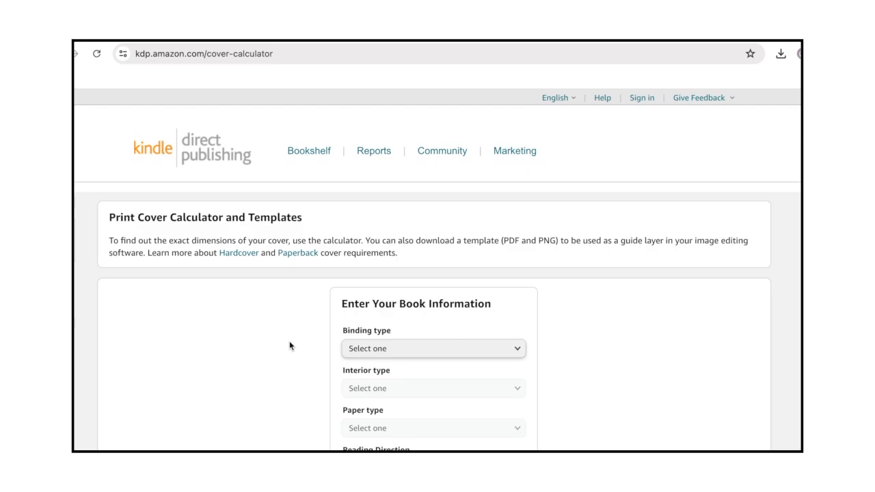
- Set the calculator to Paperback binding, Black & white interior and White paper
click(434, 348)
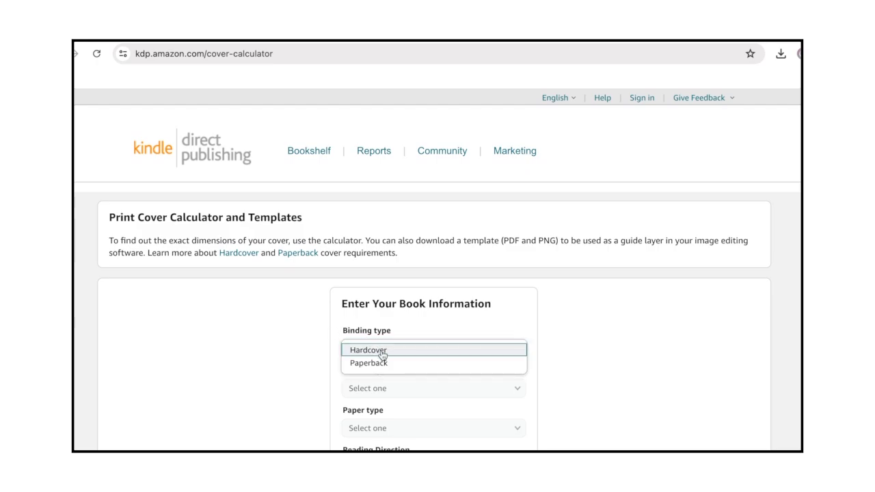
click(368, 364)
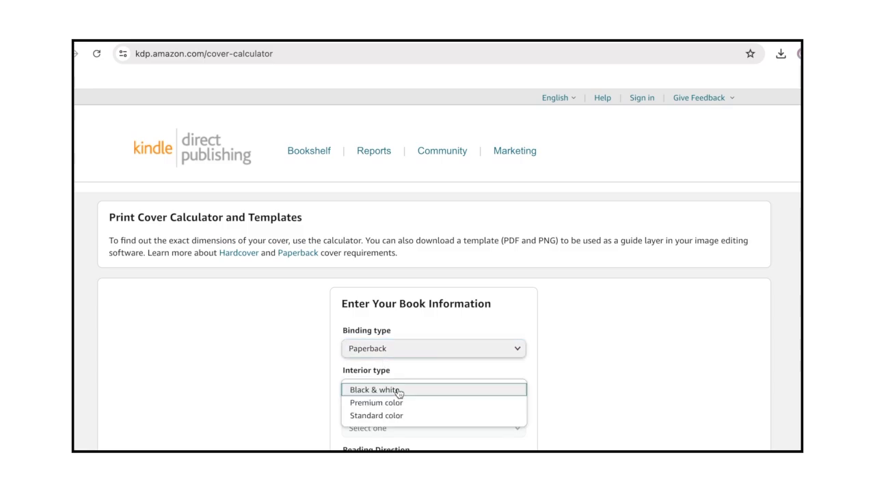
click(375, 390)
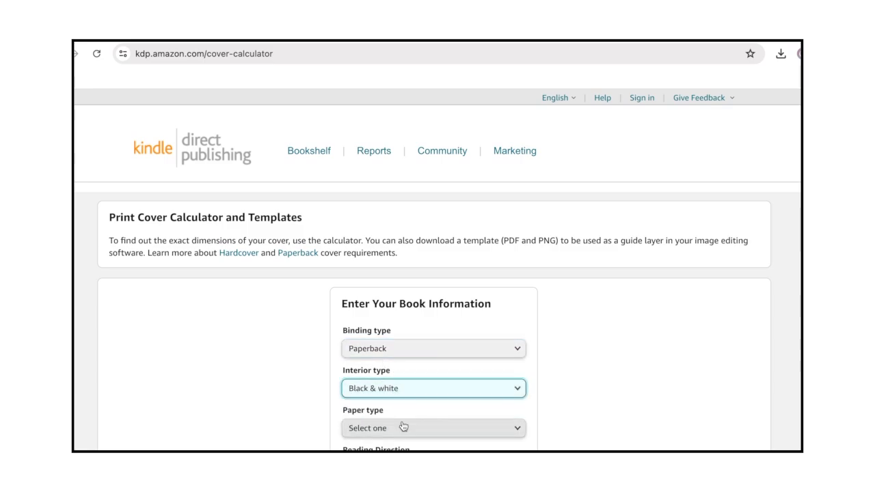
click(434, 428)
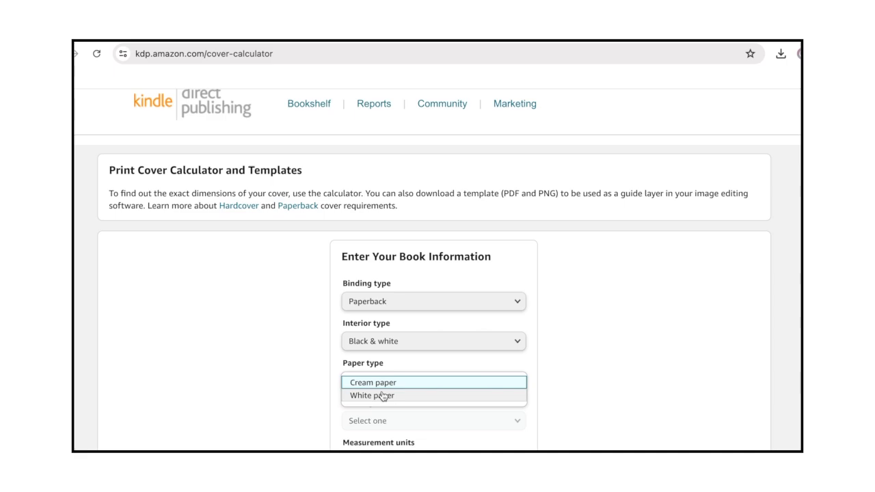
click(386, 397)
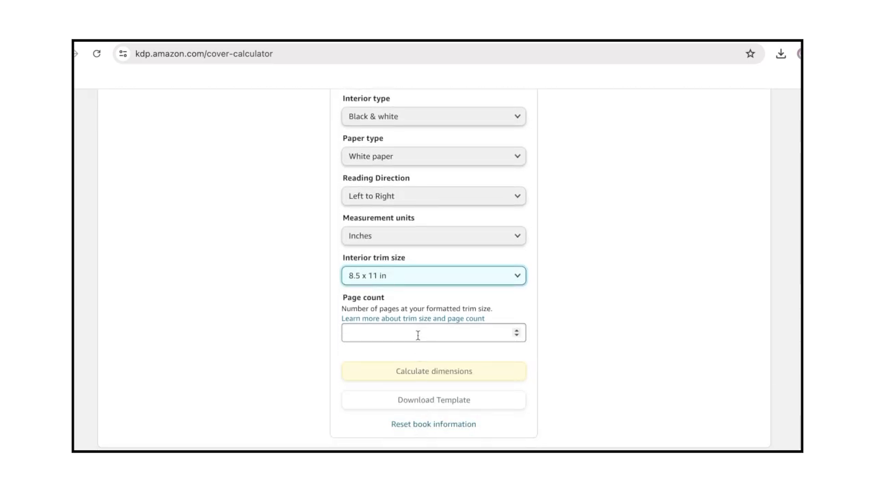
- Enter the 246-page count for the 8.5 x 11 in book and download the cover template
click(429, 334)
text(246)
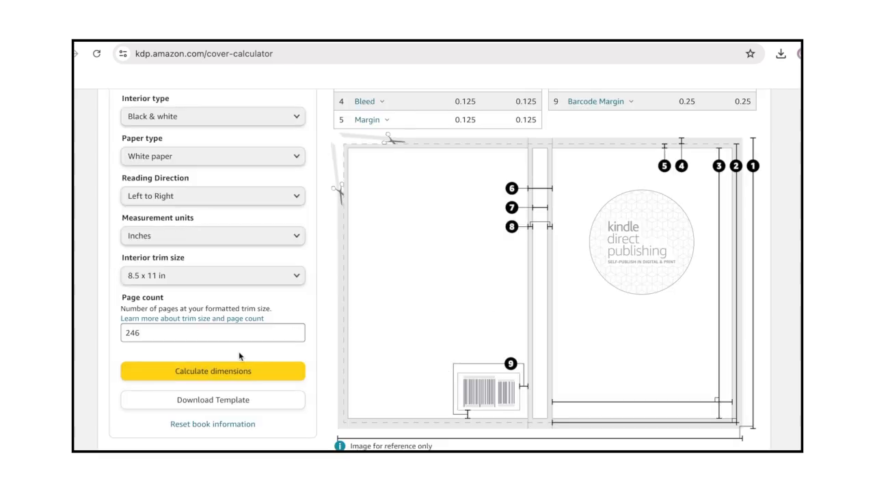
mouse_move(212, 405)
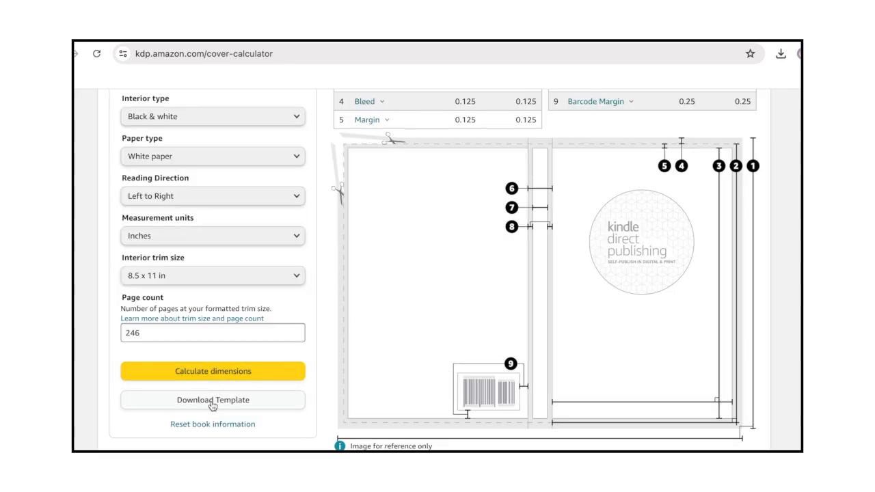
click(214, 400)
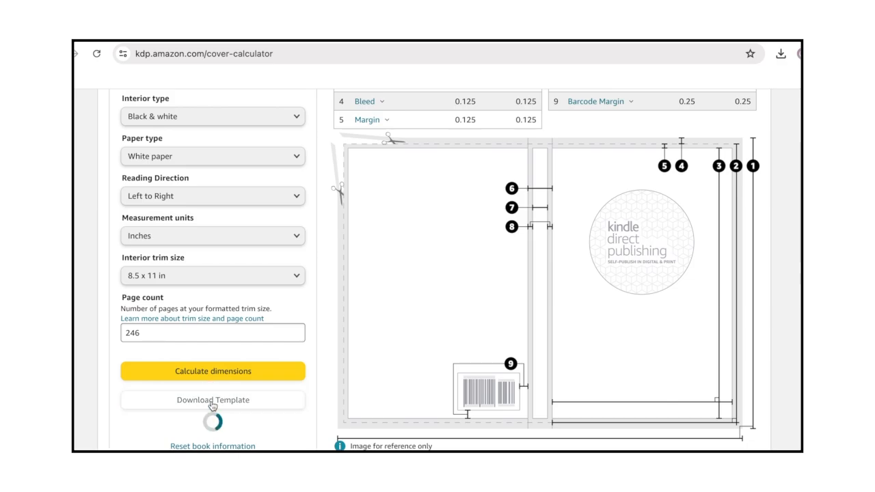
click(214, 399)
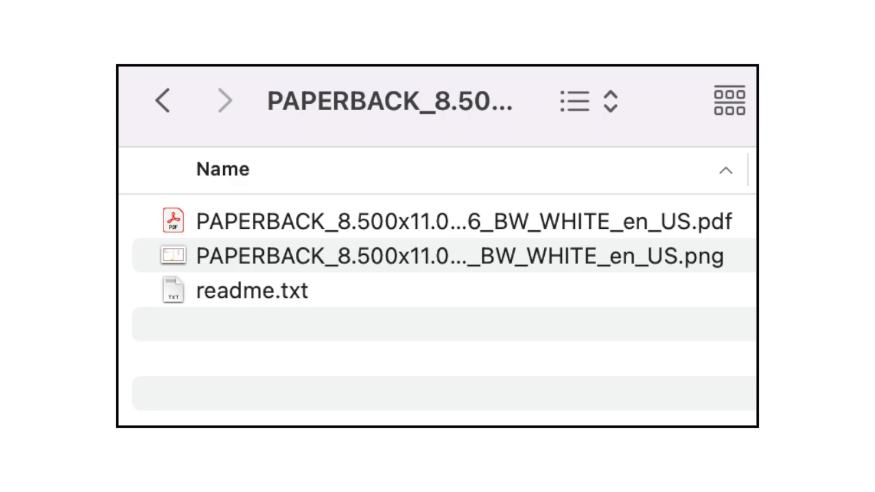
- Open the downloaded PNG cover template from the template folder in Finder
double_click(460, 248)
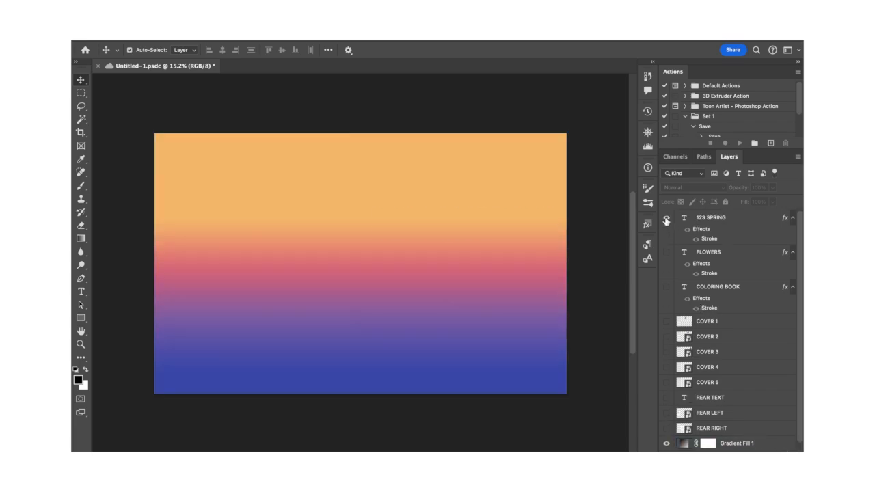
- Show the 123 SPRING and COLORING BOOK text layers so the full cover design appears
click(665, 218)
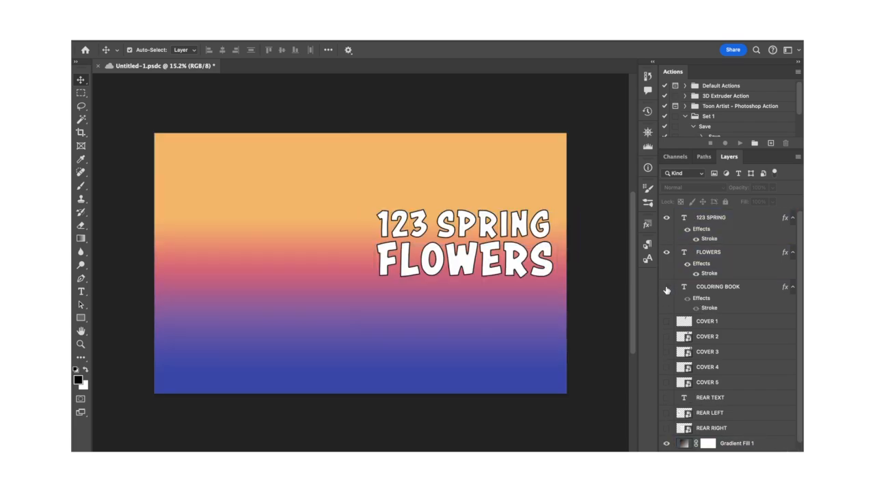
click(666, 322)
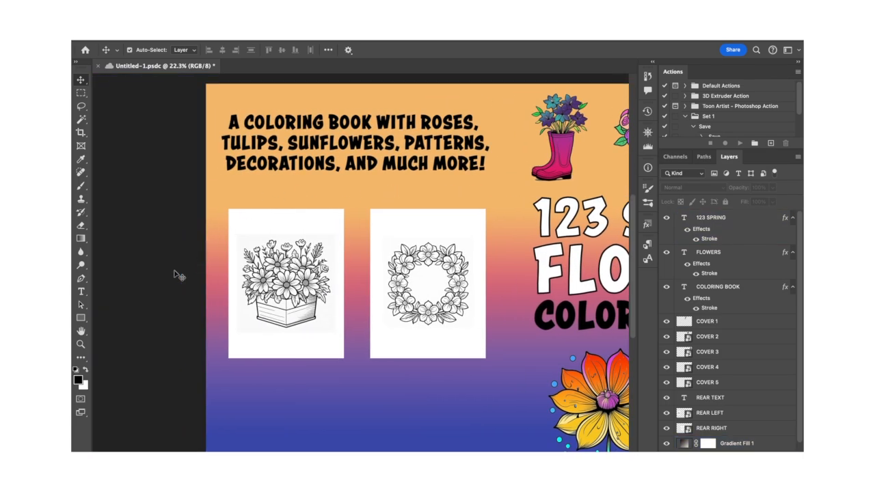
mouse_move(175, 320)
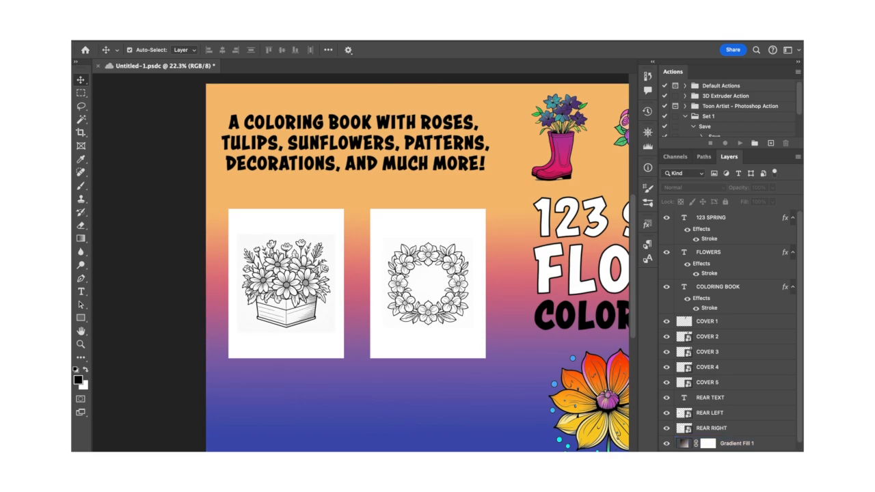
click(107, 50)
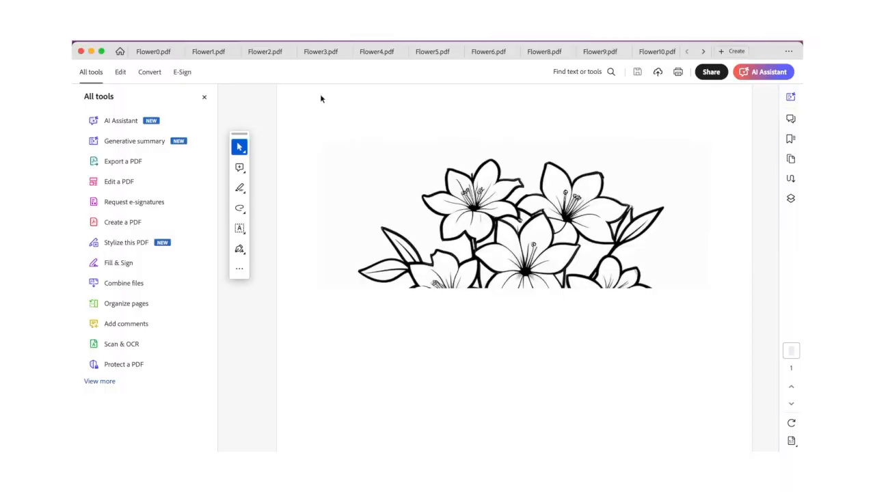
- Combine all open Flower PDFs into one 12-page Binder1 document starting with the title page
click(728, 50)
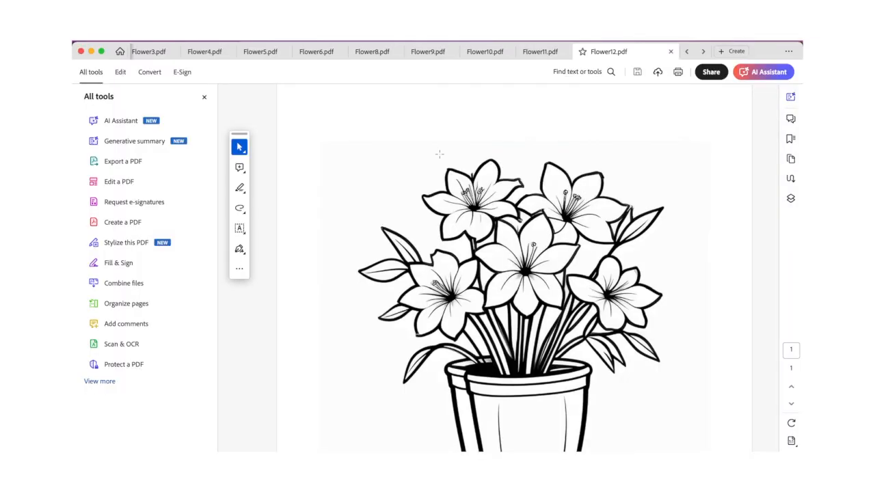
click(121, 283)
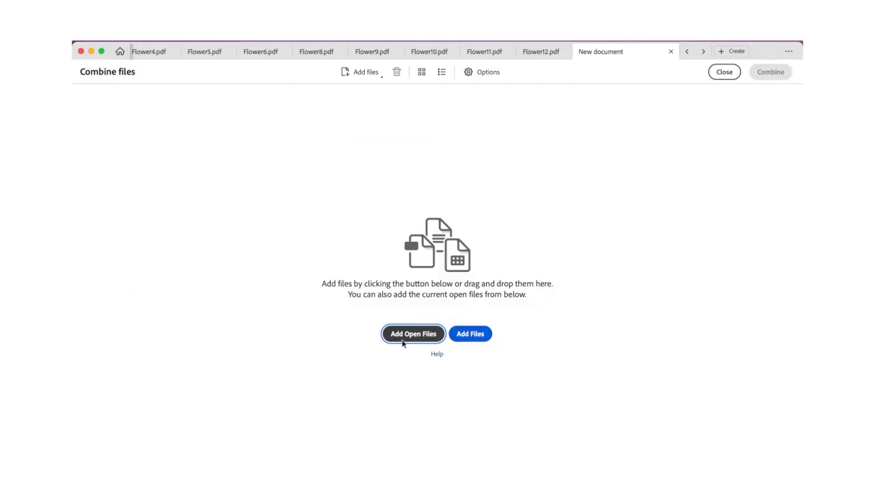
click(413, 333)
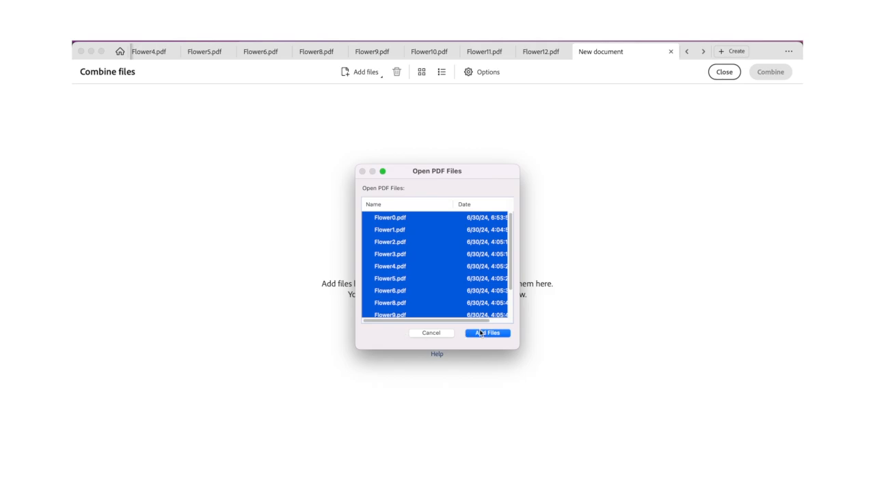
click(487, 334)
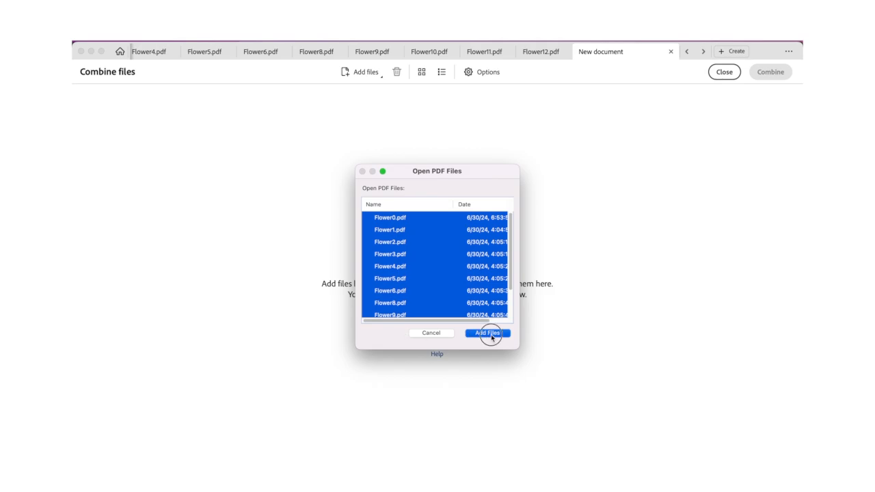
click(487, 334)
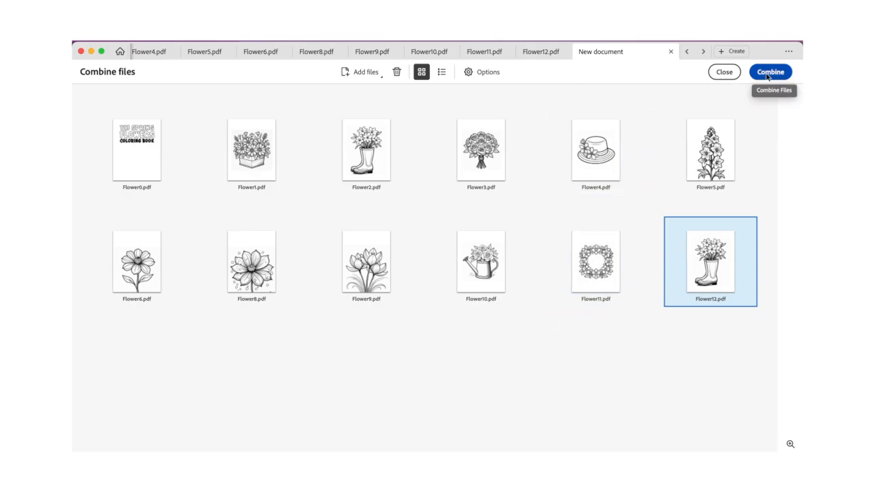
click(770, 71)
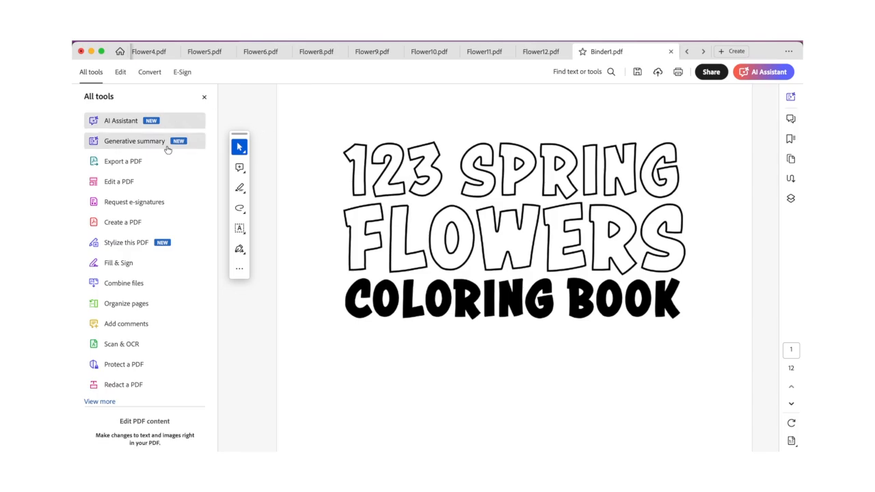
- Insert a blank page after page 1, the cover, in the Organize Pages view
click(126, 304)
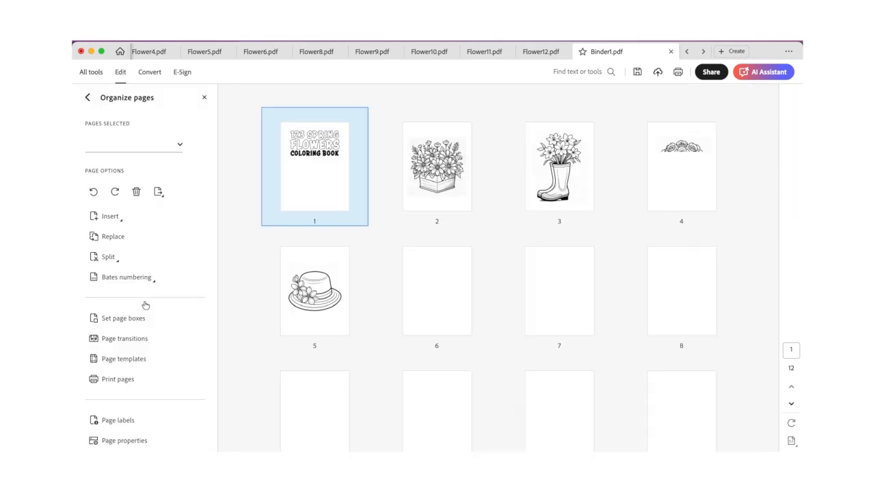
click(109, 216)
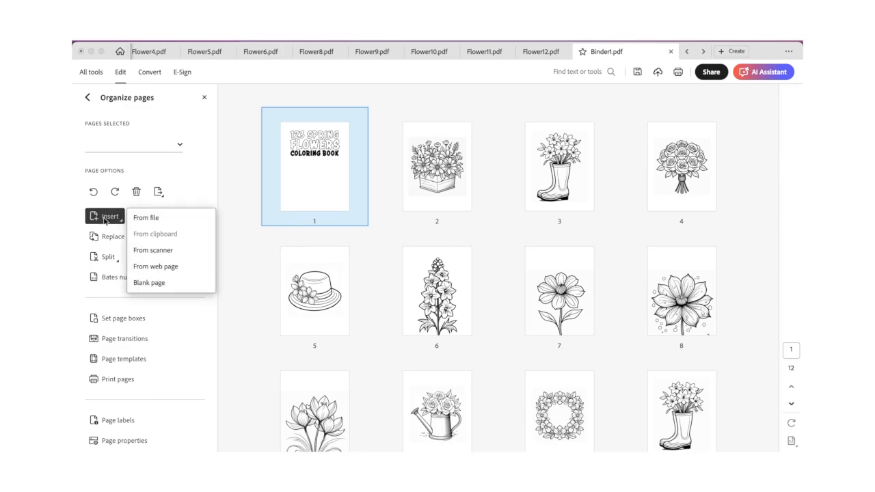
click(149, 283)
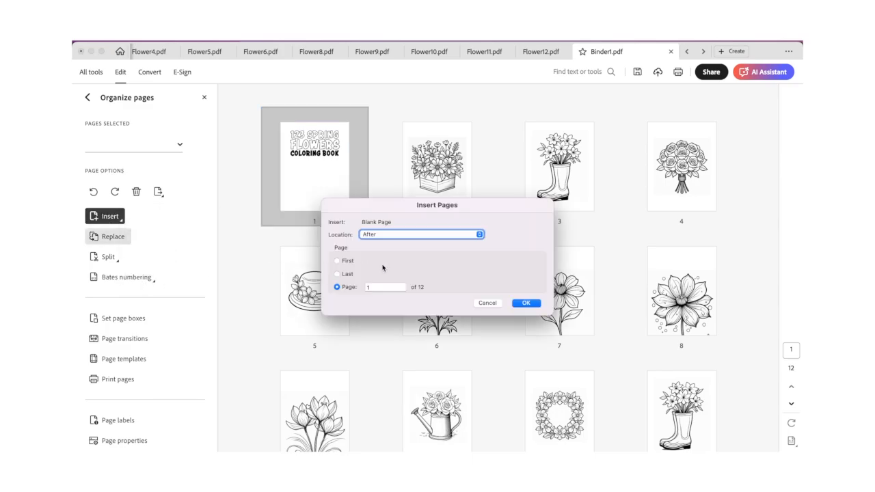
click(525, 304)
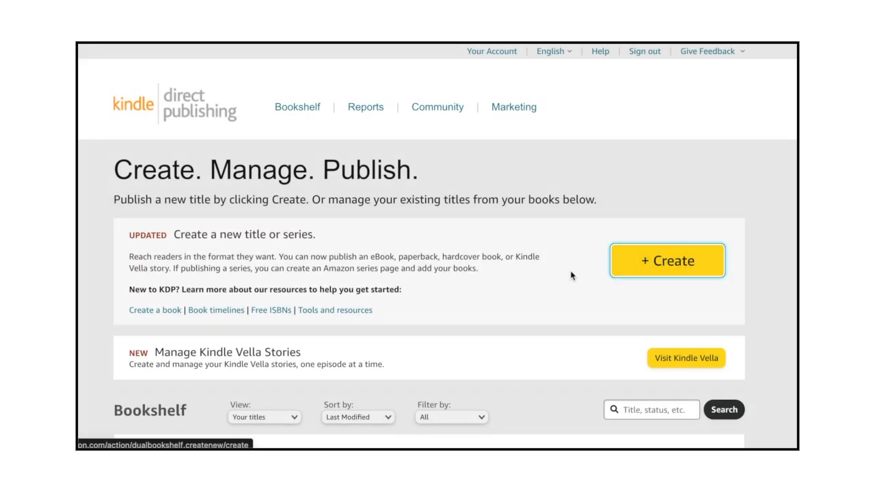
- Create a new KDP paperback and enter the title 123 Spring Flowers with its subtitle
click(668, 260)
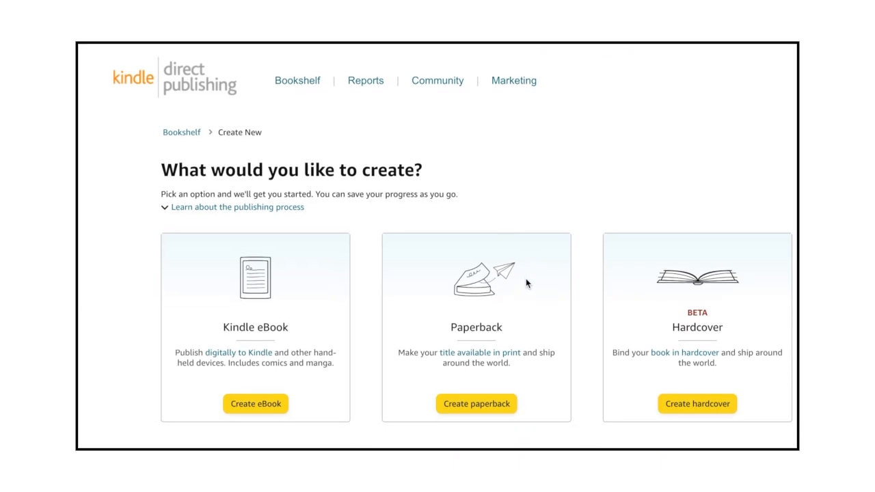
scroll(down, 3)
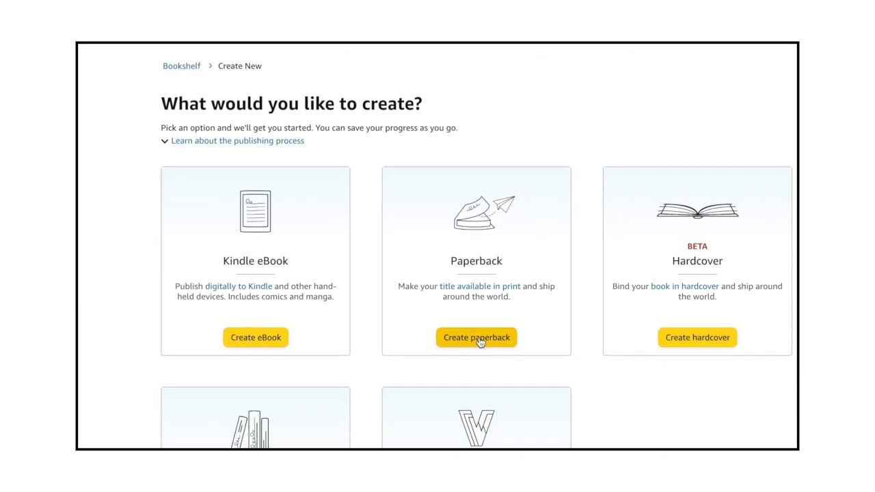
click(476, 337)
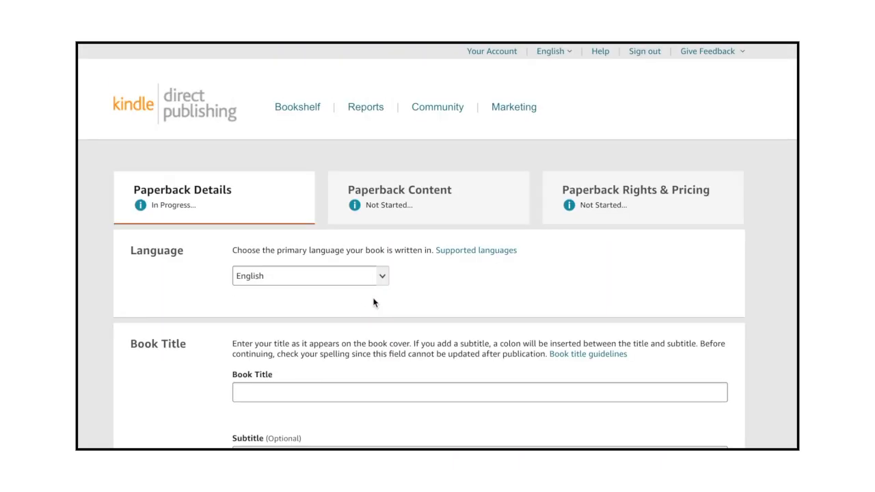
text(123)
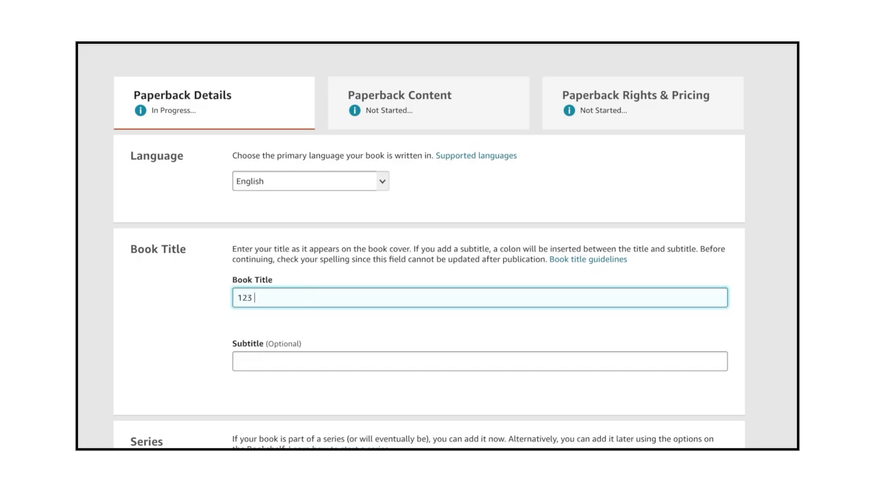
text(Spring Flowers)
click(480, 361)
text(A Coloring Book For Adults, Kids, Seniors And Beginners)
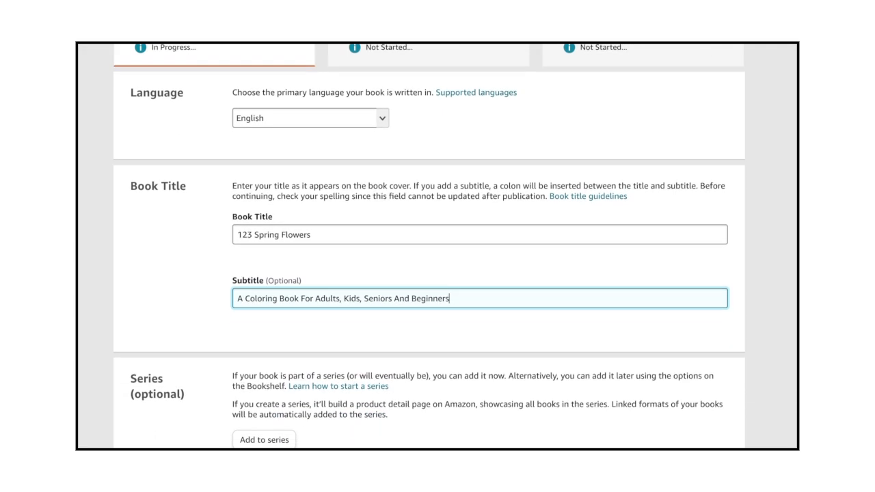
scroll(down, 3)
text(Na)
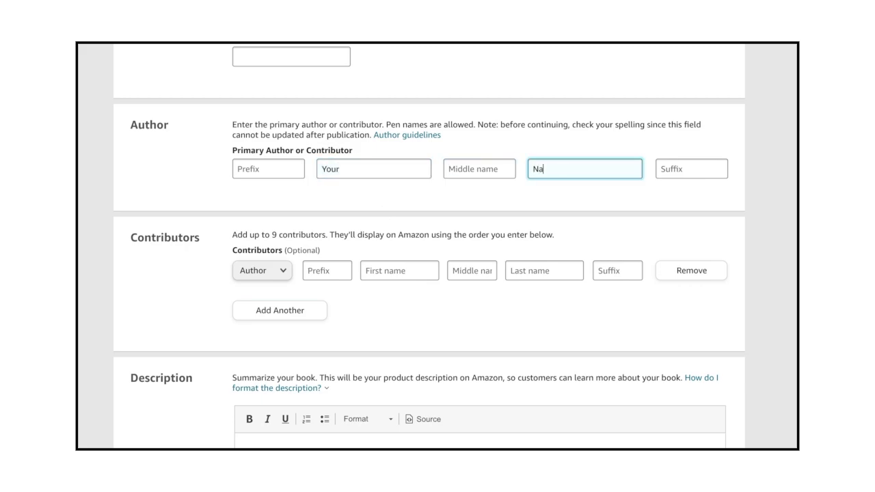
- Enter the description 'The 123 Flowers Coloring Book features Roses, Tulips...'
scroll(down, 3)
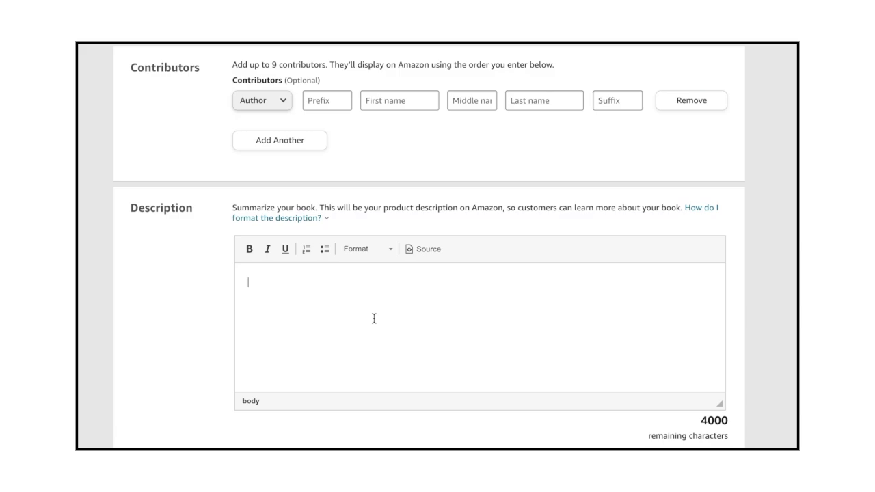
text(The)
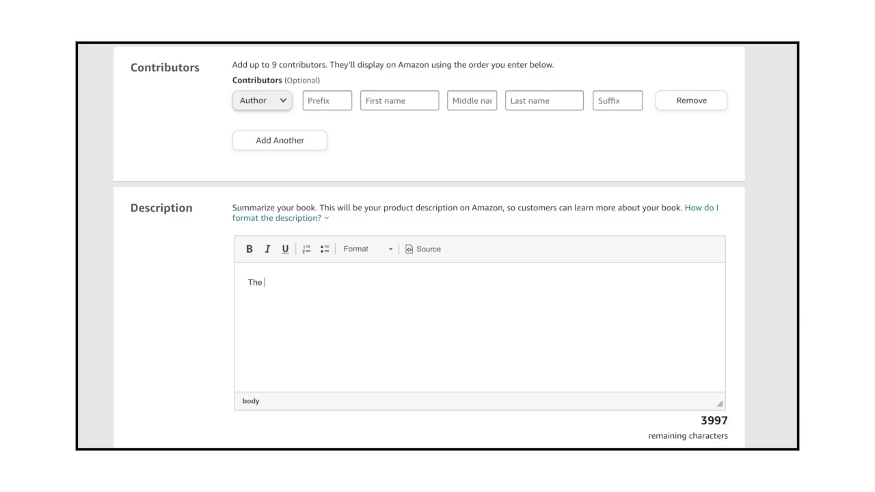
text(123 Flowers)
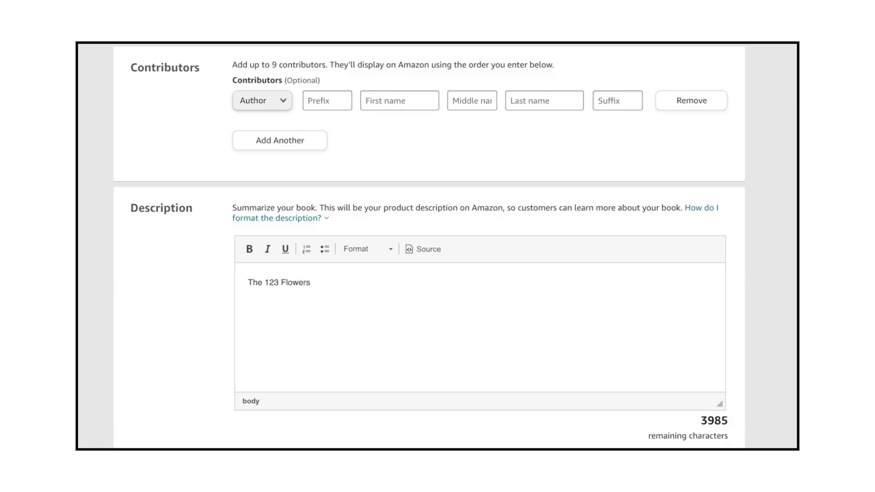
text(Coloring Book feat)
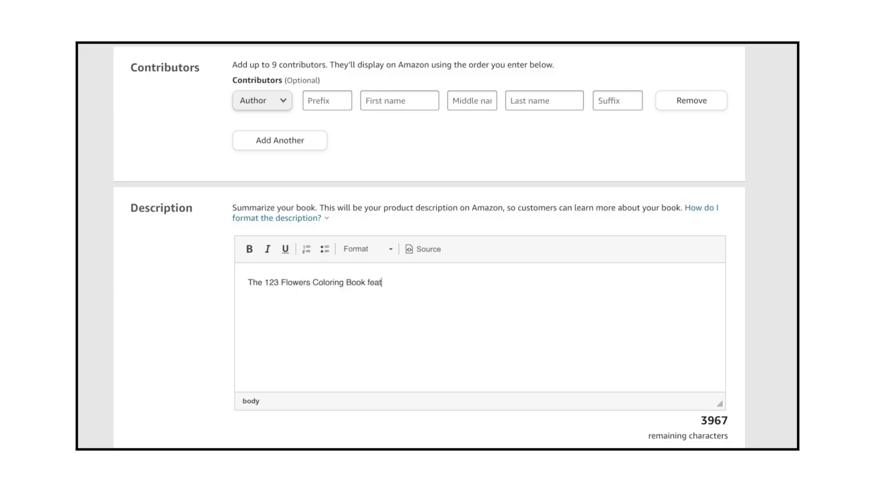
text(ures Roses, Tulips, Orchids, Sunflowers, And More!)
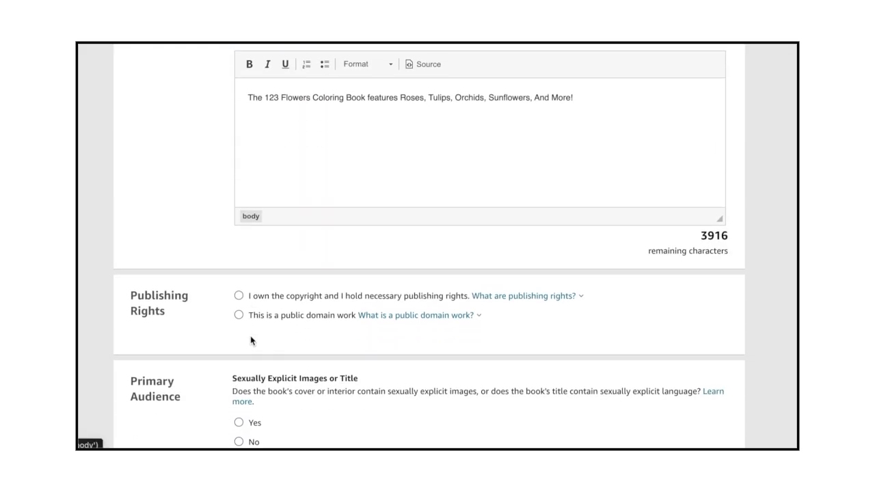
- Claim owned copyright and publishing rights and answer No to sexually explicit content
click(238, 295)
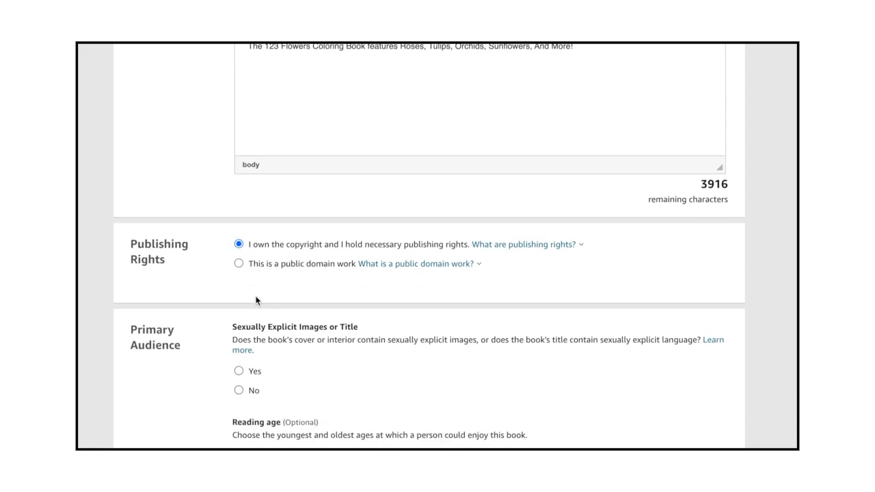
scroll(down, 3)
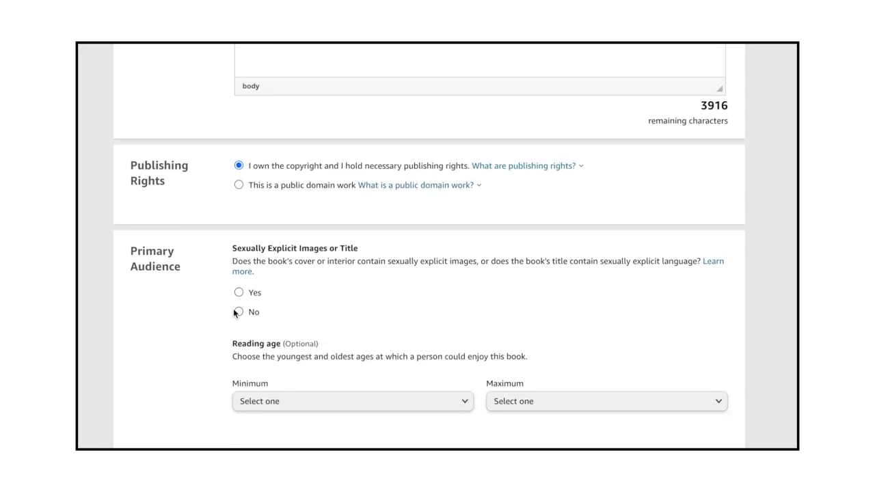
click(238, 311)
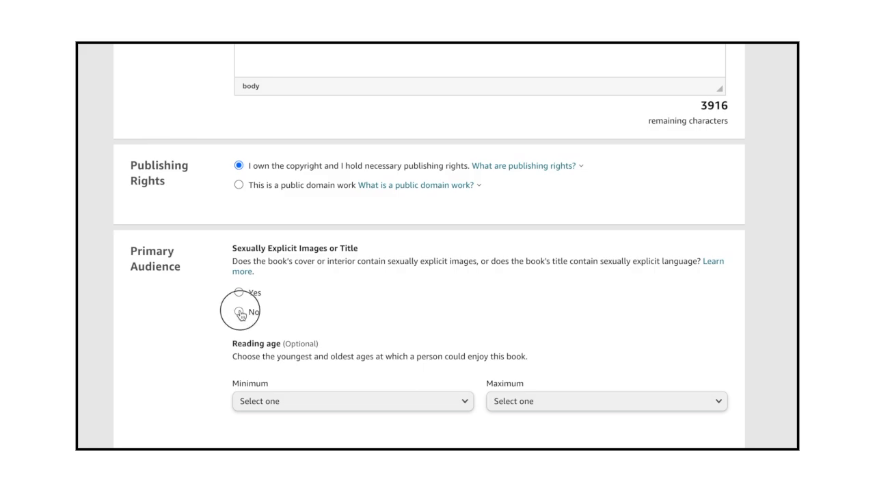
click(238, 312)
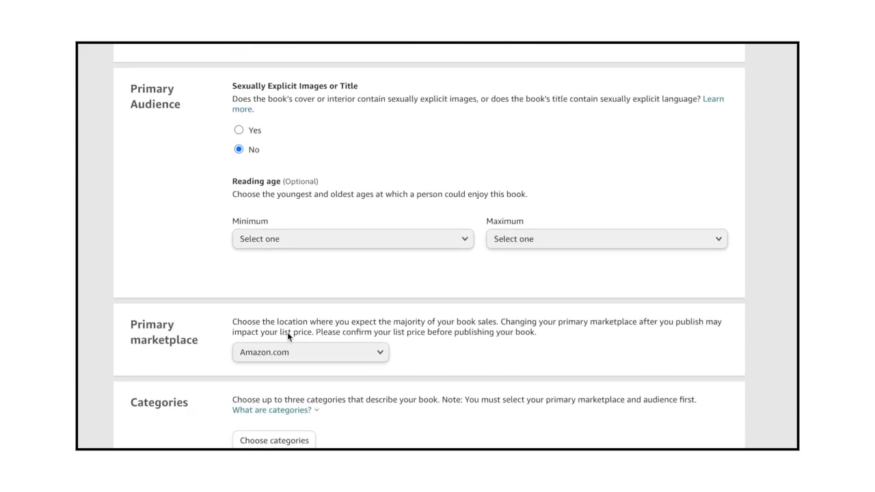
scroll(down, 3)
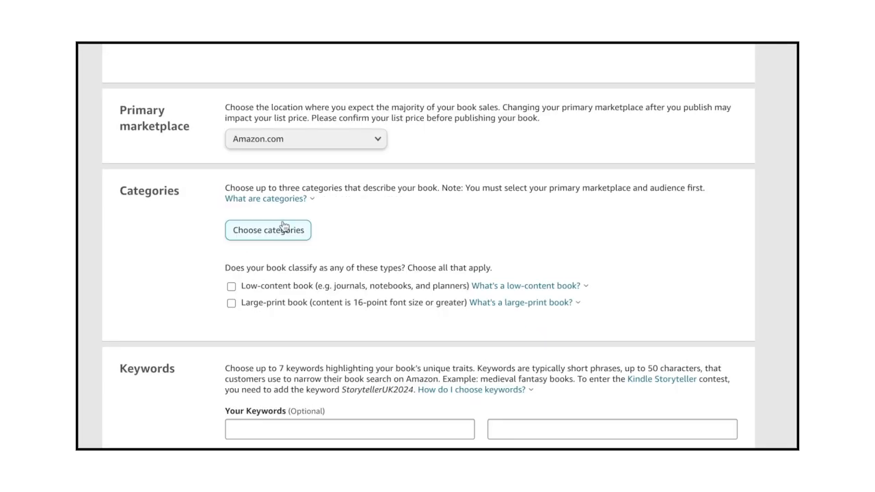
- Choose Crafts, Hobbies & Home › Coloring Books for Grown-Ups › Flowers & Landscapes as the category
click(268, 230)
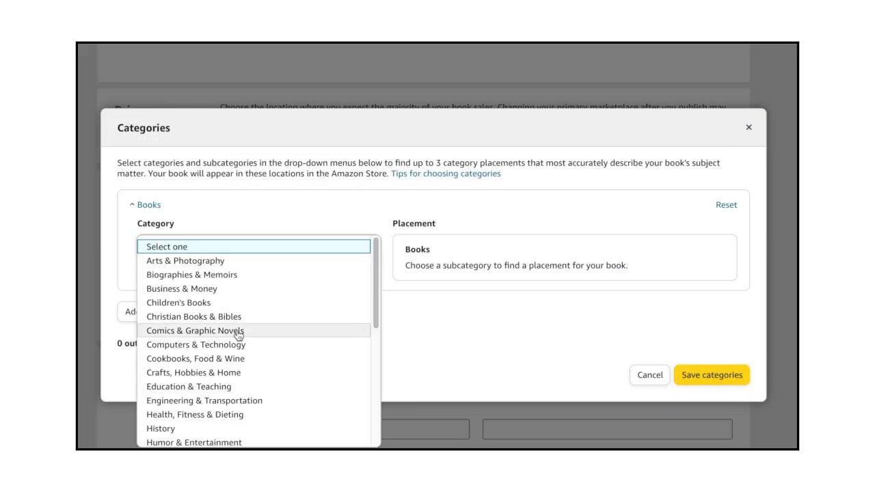
click(194, 372)
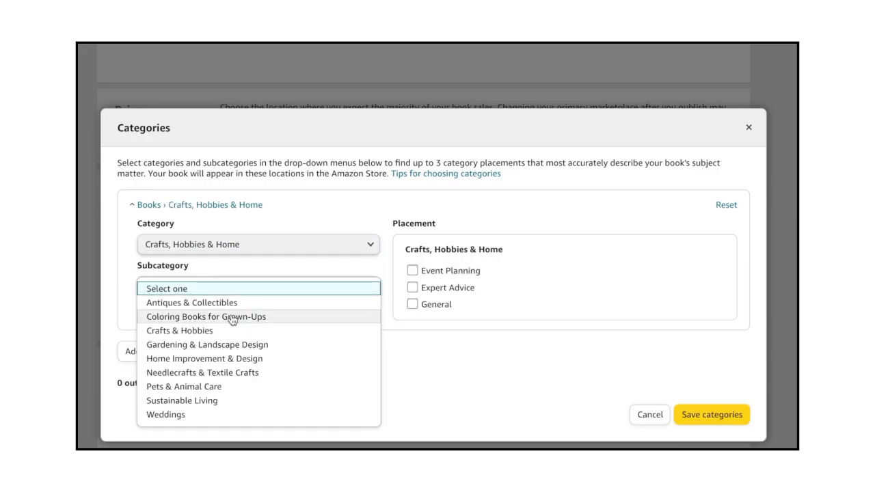
click(206, 318)
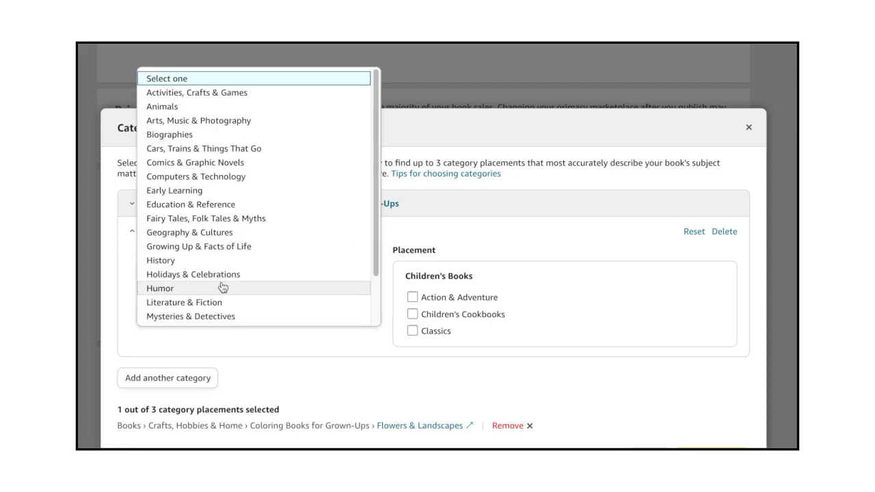
mouse_move(271, 170)
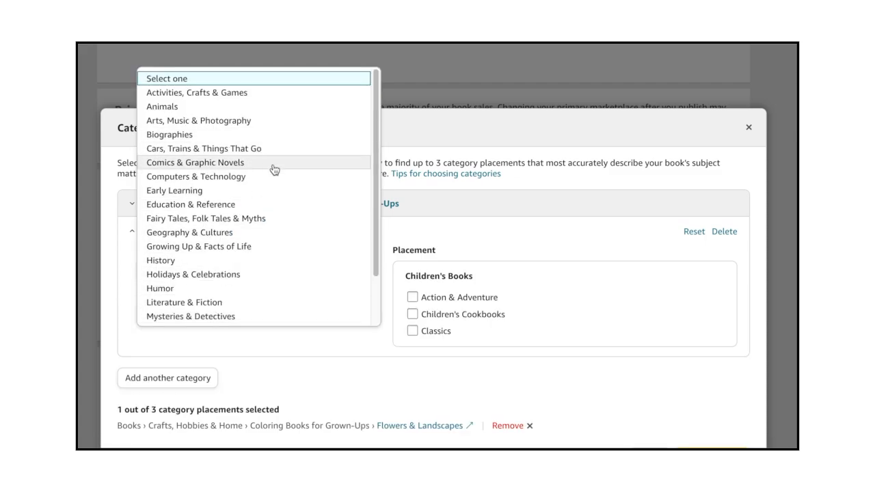
scroll(down, 3)
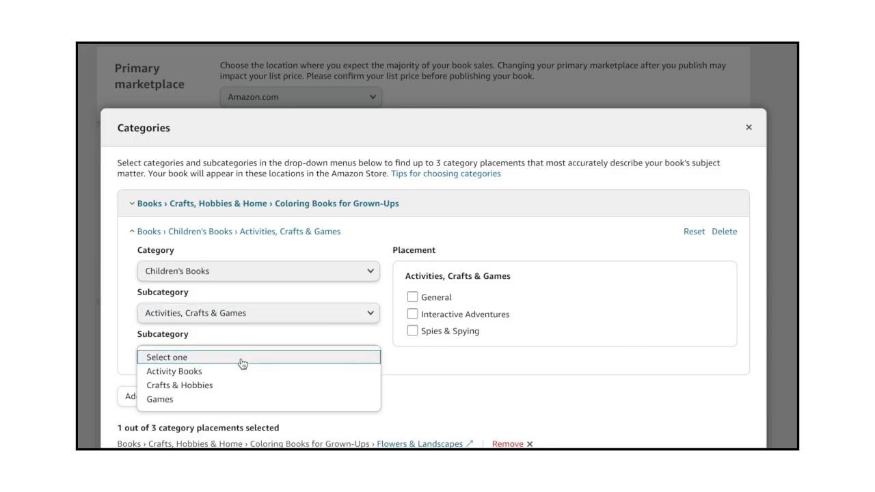
click(174, 372)
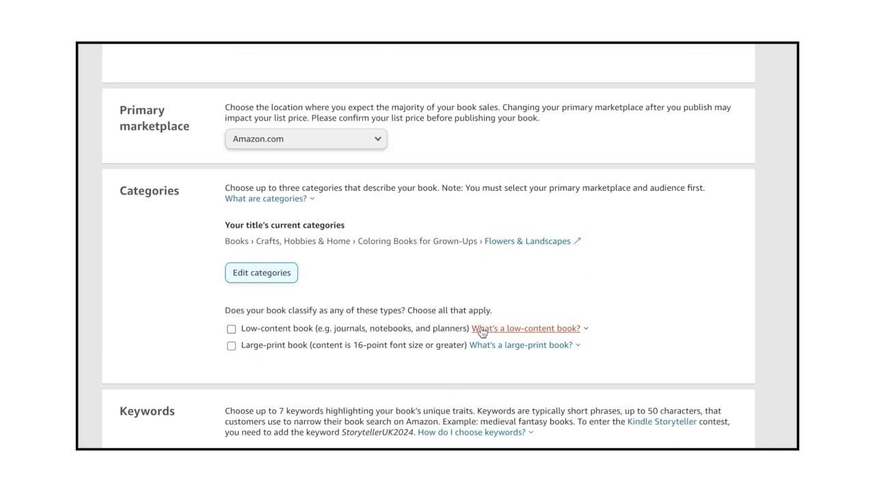
- Add keywords such as 'flower coloring book for' and 'bold flower coloring book'
scroll(down, 3)
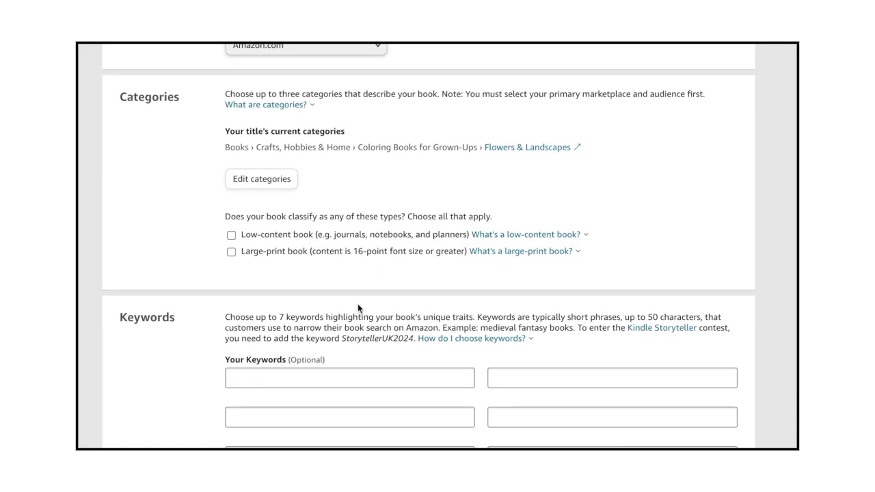
scroll(down, 3)
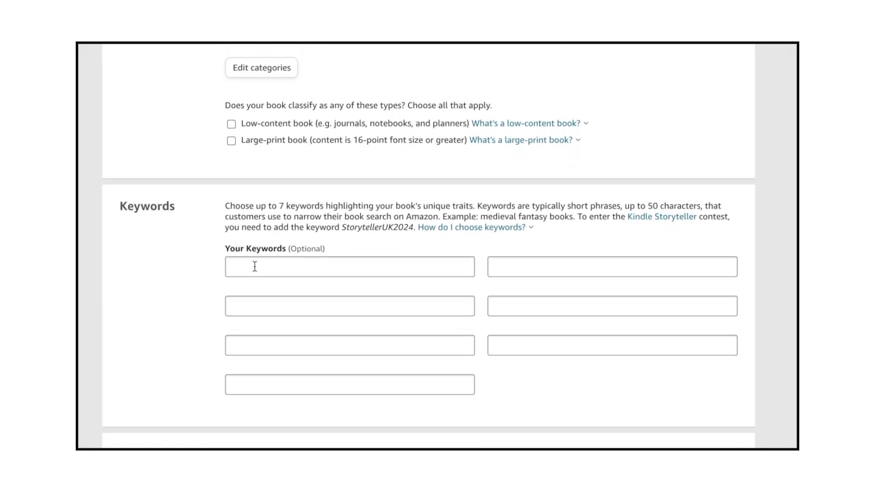
text(flower)
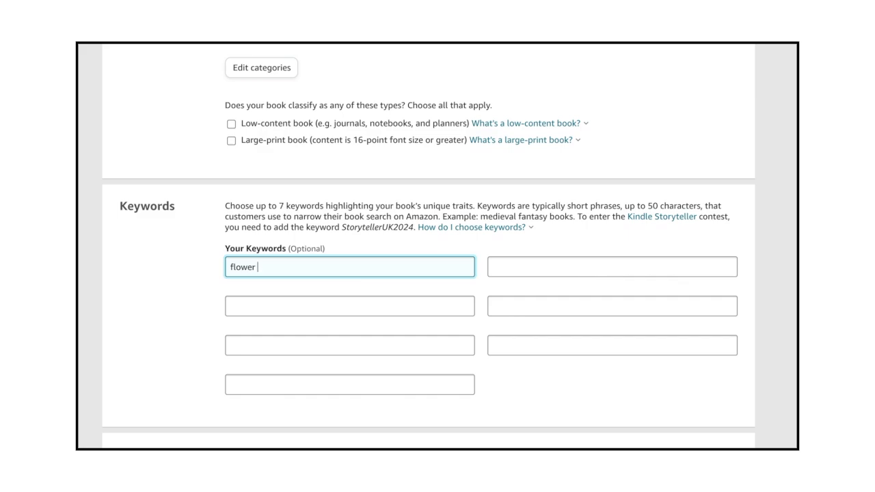
text(flower coloring book for adults)
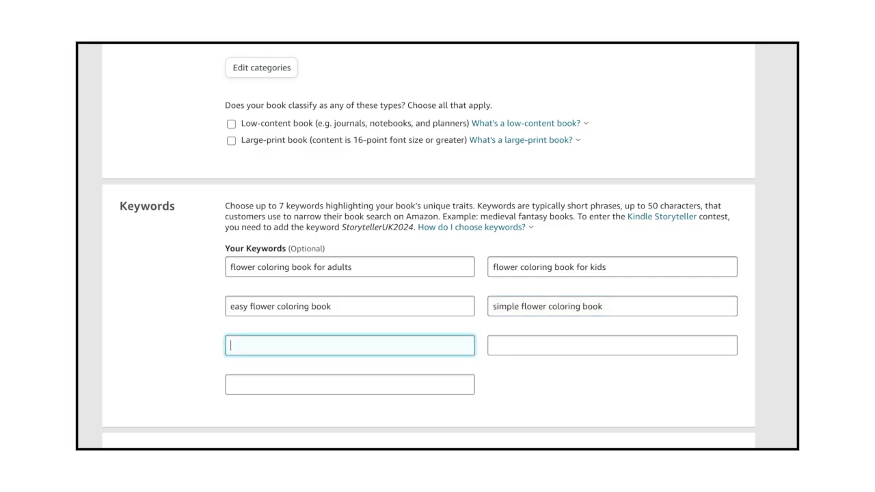
text(bold flower coloring book)
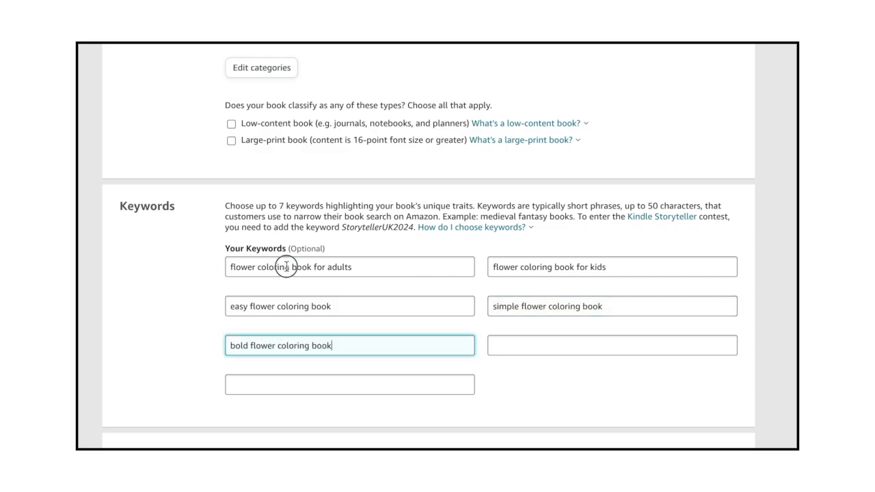
- Save the paperback details and continue to the Paperback Content page
scroll(down, 3)
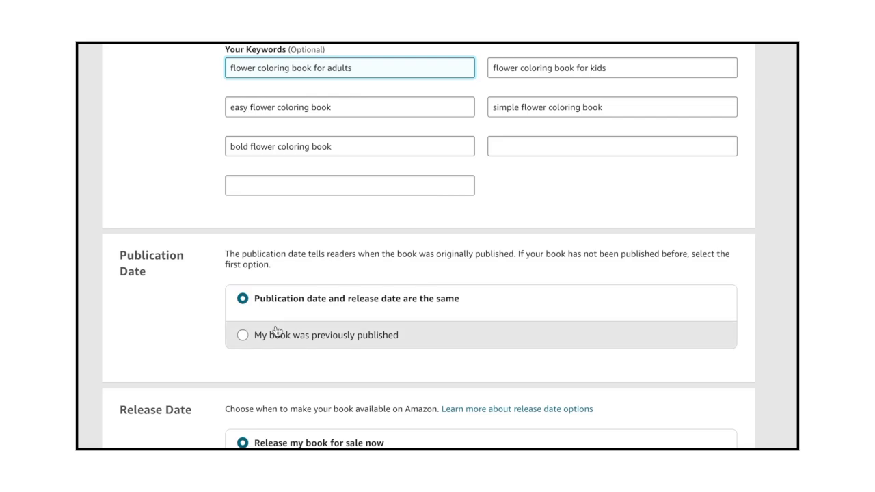
scroll(down, 3)
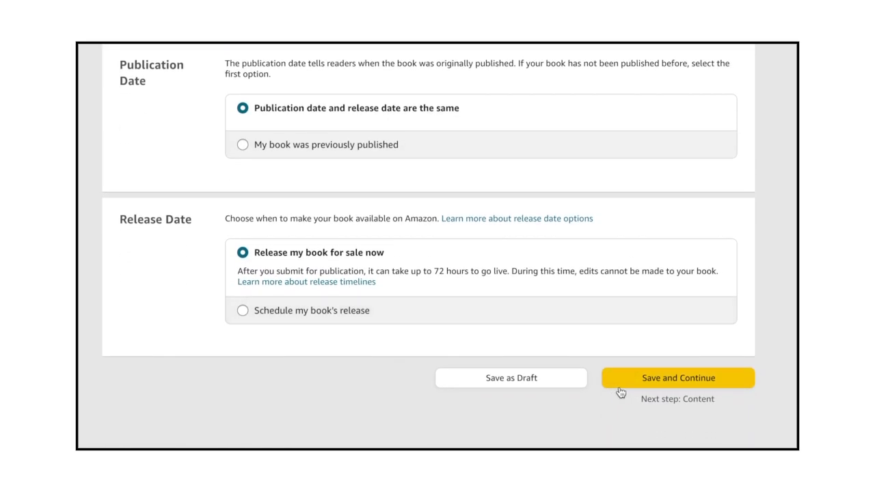
click(678, 377)
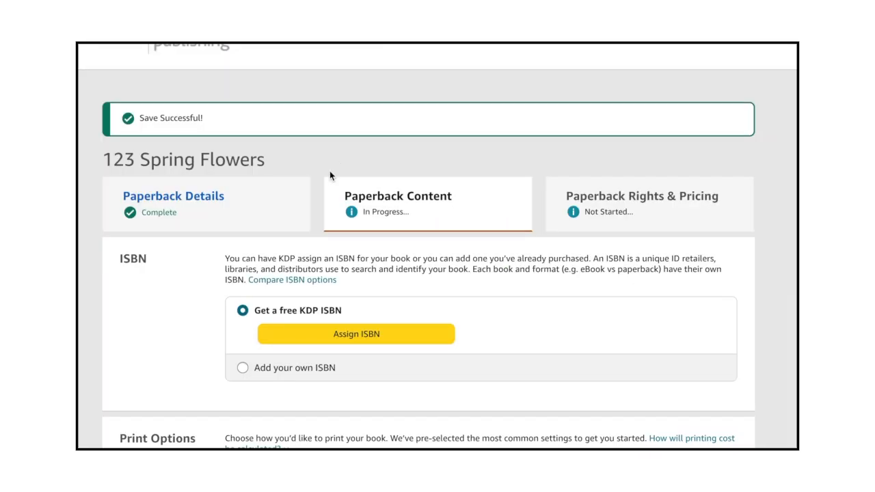
- Assign a free KDP ISBN and set the trim size to 8.5 x 11 in
click(356, 334)
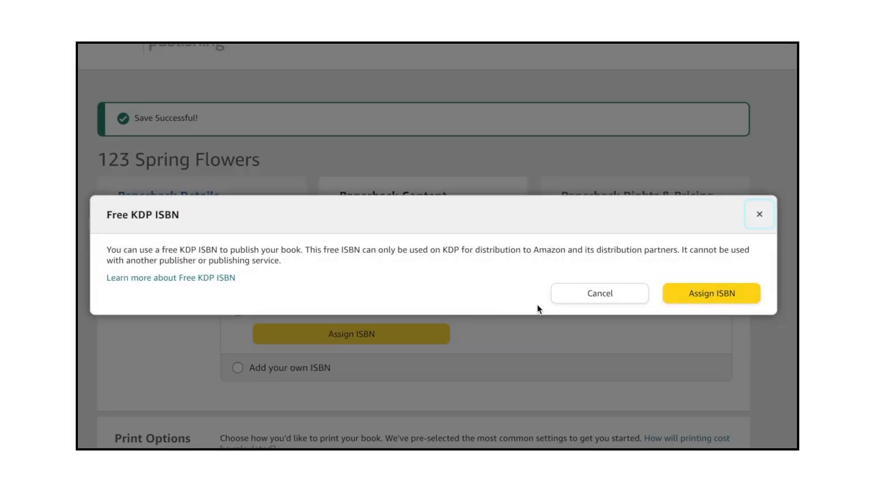
click(711, 292)
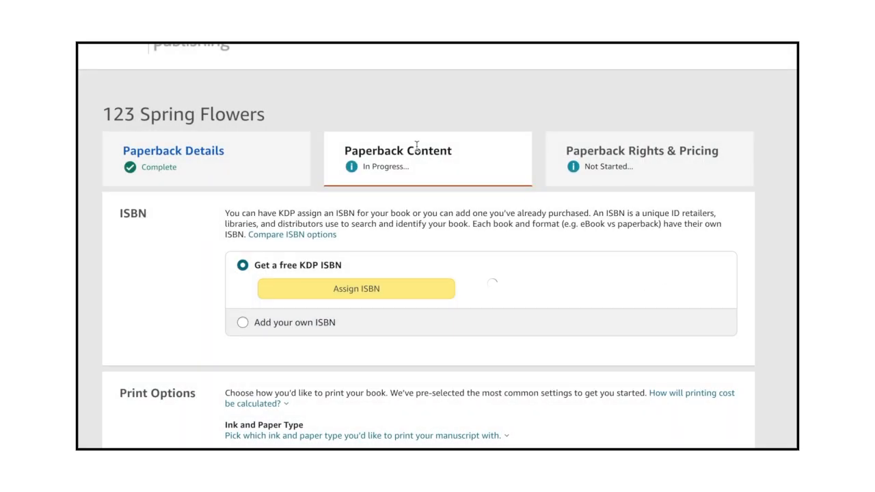
scroll(down, 3)
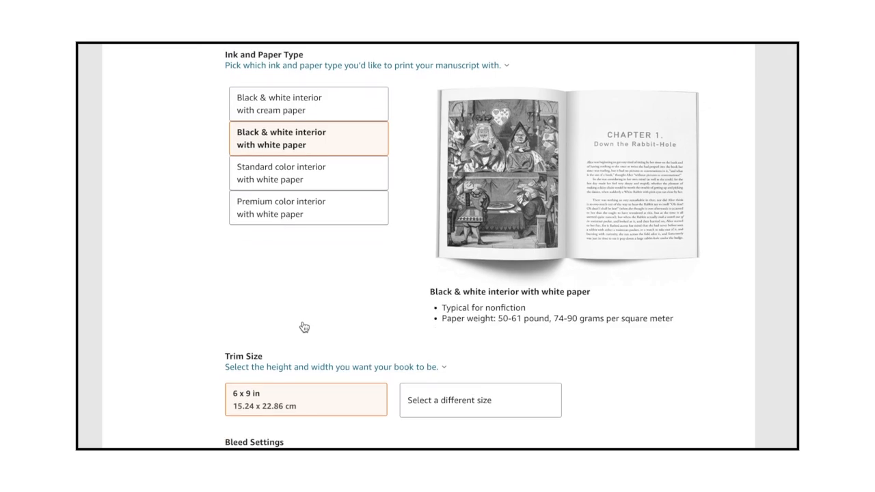
click(480, 400)
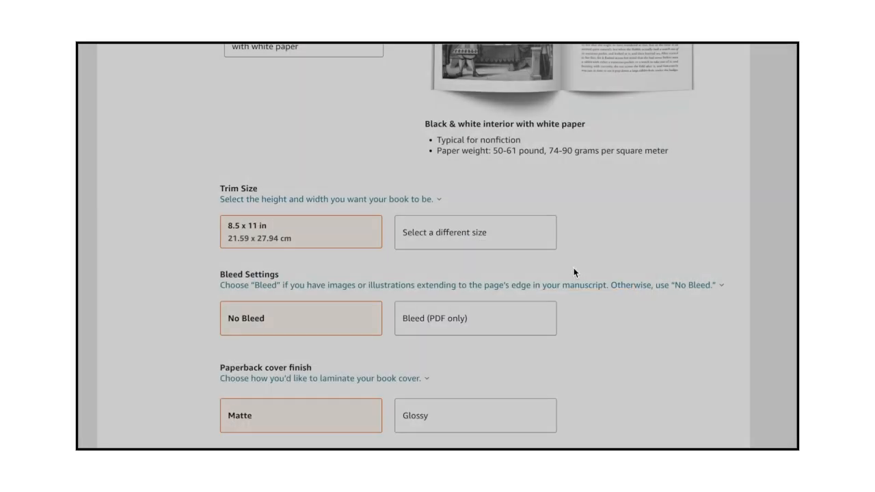
- Start uploading the manuscript file
scroll(down, 3)
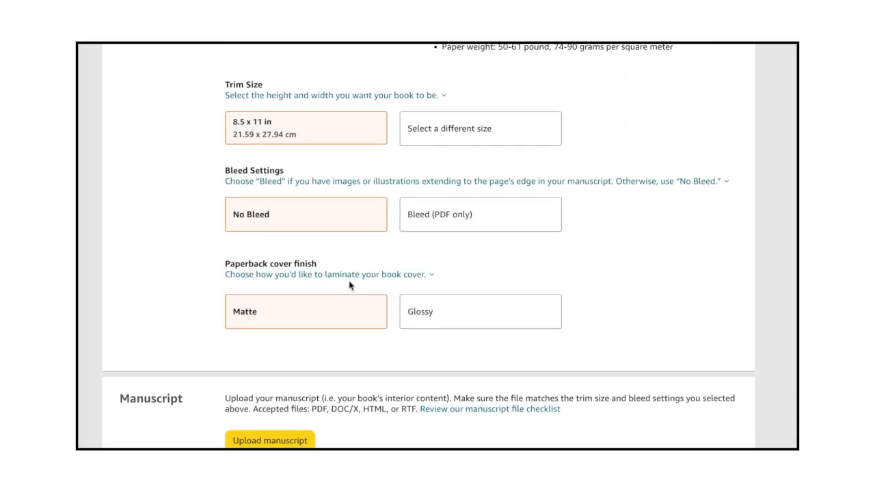
click(271, 441)
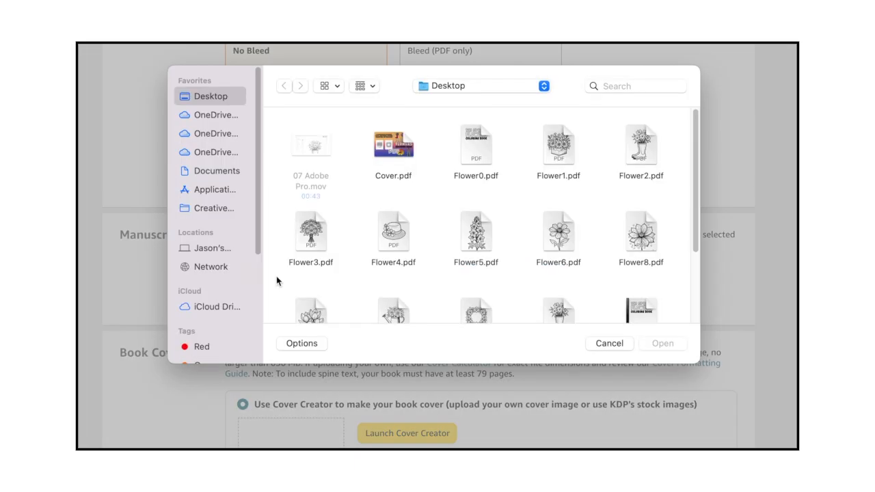
- Choose the interior manuscript PDF and upload the cover file for the paperback
click(662, 343)
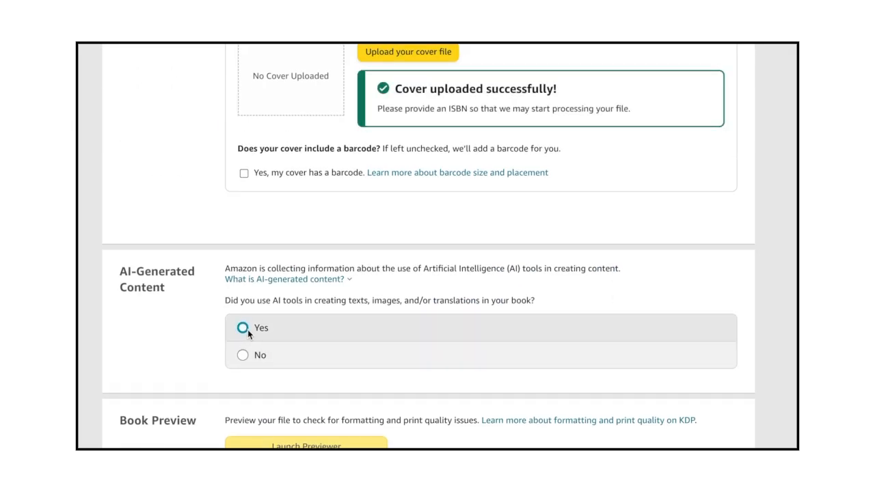
- Declare many extensively edited AI images made with Firefly and launch the previewer to approve the files
click(244, 328)
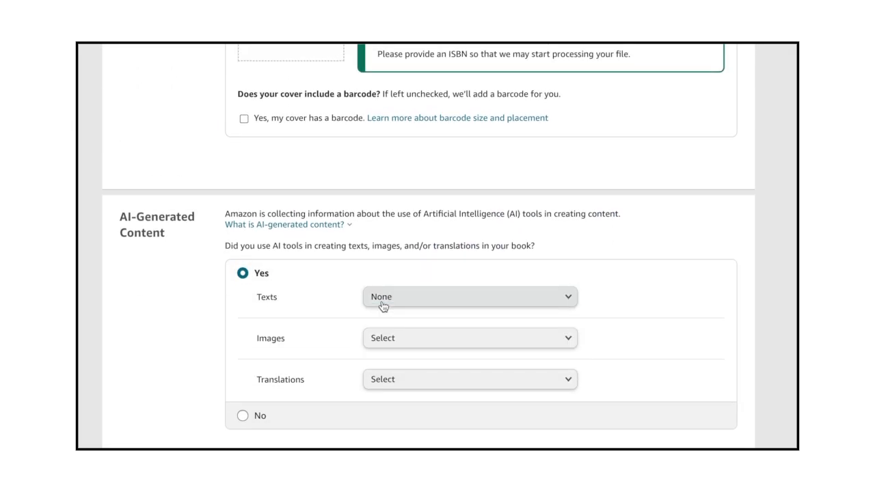
click(471, 339)
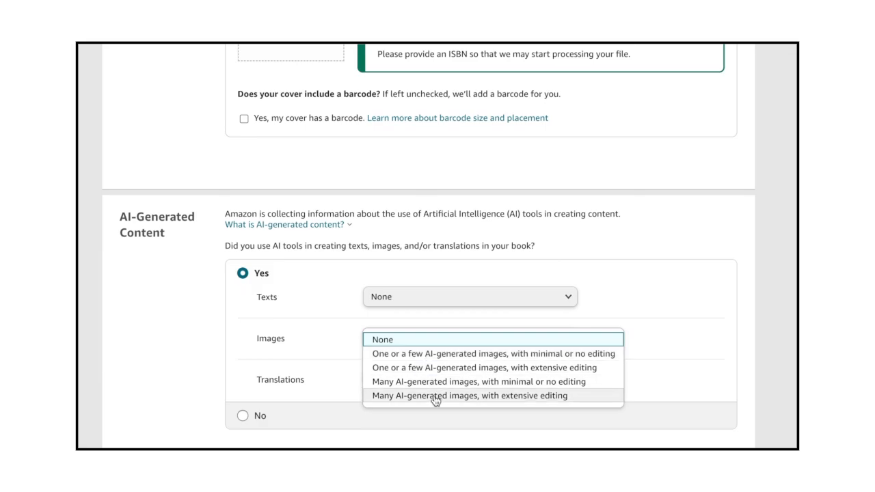
click(462, 395)
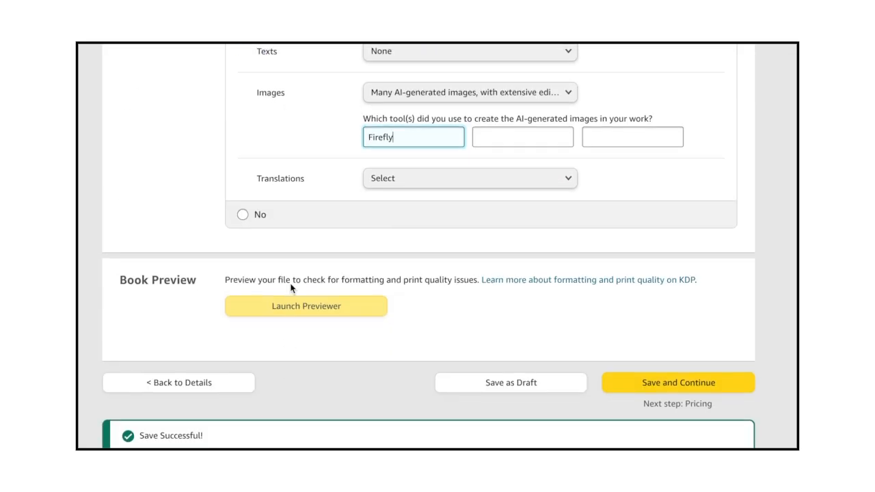
click(470, 177)
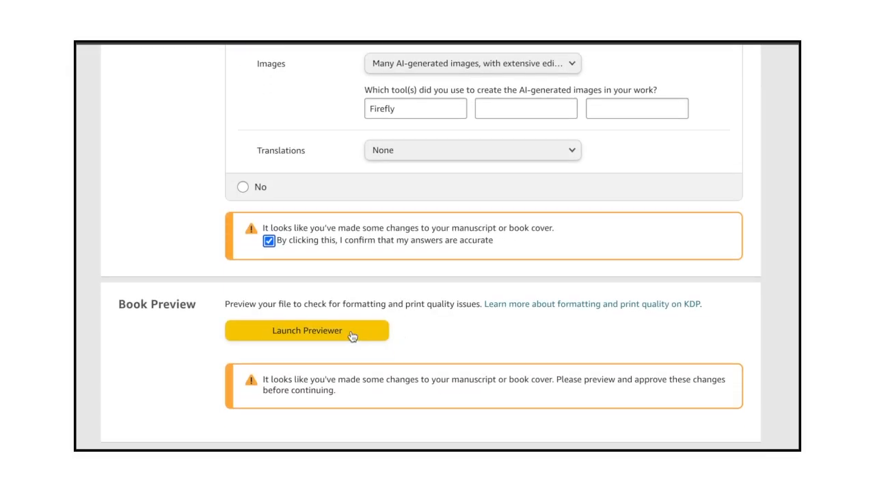
click(306, 331)
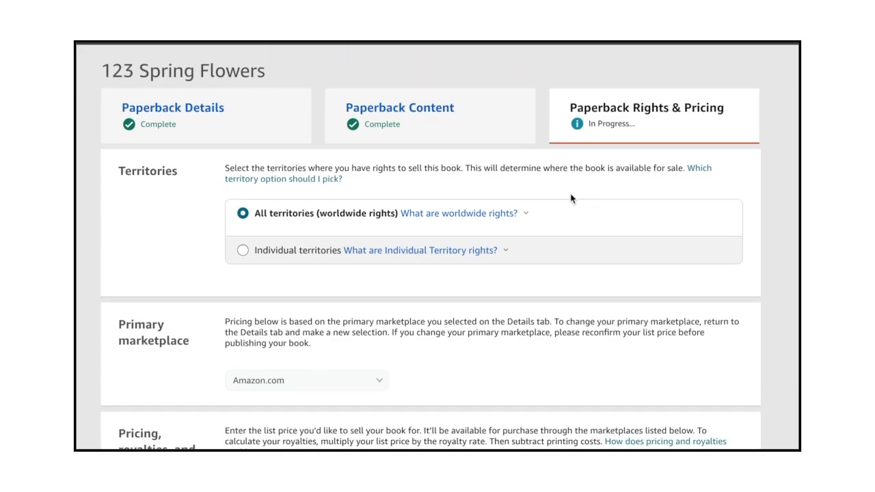
- Set the Amazon.com list price to 8.99 and enable Expanded Distribution
scroll(down, 3)
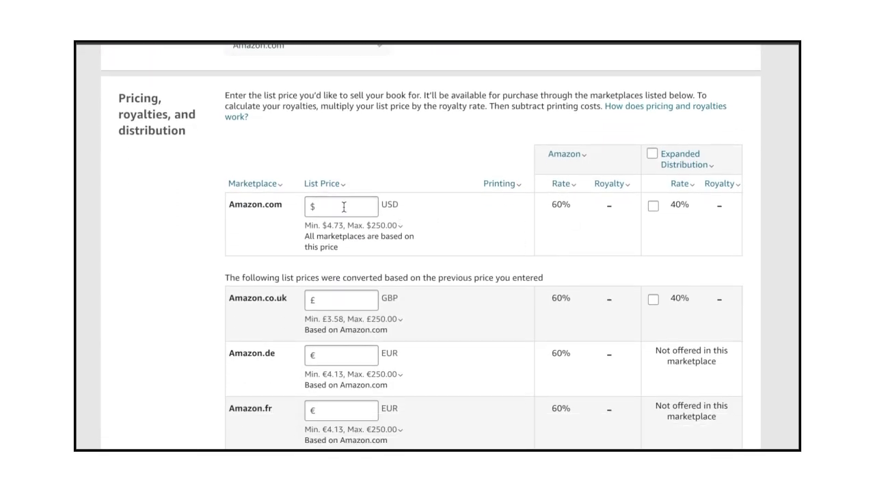
click(342, 207)
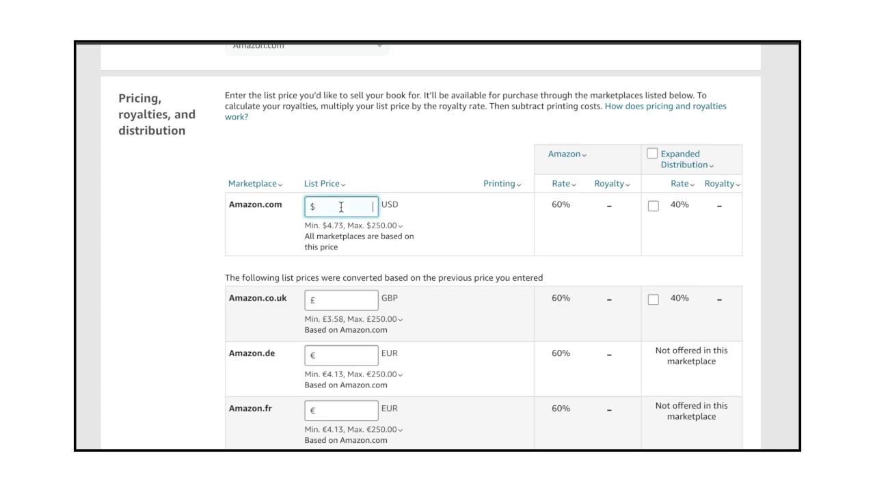
mouse_move(443, 214)
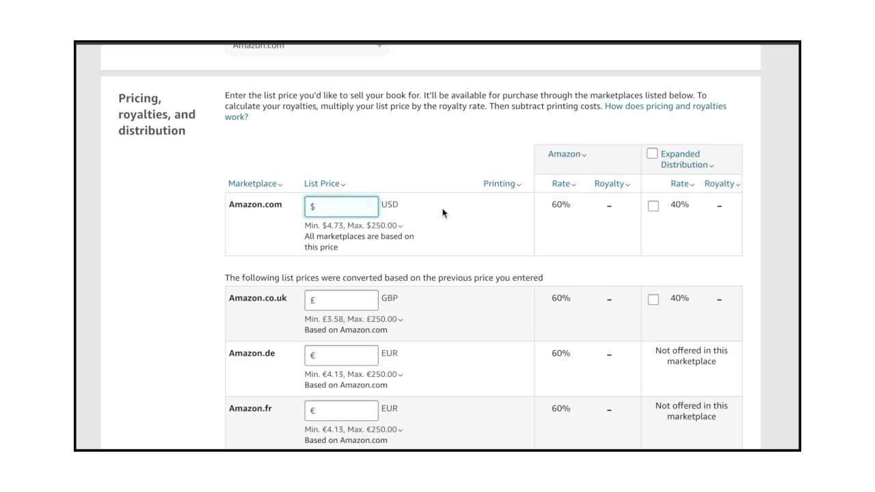
click(350, 205)
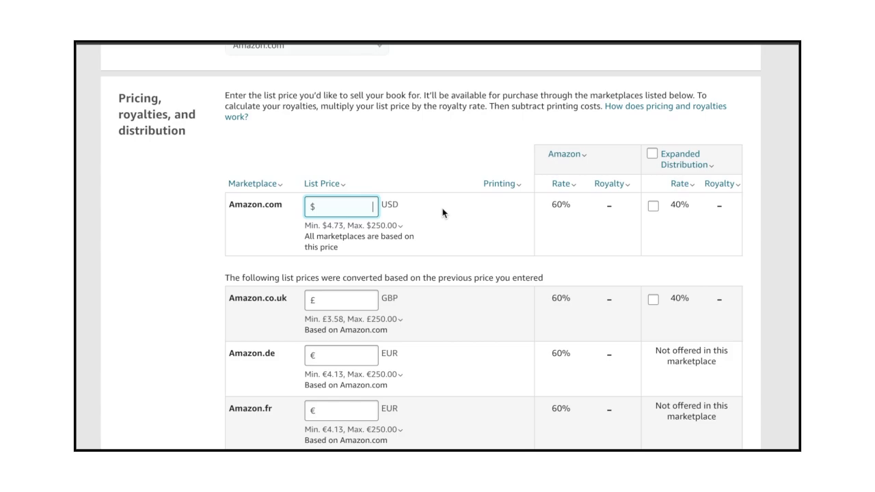
text(8.99)
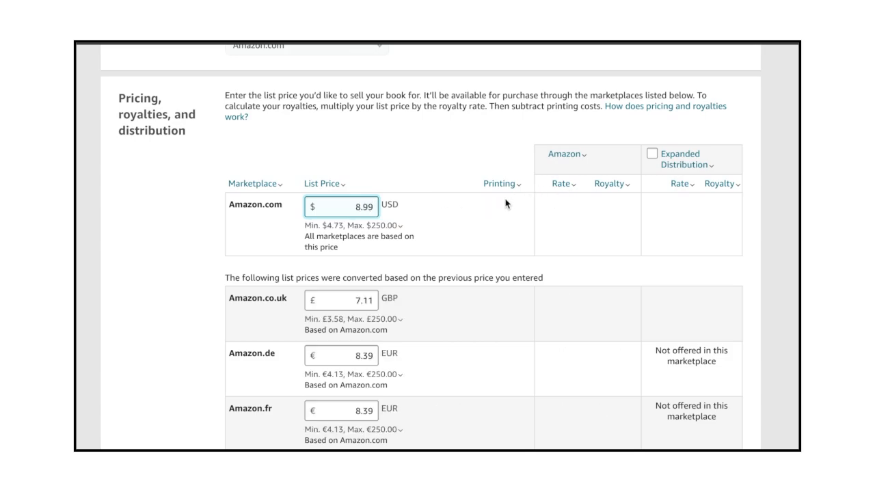
click(342, 207)
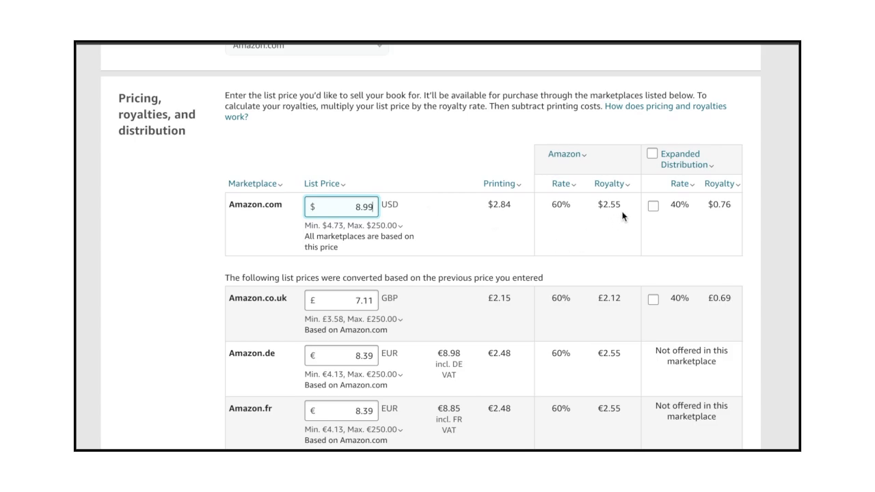
click(651, 154)
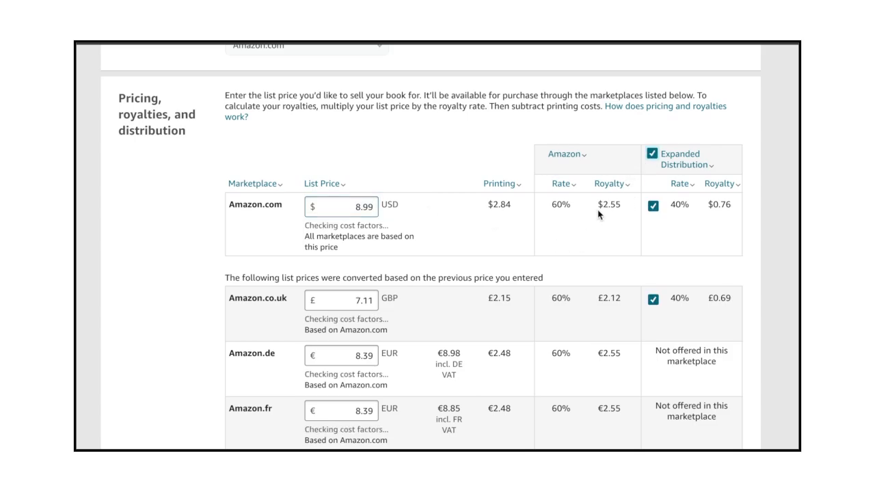
scroll(down, 3)
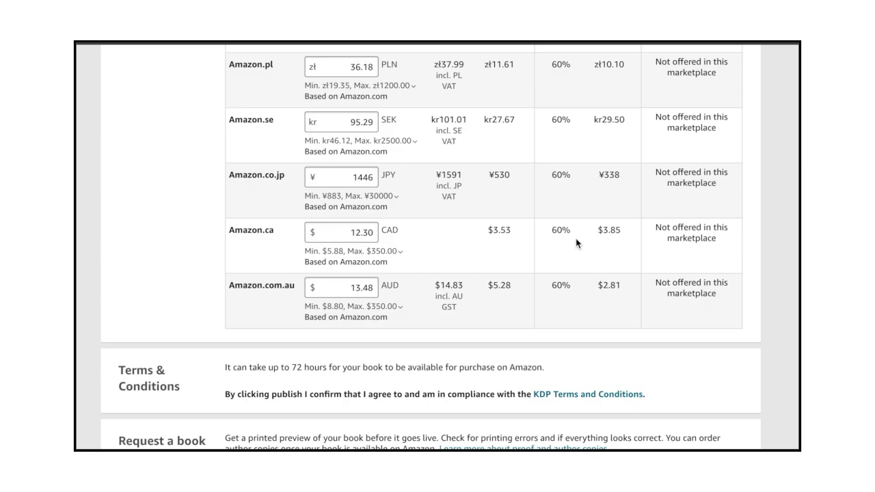
- Save the paperback as a draft from the bottom of the Rights & Pricing page
scroll(down, 3)
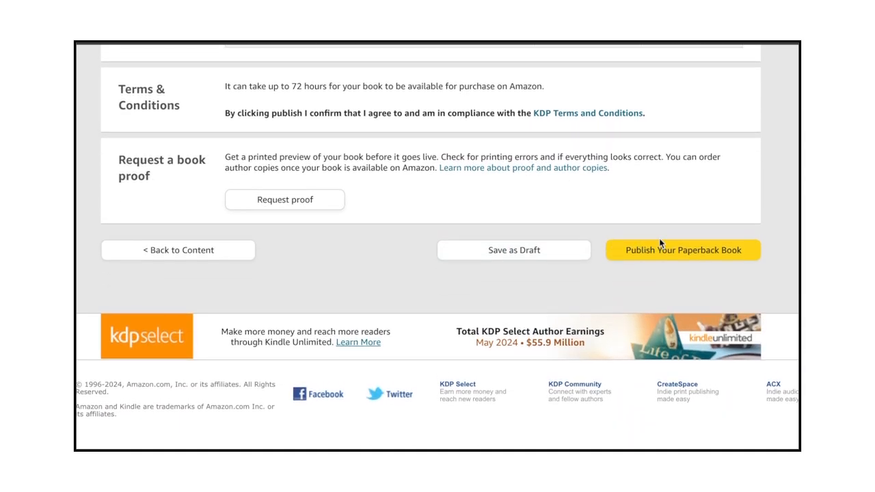
mouse_move(560, 253)
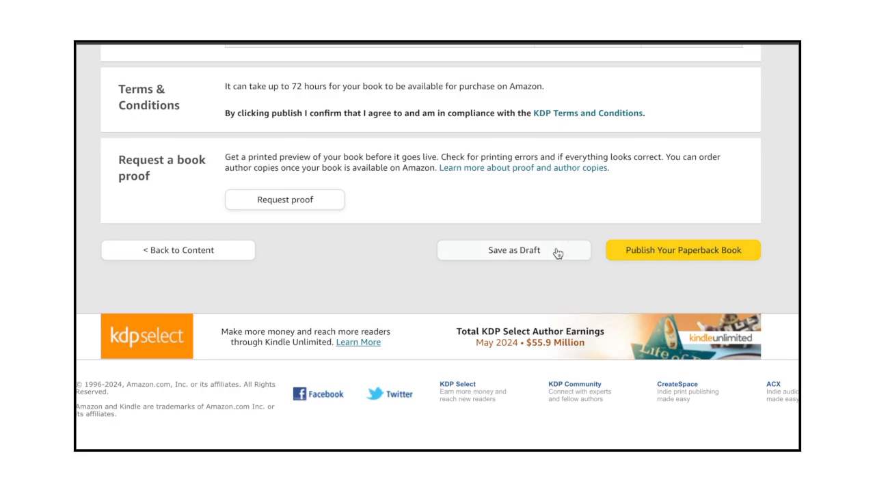
click(515, 251)
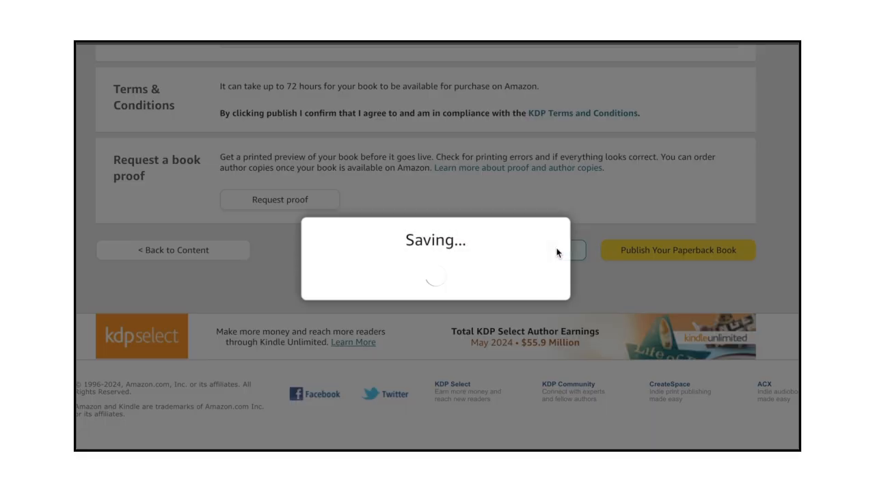
mouse_move(499, 163)
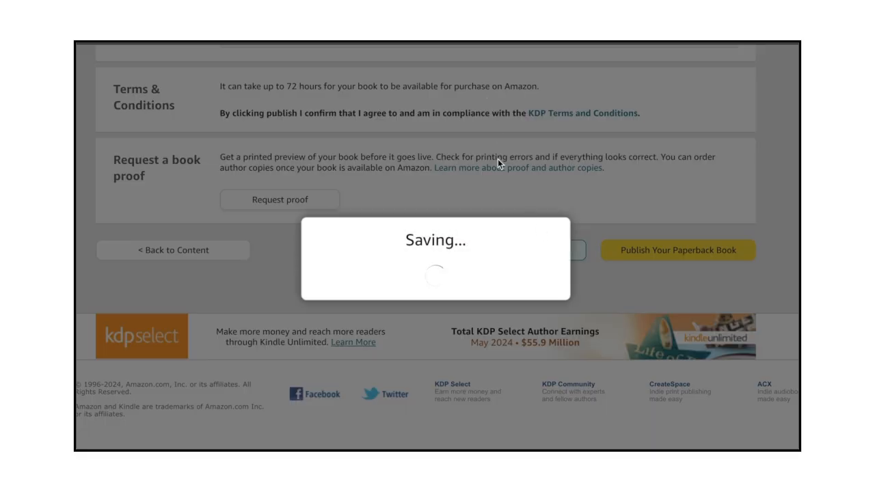